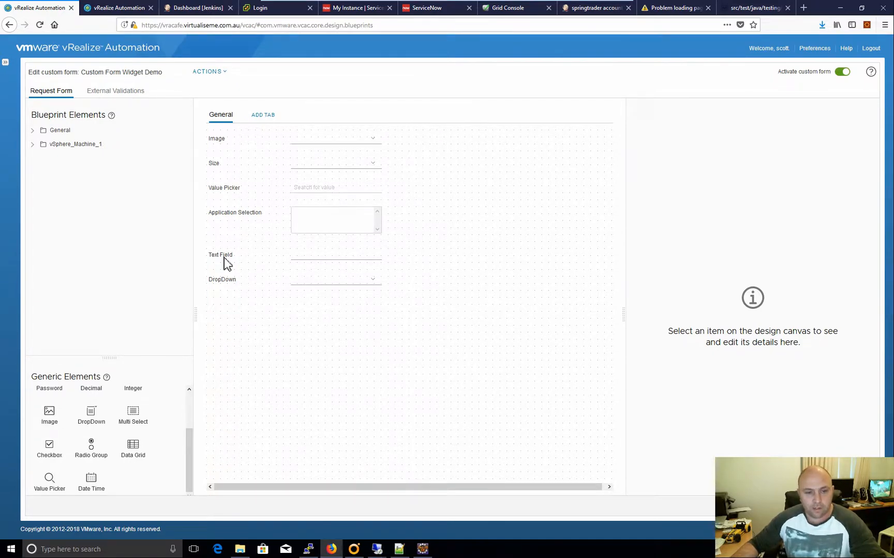
- Select the Text Field and expand its Visibility and Read-only settings
click(239, 255)
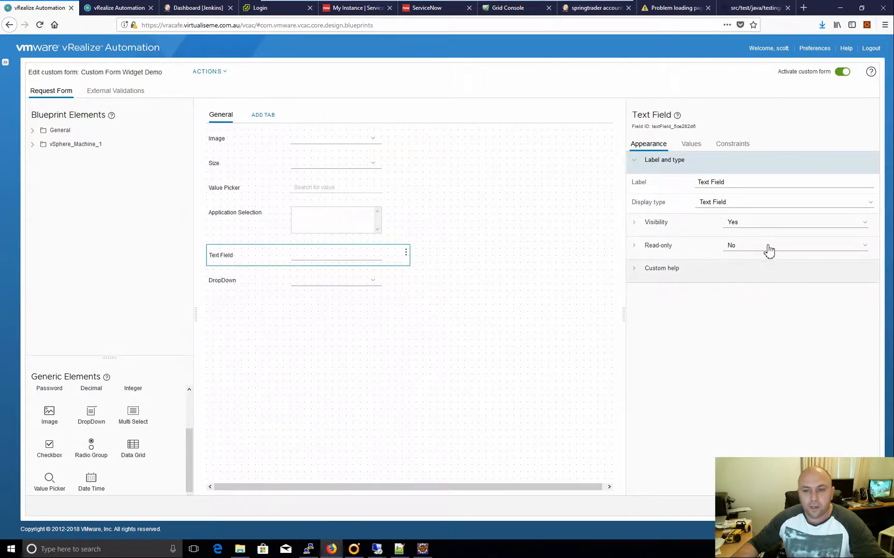
click(633, 222)
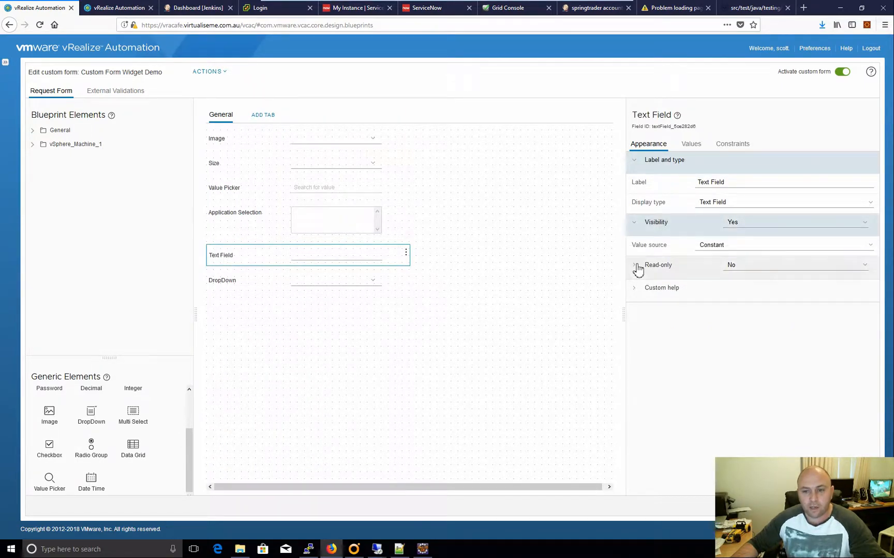
click(634, 265)
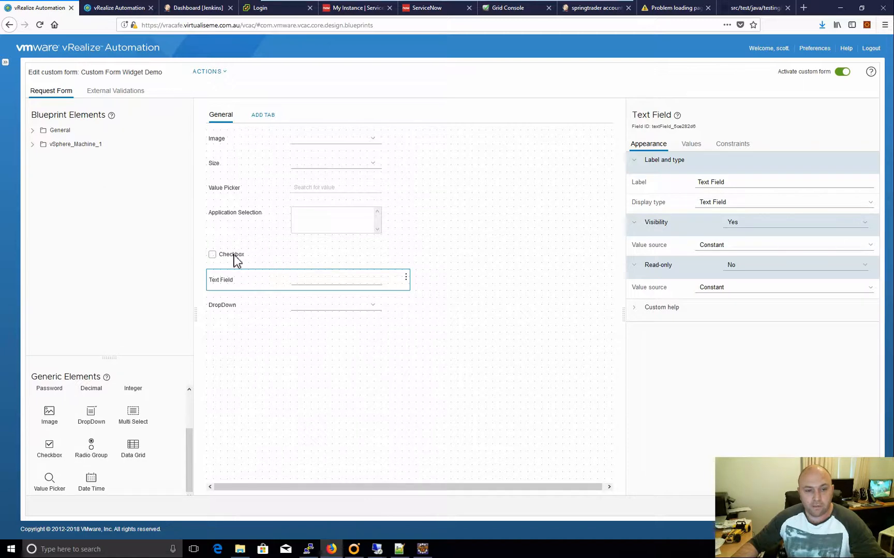
- Label the checkbox 'Enter custom Host Name', fixing the misspelled text
click(231, 254)
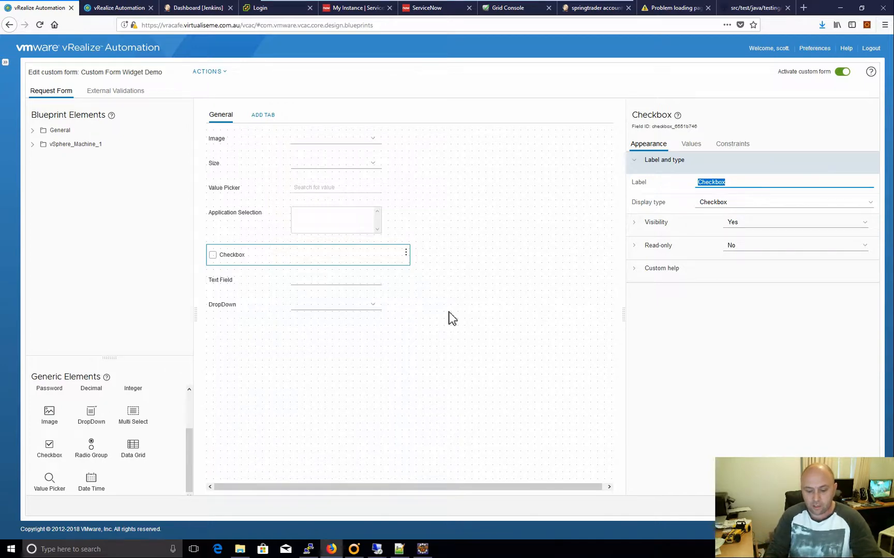
text(Enter cusotm)
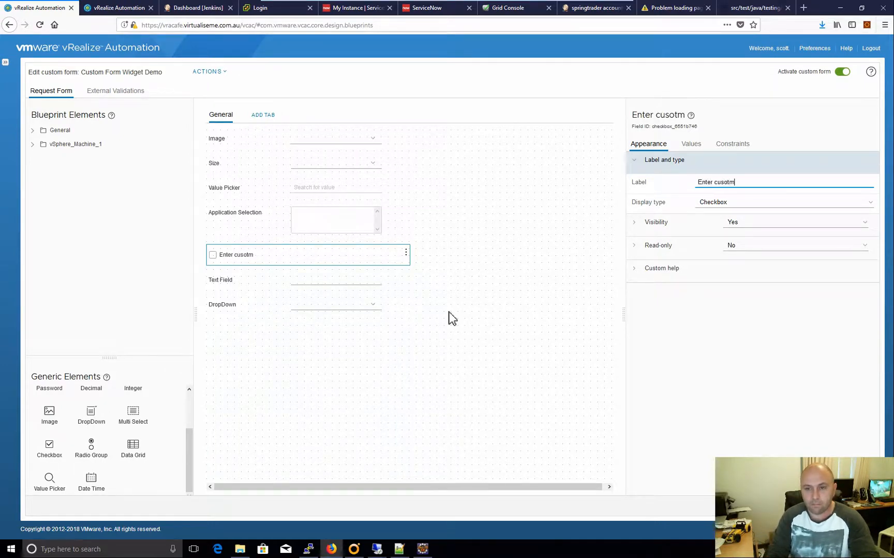
key(BackSpace)
text(tom Host Name)
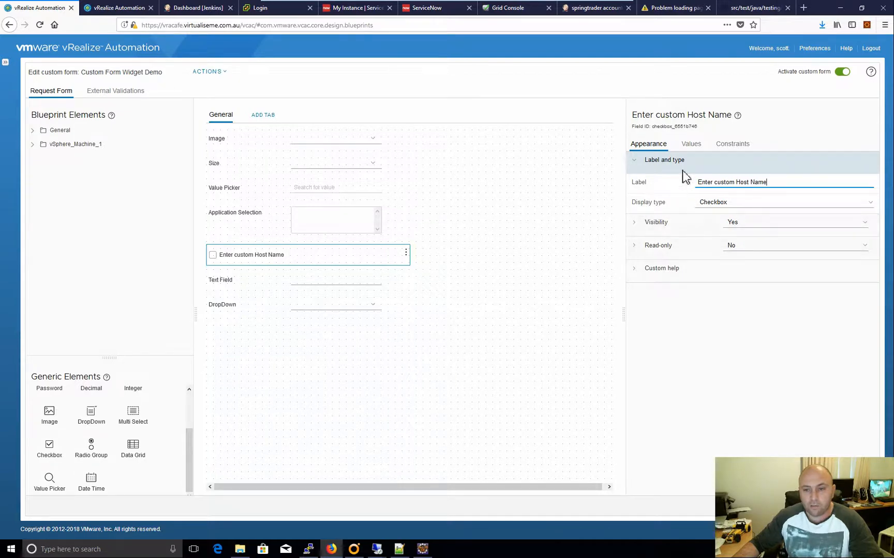
click(690, 143)
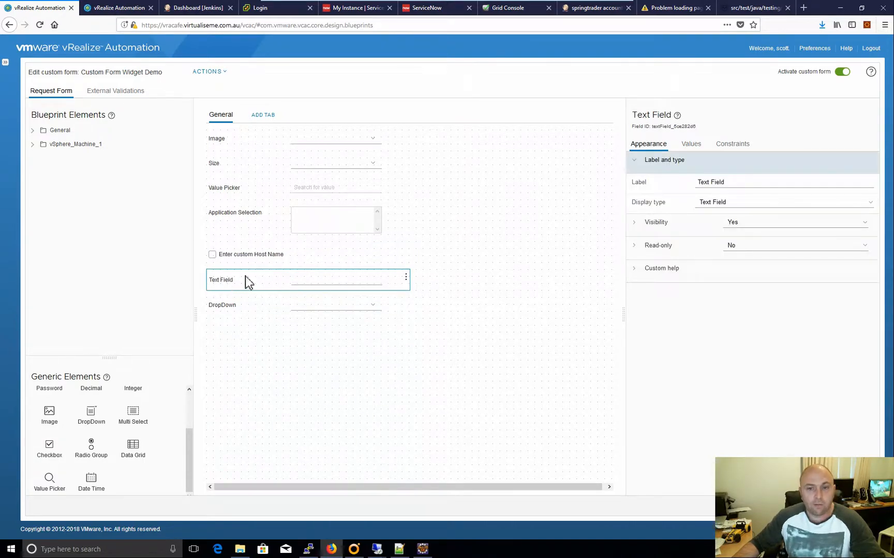
- Make Text Field visibility conditional: Yes if Enter custom Host Name equals Yes, No if No
click(655, 222)
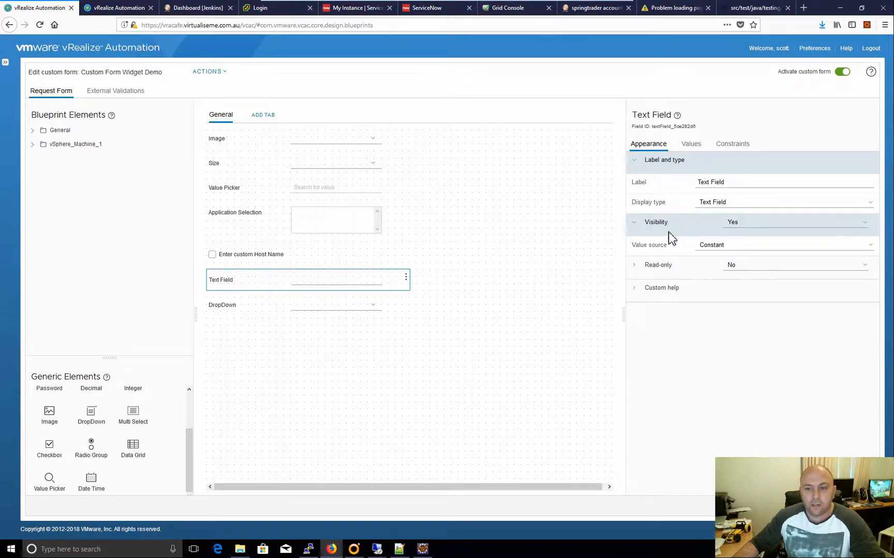
click(781, 245)
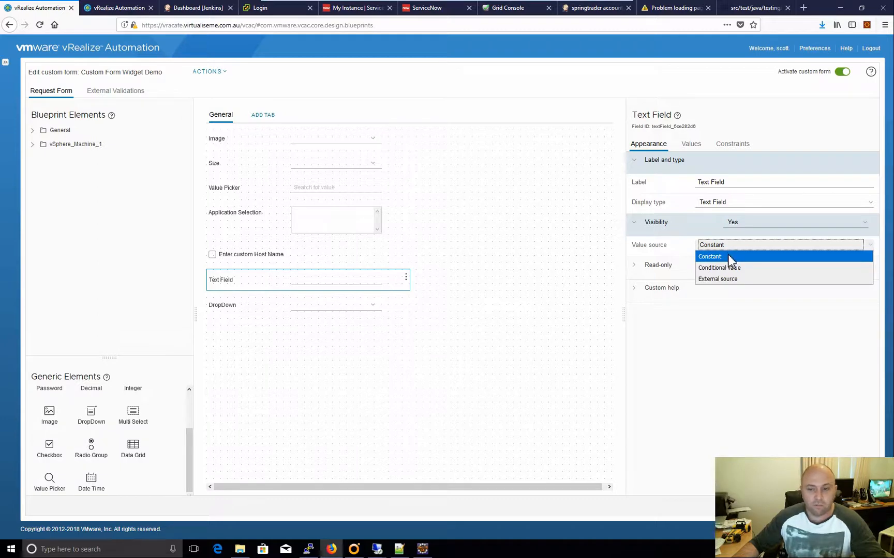
mouse_move(735, 268)
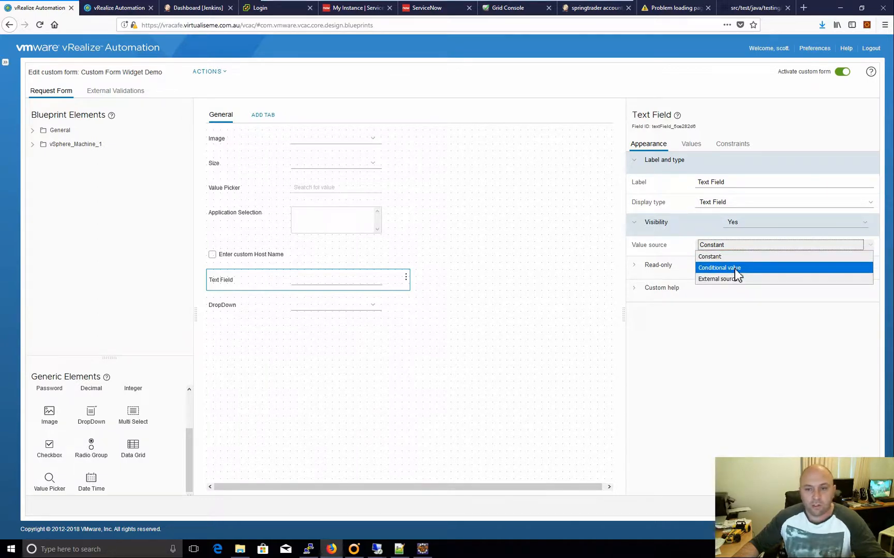
click(719, 268)
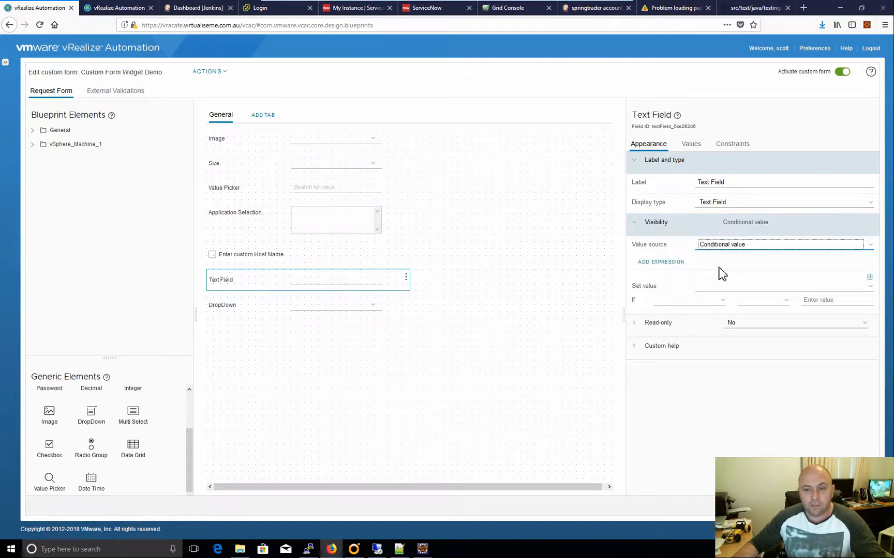
mouse_move(693, 276)
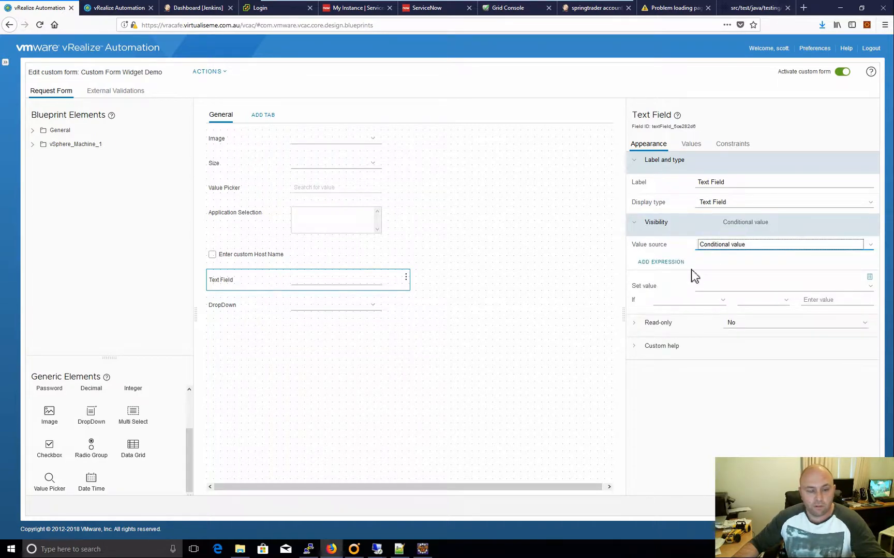
click(781, 285)
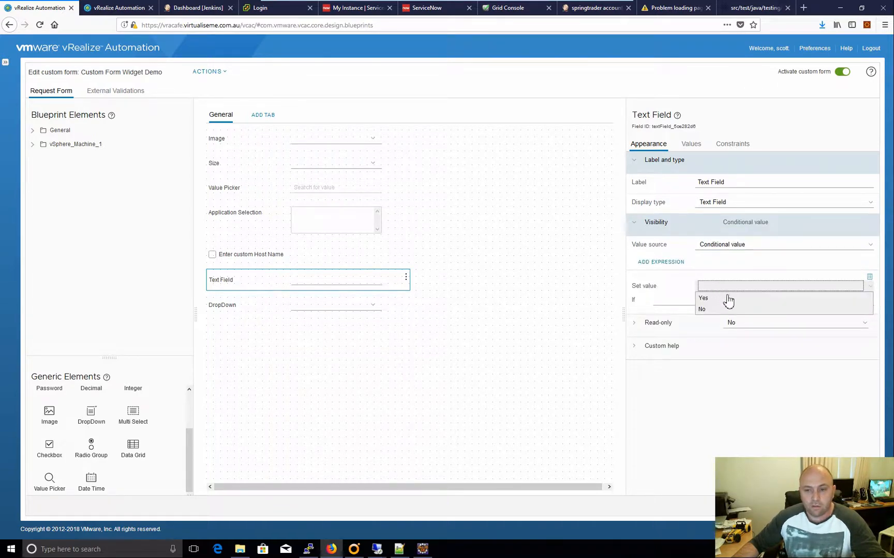
click(703, 297)
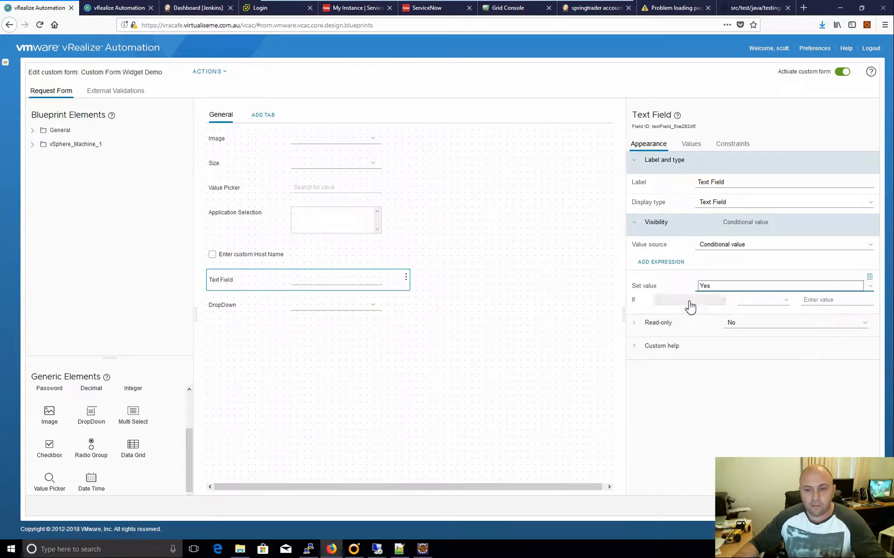
click(684, 300)
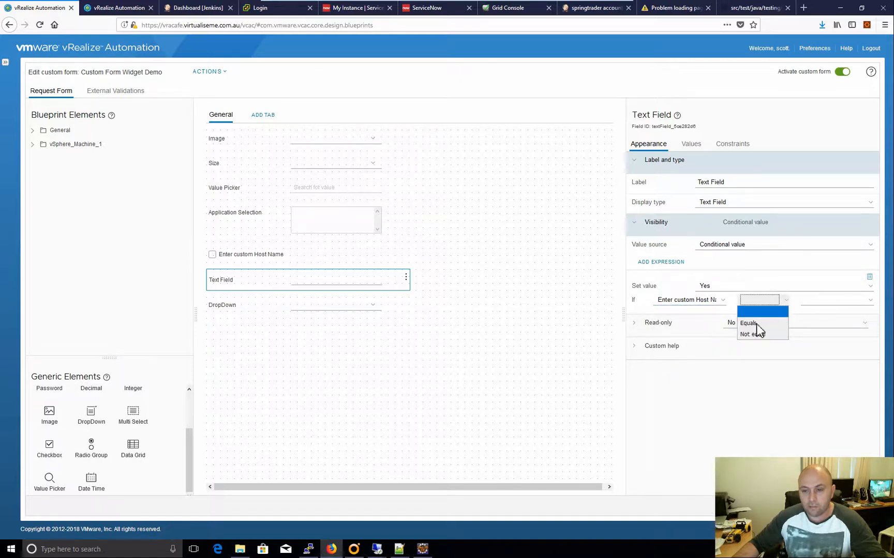
click(748, 324)
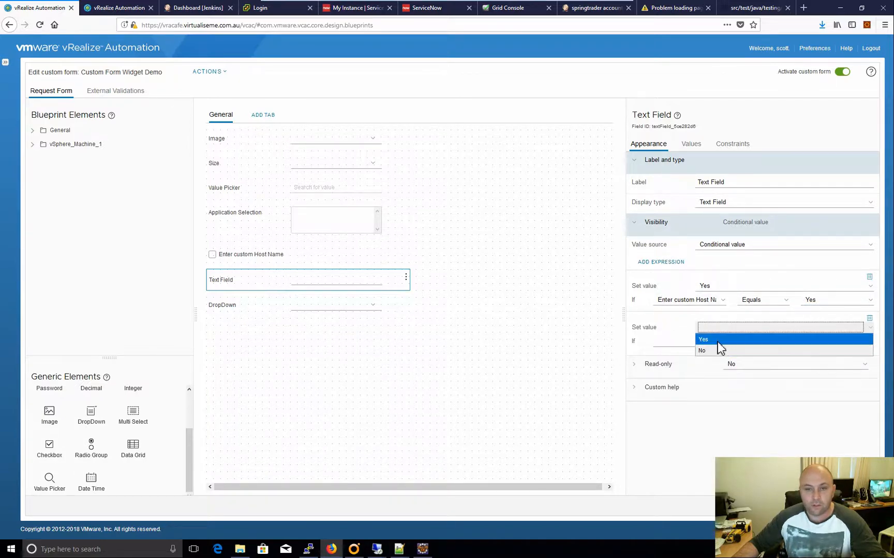
click(701, 351)
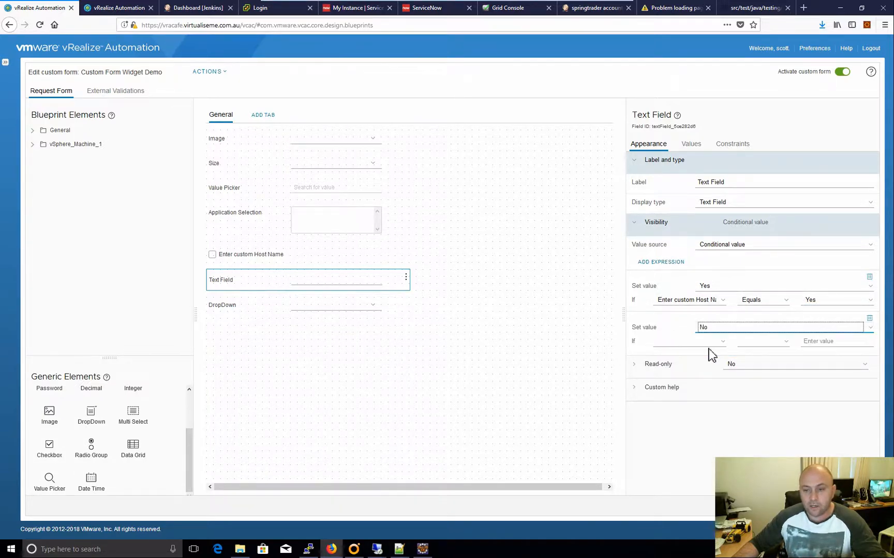
click(687, 341)
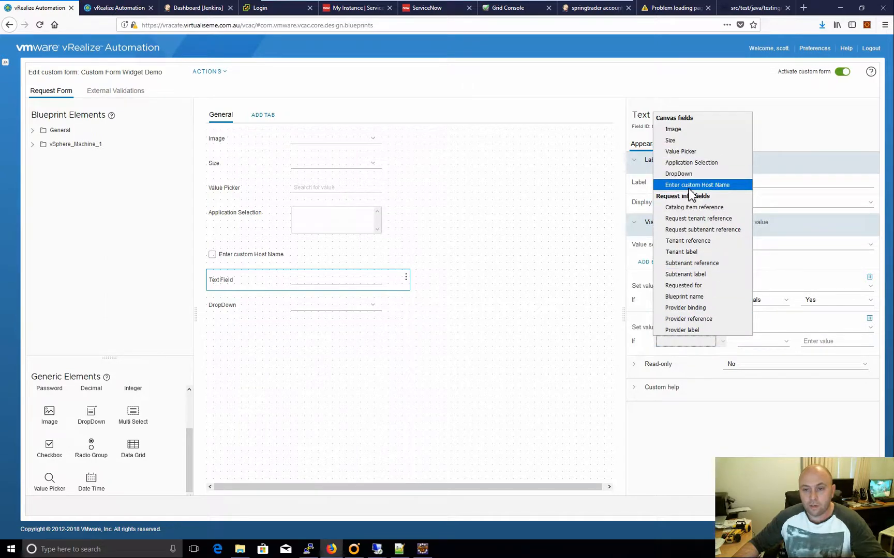
click(697, 185)
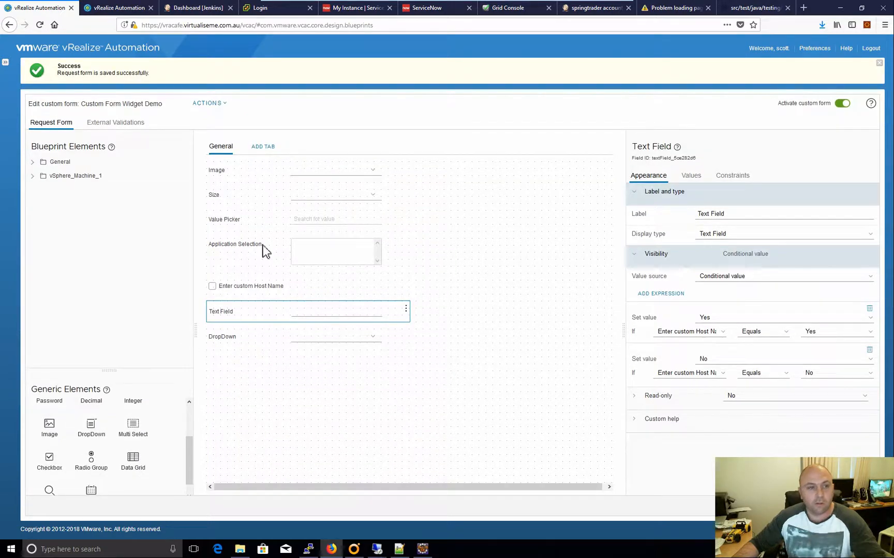
- Start a new Custom Form Widget Demo request from Custom Form Examples in the catalog
click(118, 8)
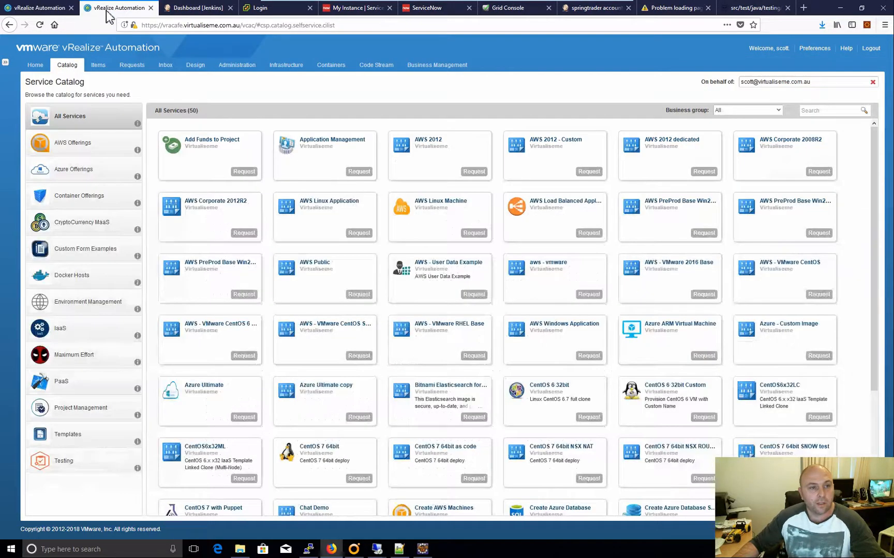
click(85, 248)
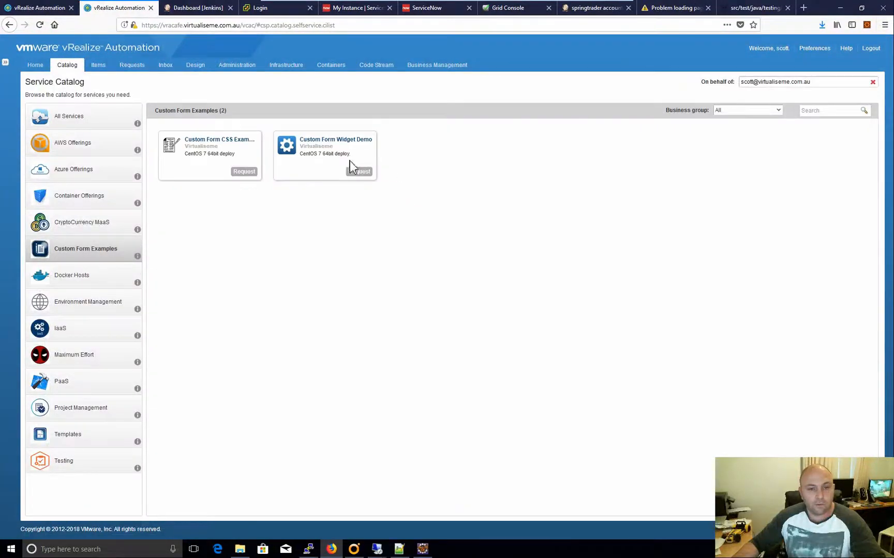
click(359, 172)
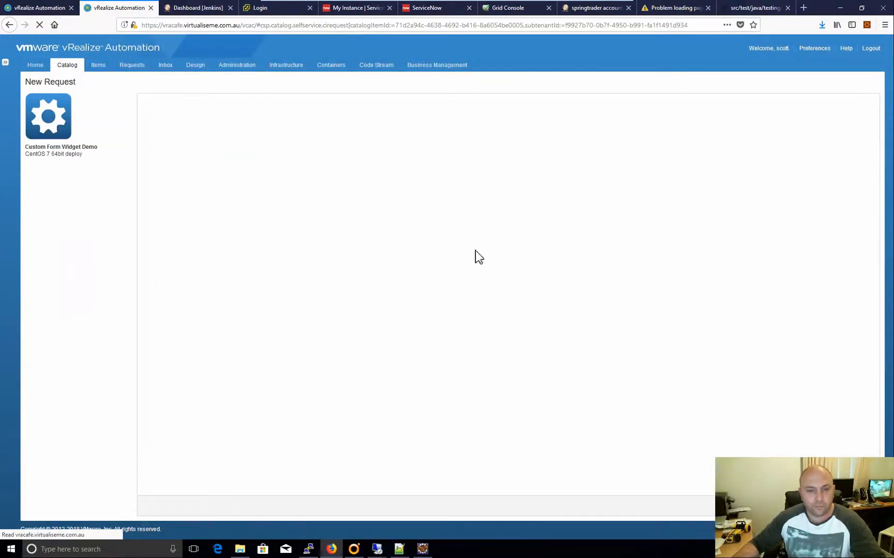
mouse_move(496, 286)
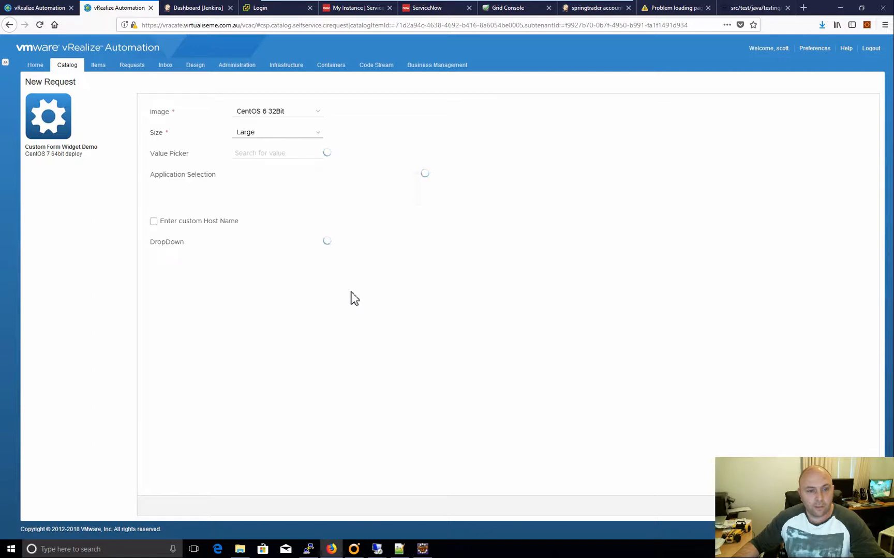
mouse_move(272, 307)
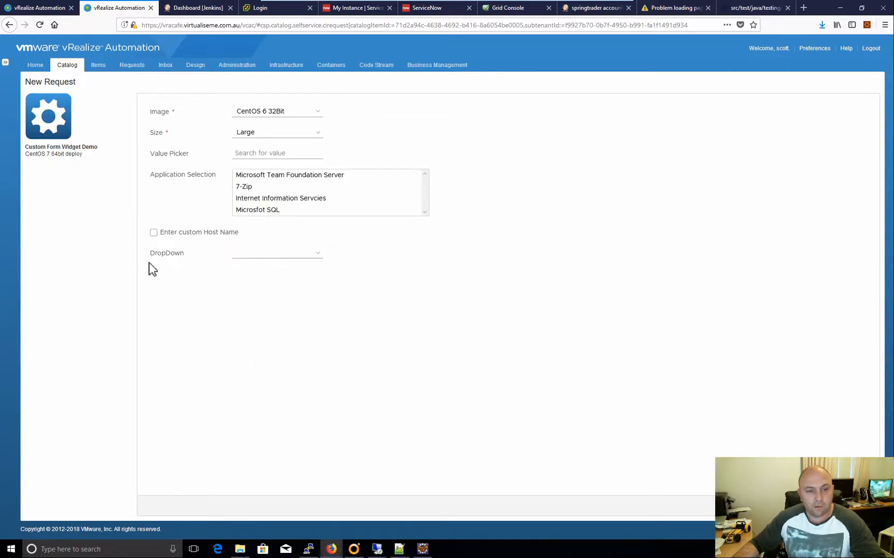
- Toggle the Enter custom Host Name checkbox to confirm the Text Field appears and hides
click(153, 232)
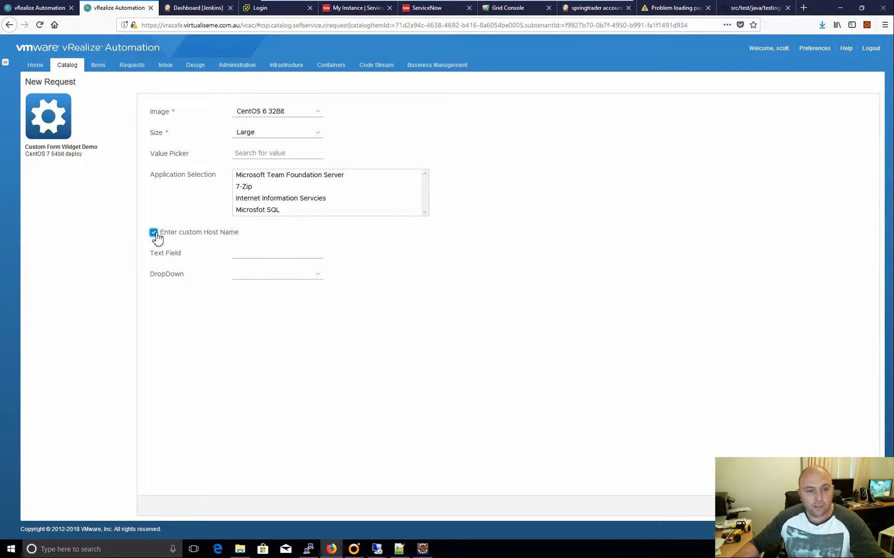
click(152, 233)
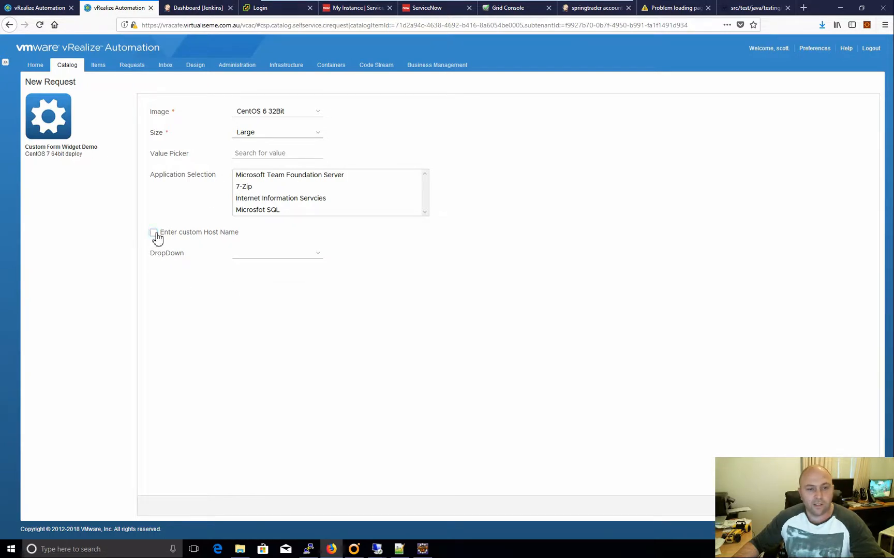
click(153, 233)
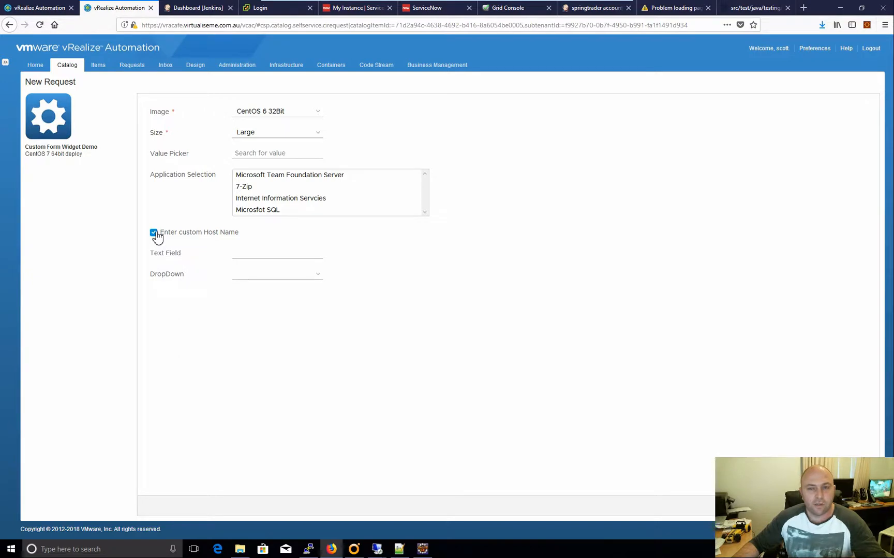
click(153, 234)
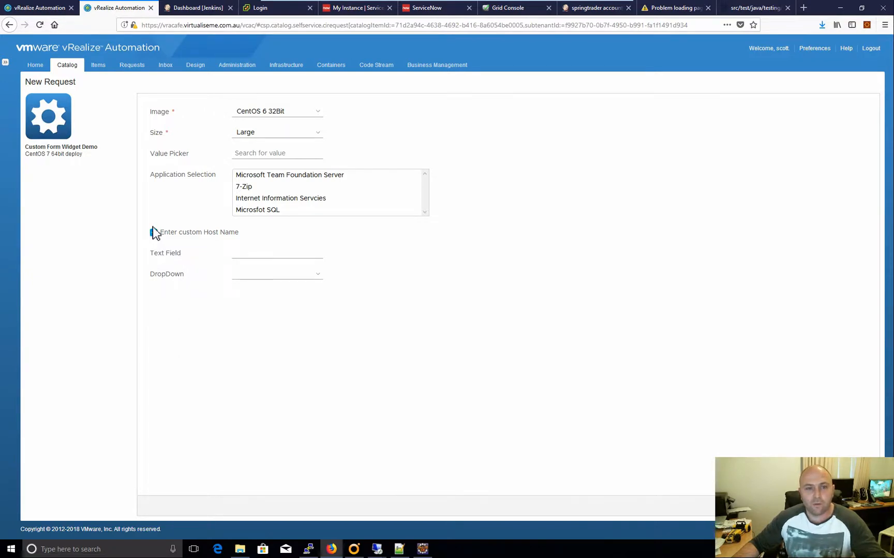
click(153, 232)
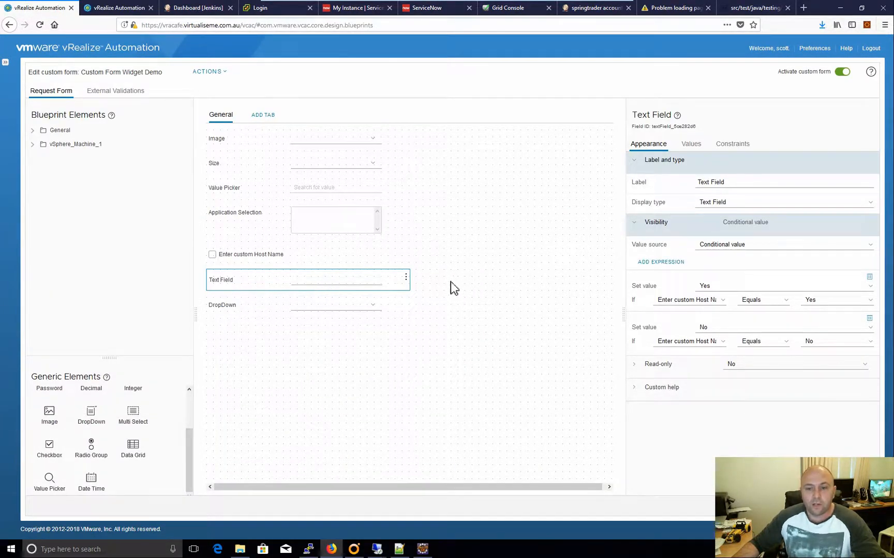
mouse_move(484, 267)
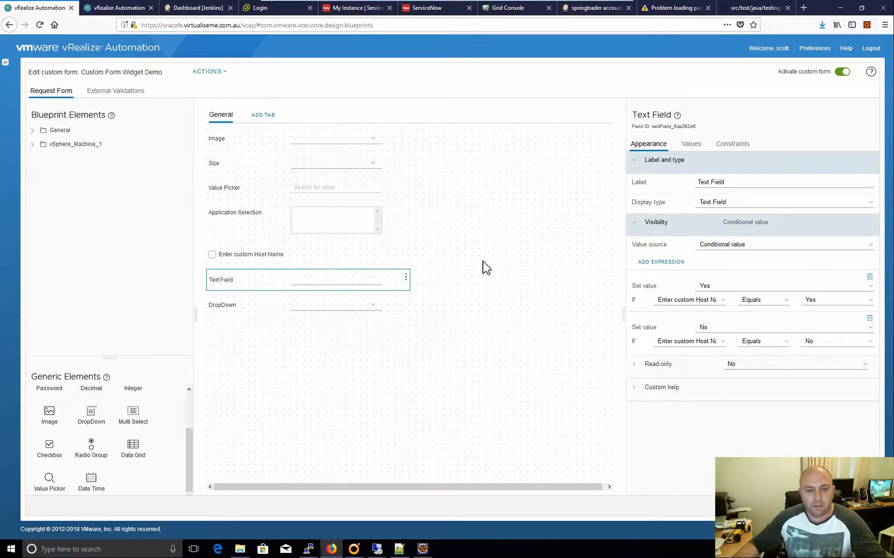
mouse_move(610, 220)
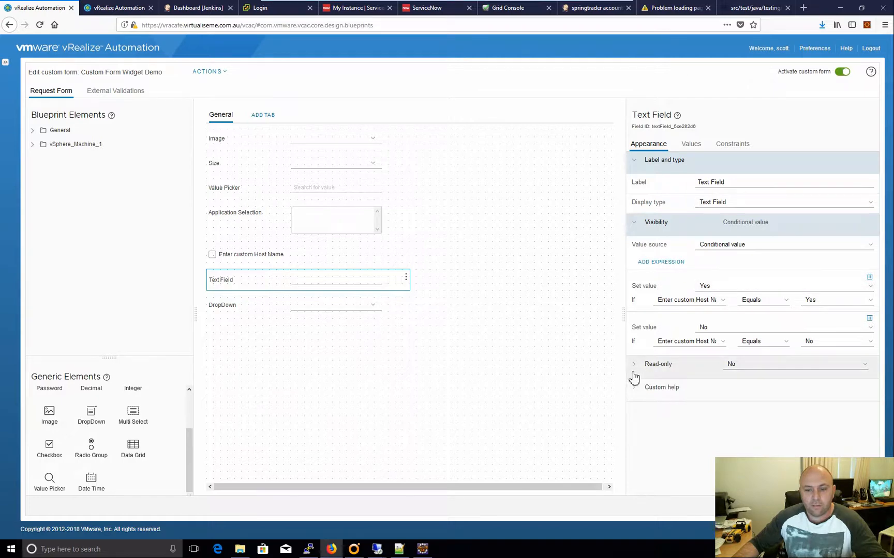
- Expand the Text Field's Read-only and Default value settings, then view its Constraints
click(633, 364)
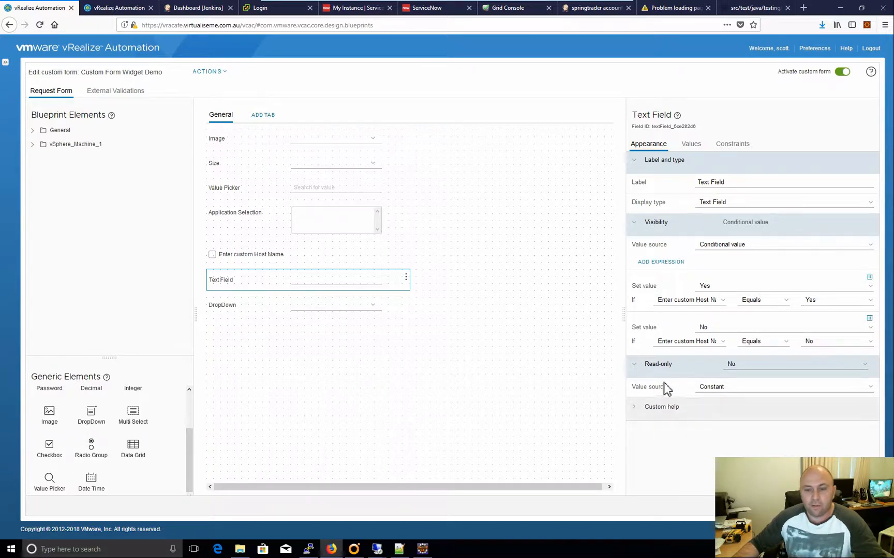
click(691, 144)
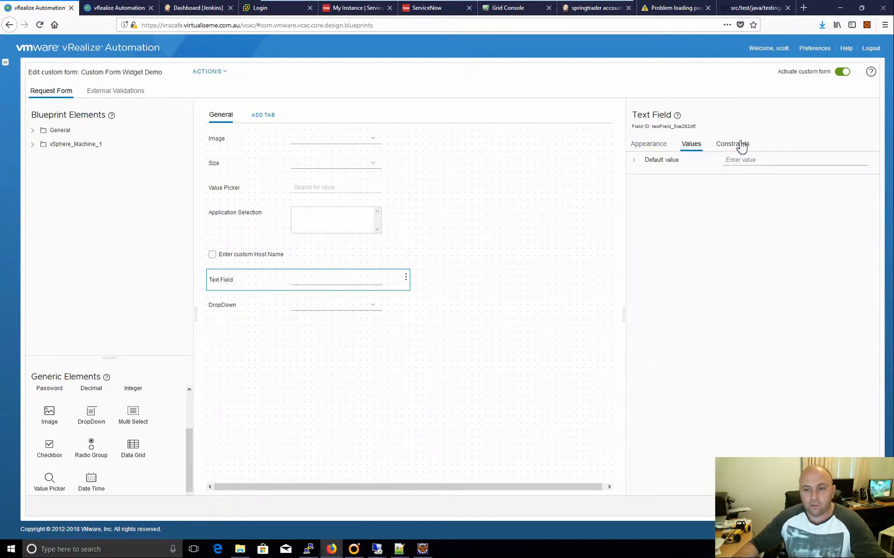
click(634, 160)
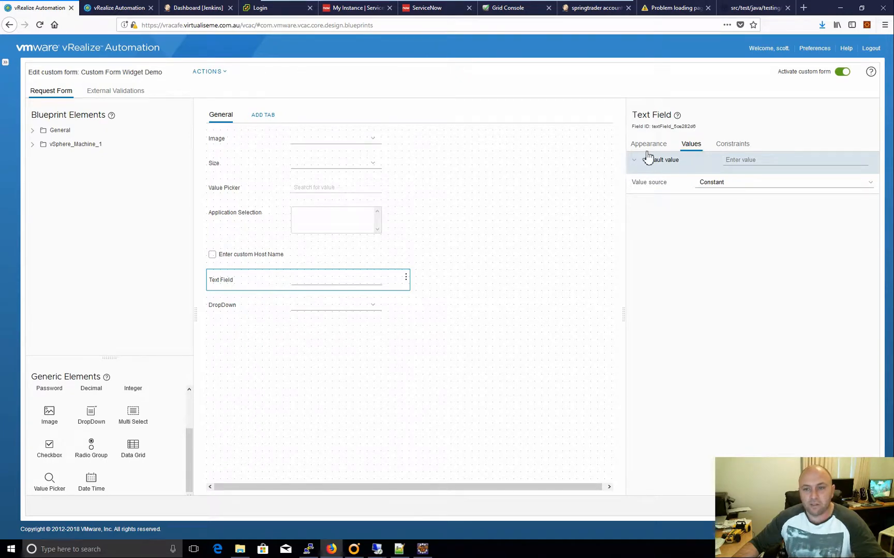
click(732, 144)
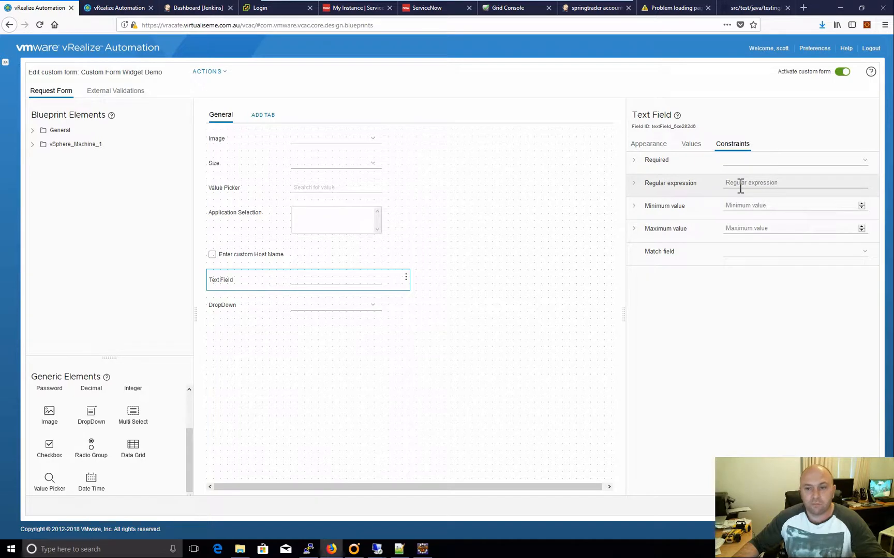
- Add regular expression ^[a-zA-Z]([\w -]*[a-zA-Z])?$ with error message 'cant contain special char'
click(634, 182)
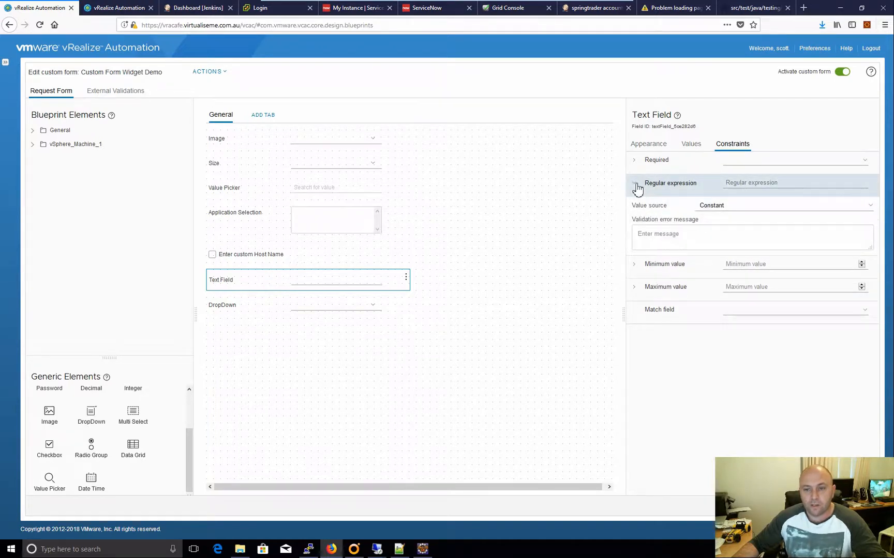
click(781, 205)
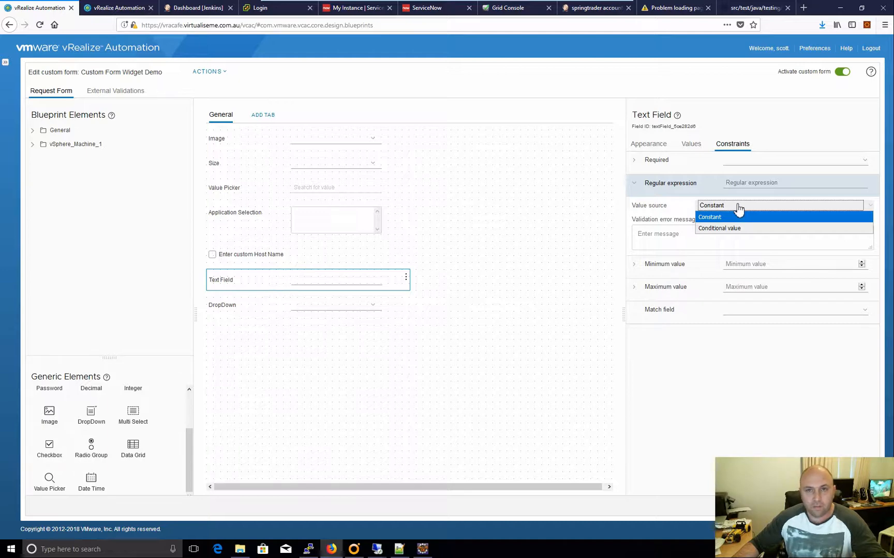
click(710, 217)
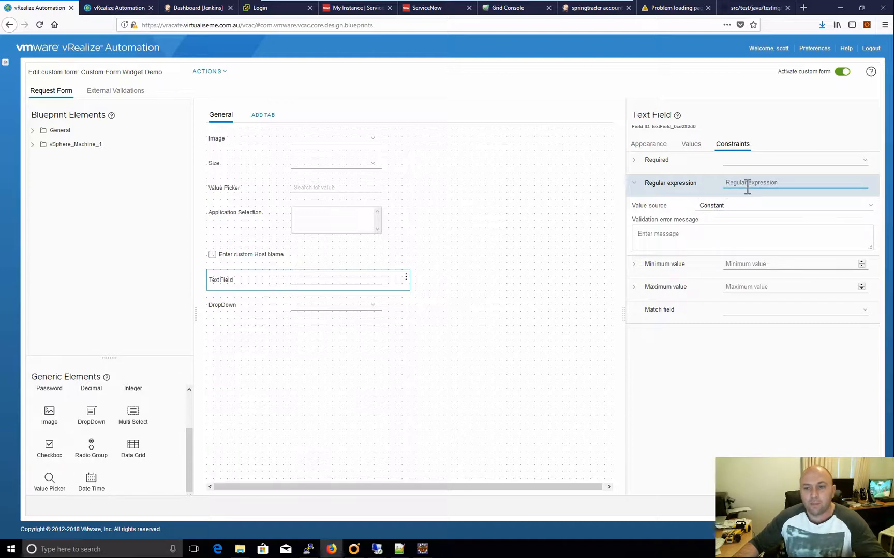
mouse_move(733, 176)
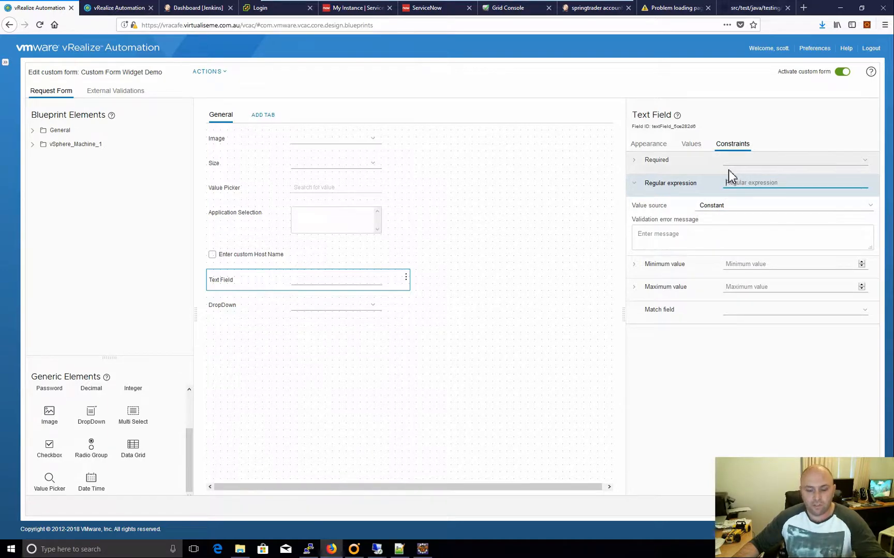
text(^[a-zA-Z]([\w -]*[a-zA-Z])?$)
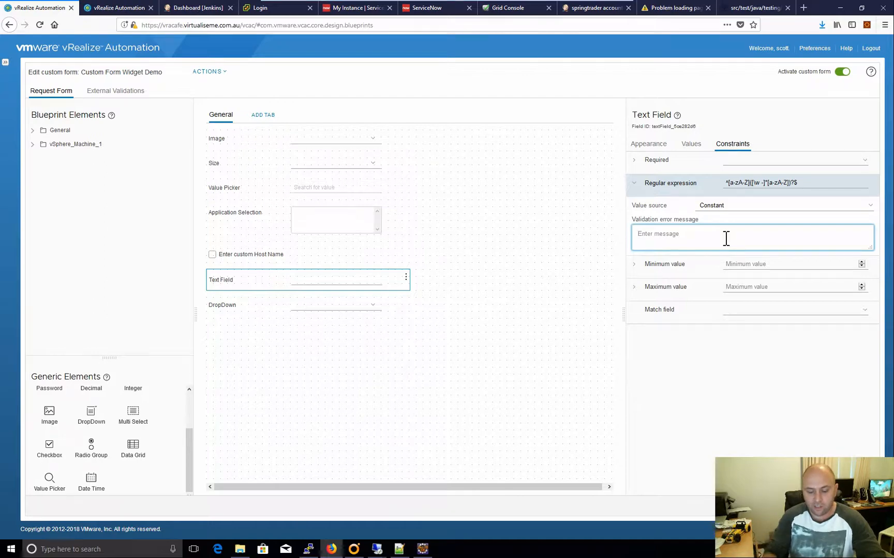
text(cant c)
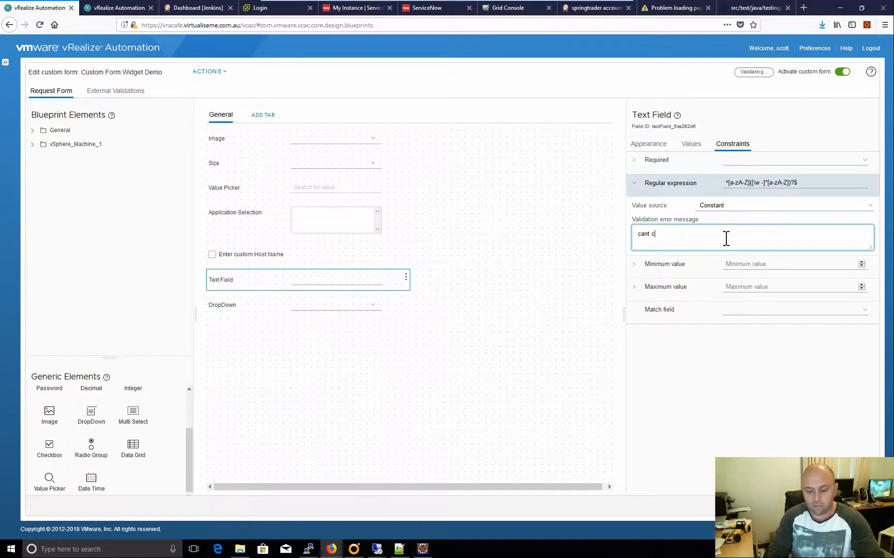
text(ontain speci)
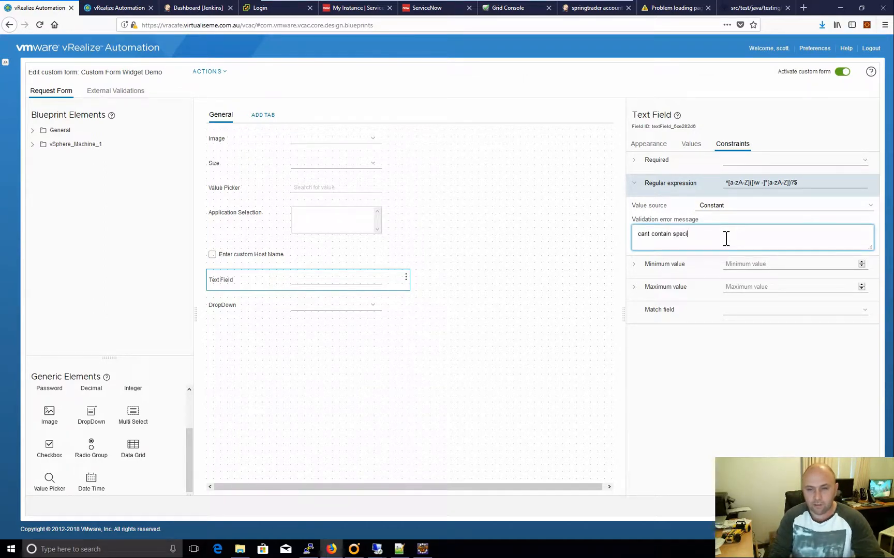
text(ial char)
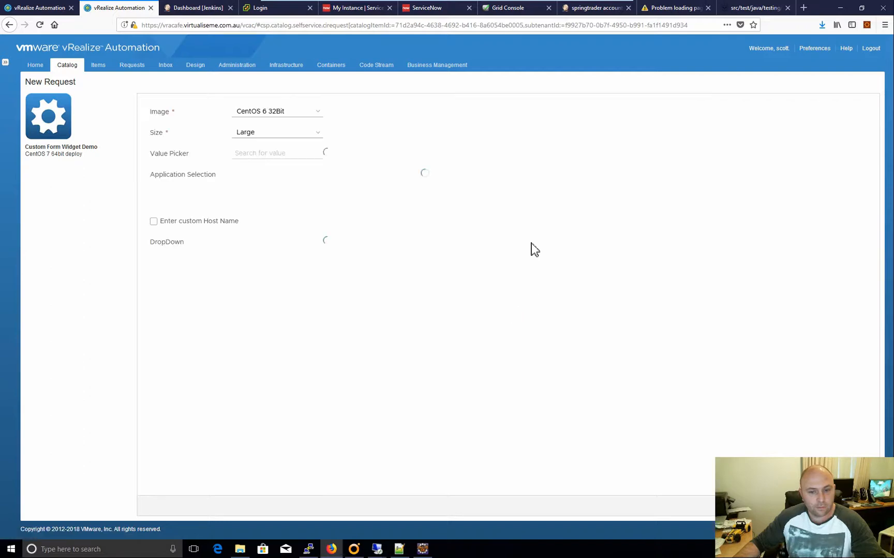
mouse_move(150, 239)
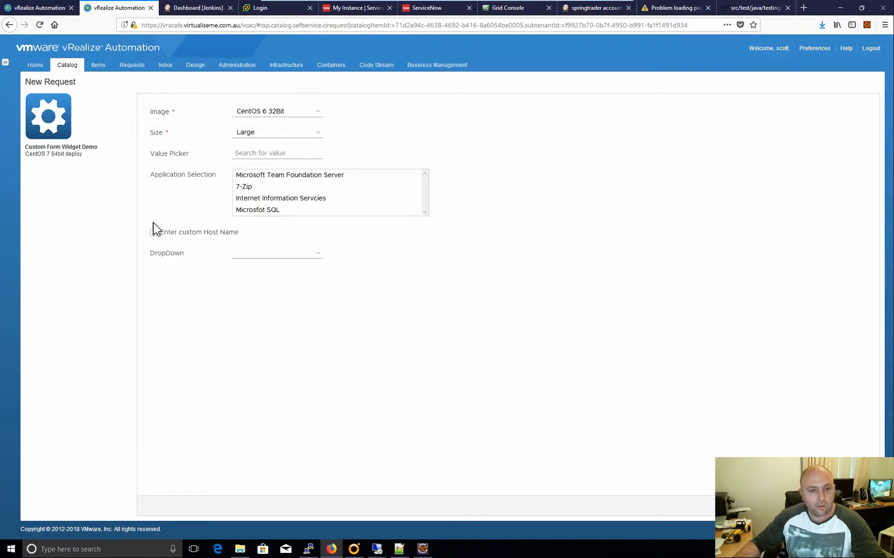
- Tick Enter custom Host Name and enter host names with '!' and '$' to trigger the error
click(153, 232)
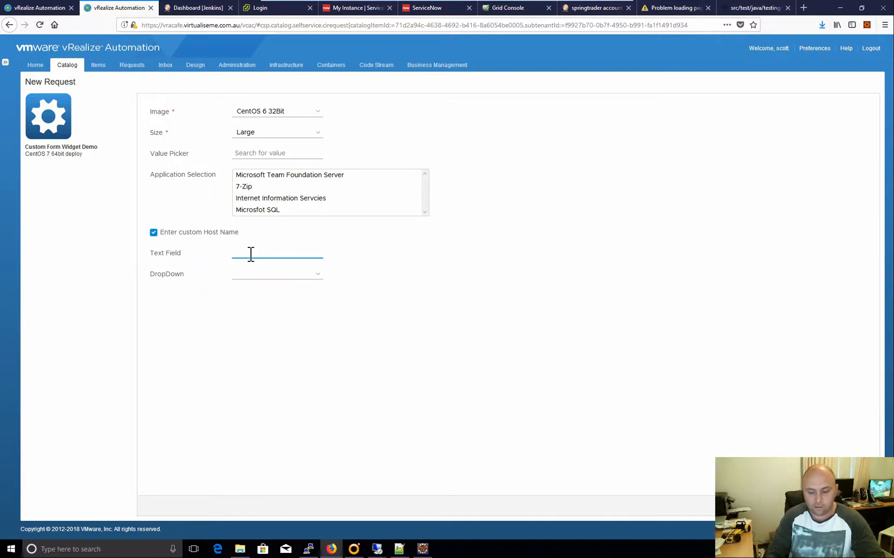
text(testhost01)
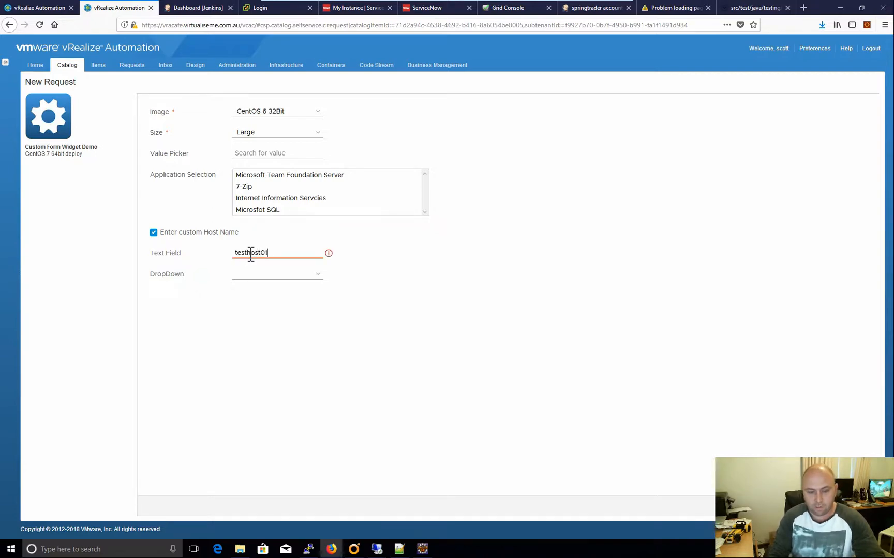
text(!)
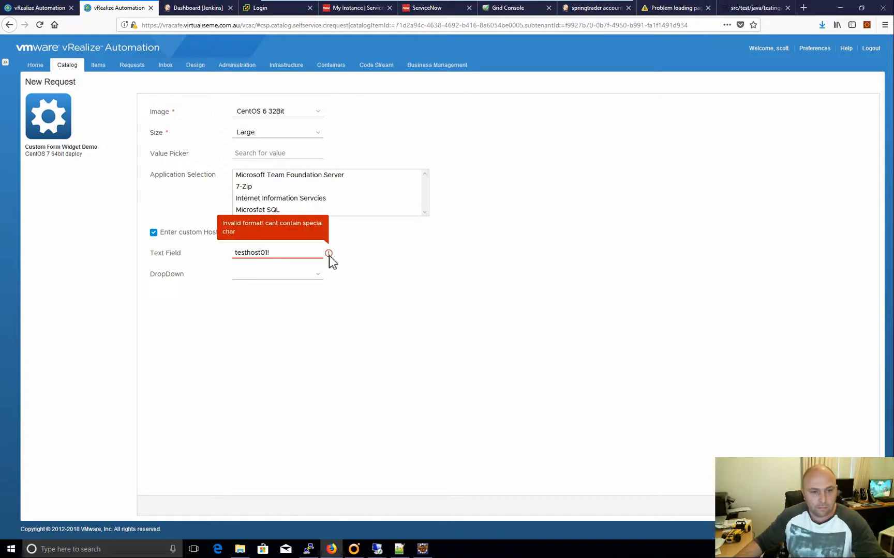
click(268, 253)
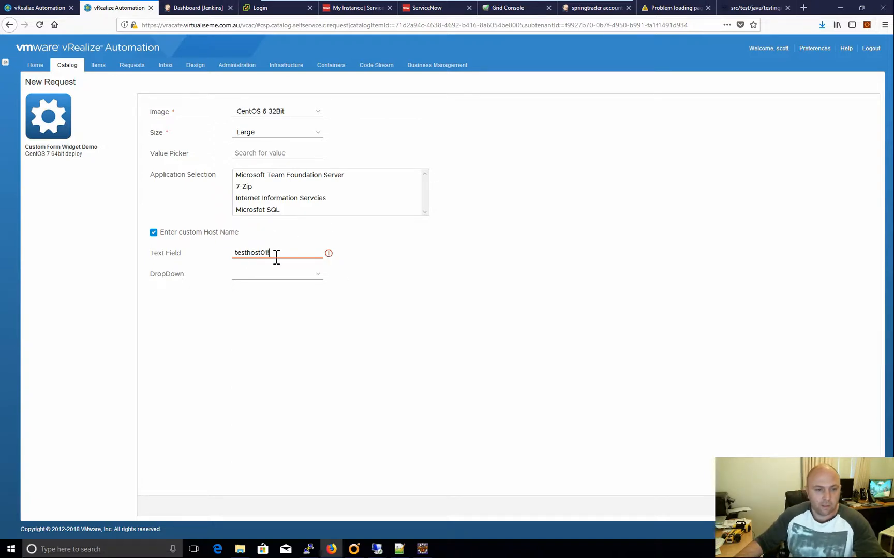
key(Backspace)
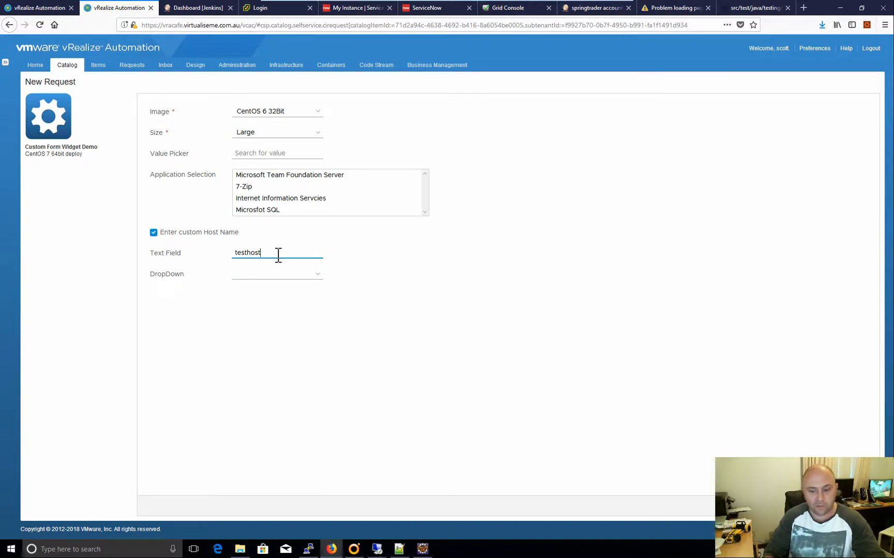
text($)
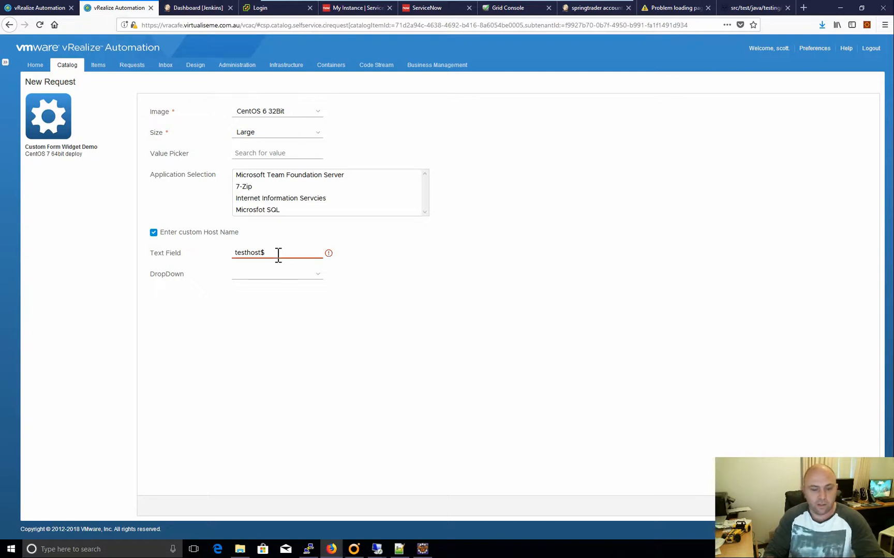
key(Backspace)
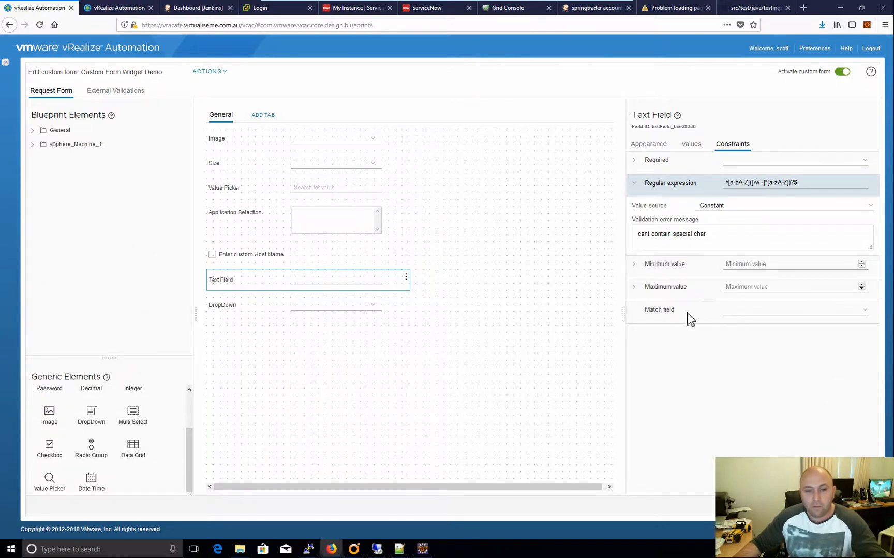
mouse_move(698, 319)
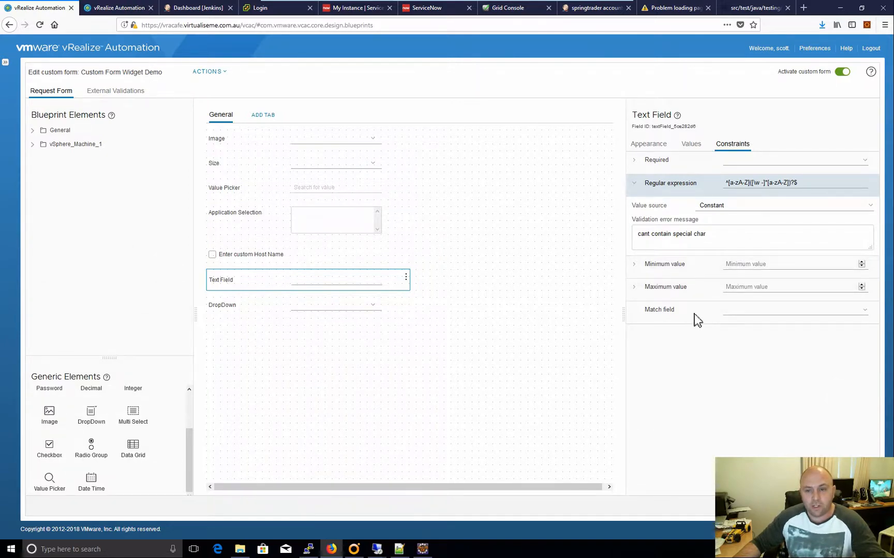
- Set the Text Field's Match field to DropDown and go to the catalog request tab
click(792, 309)
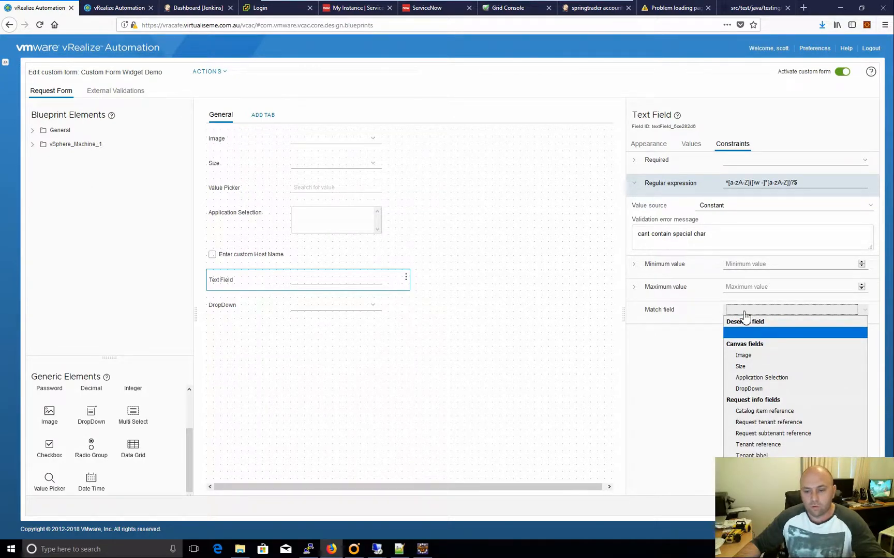
click(749, 389)
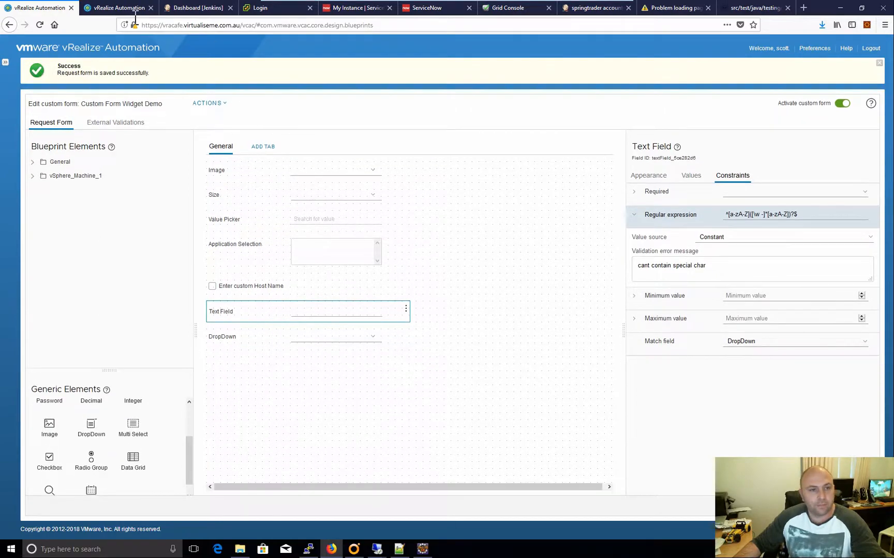
click(118, 8)
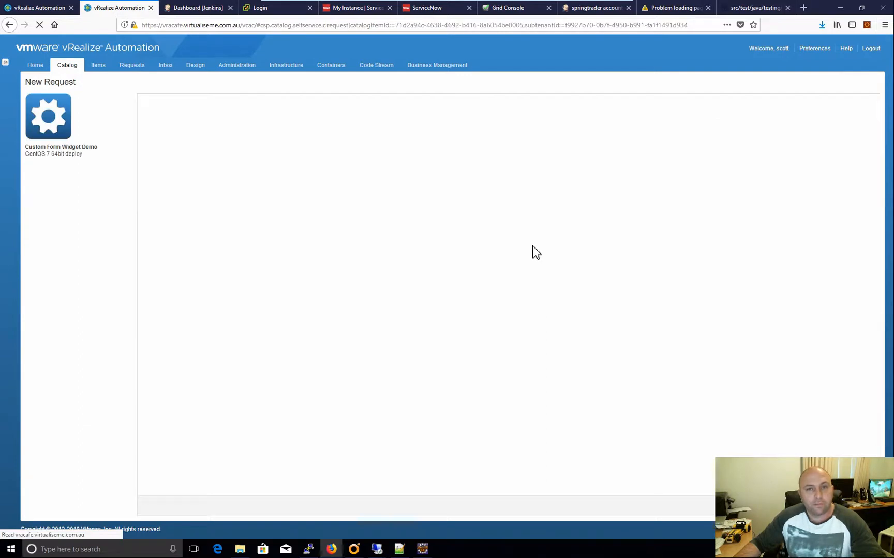
mouse_move(386, 260)
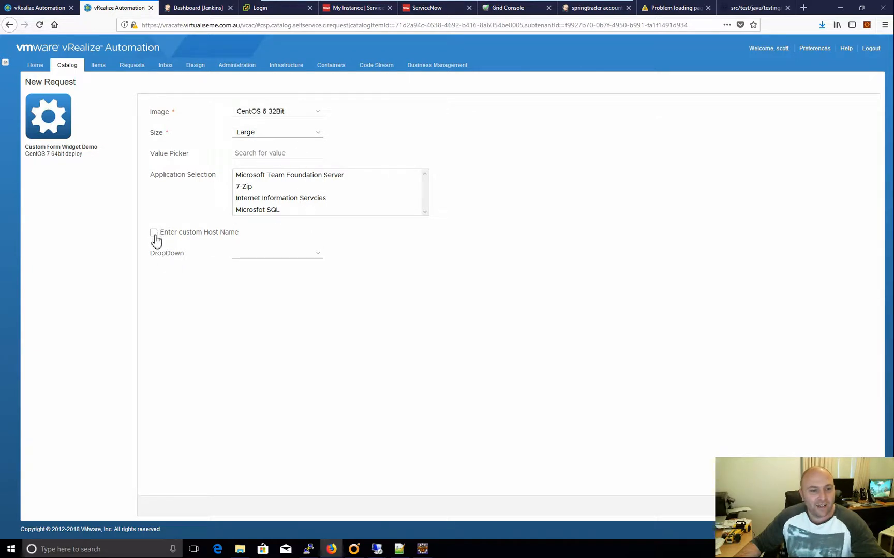
- Tick Enter custom Host Name and type 'hello' in the Text Field
click(152, 233)
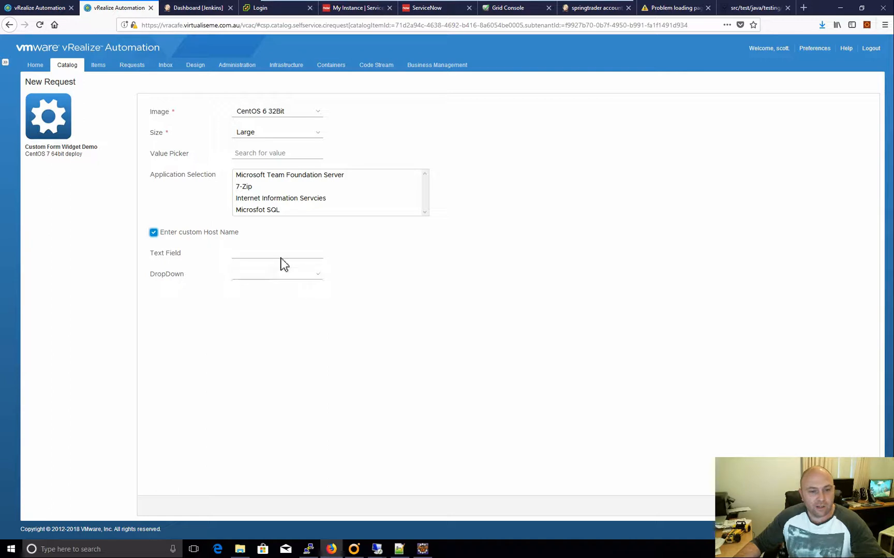
text(hek)
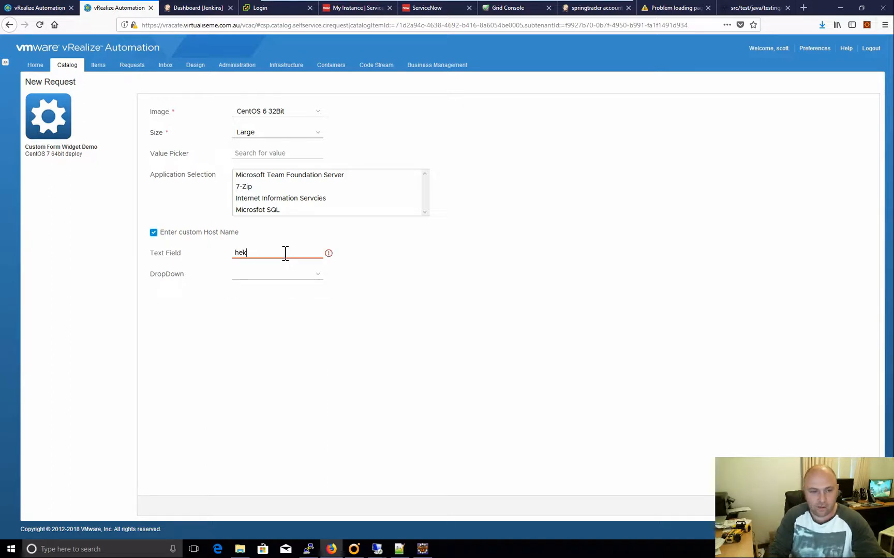
text(hello)
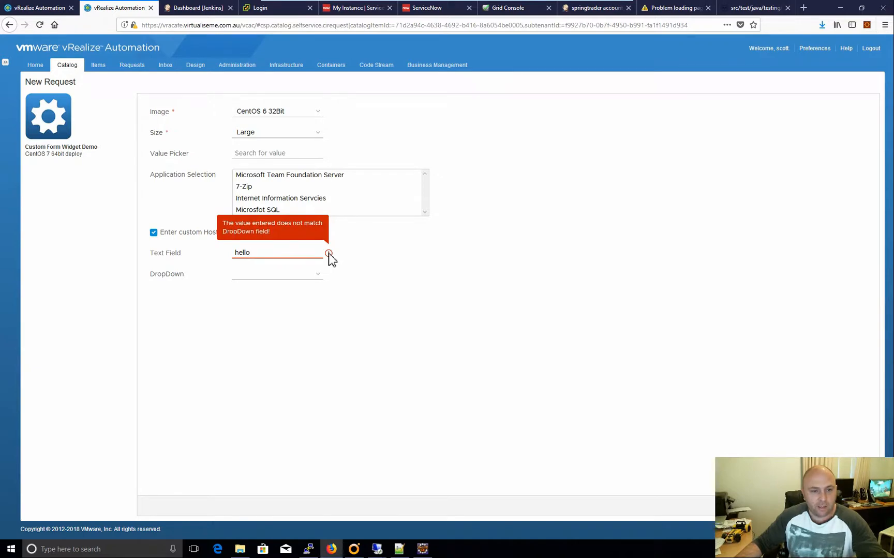
- Pick 2008 Upgrade, then ehire in the DropDown, and type 'ehire' in the Text Field
click(276, 274)
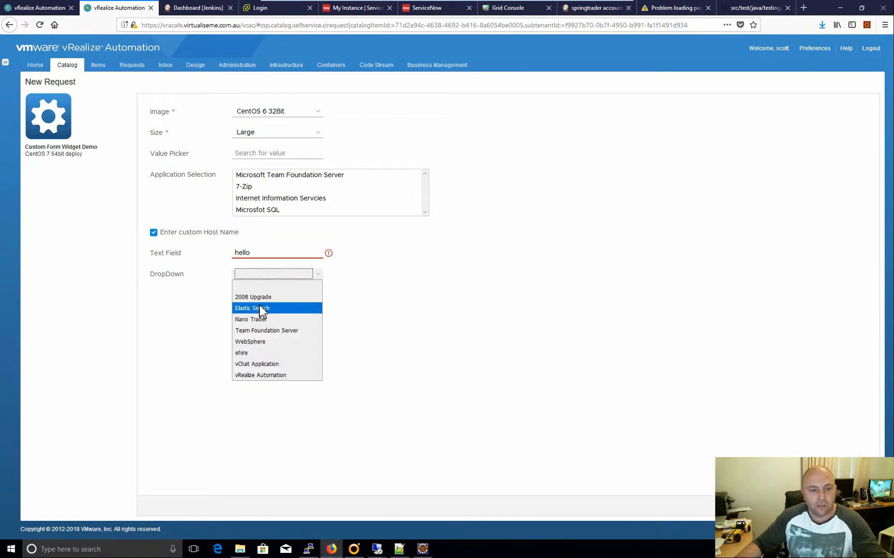
click(252, 297)
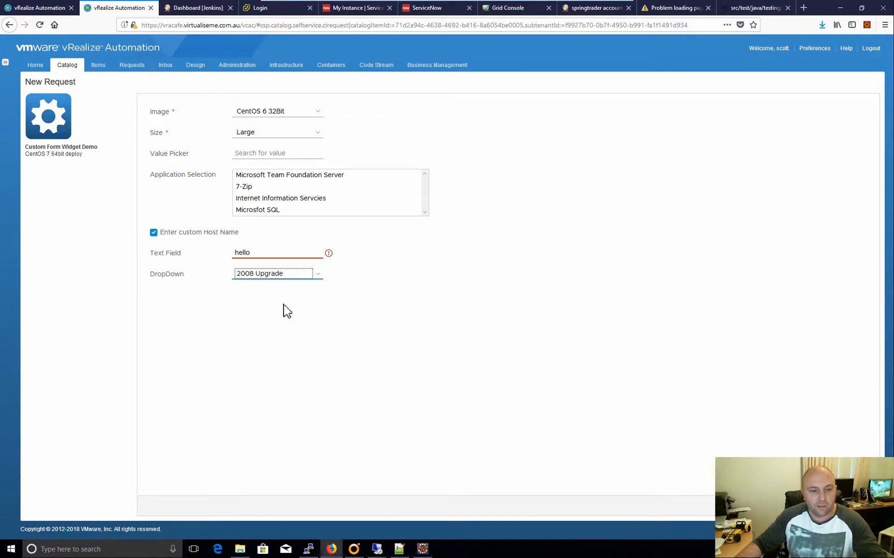
click(276, 273)
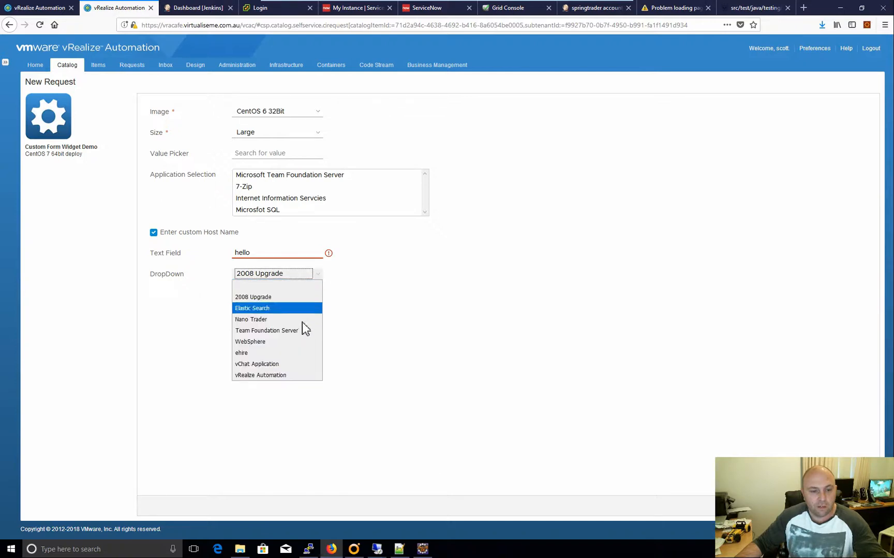
click(241, 353)
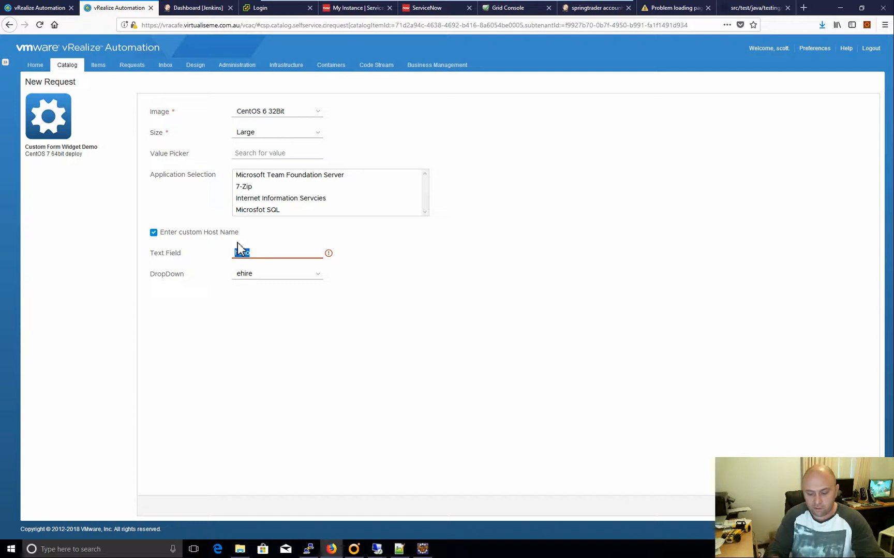
text(ehire)
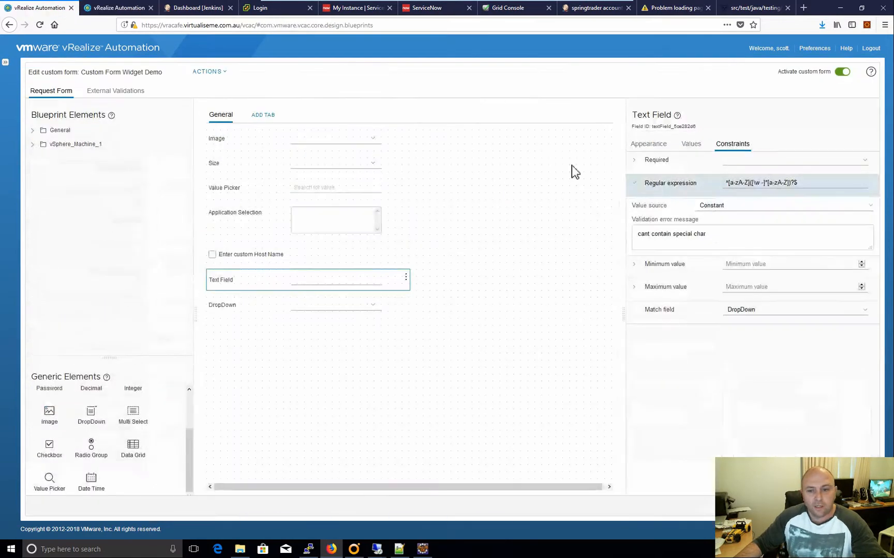
- Expand the DropDown's Value options, try Constant, then revert to External source
click(690, 143)
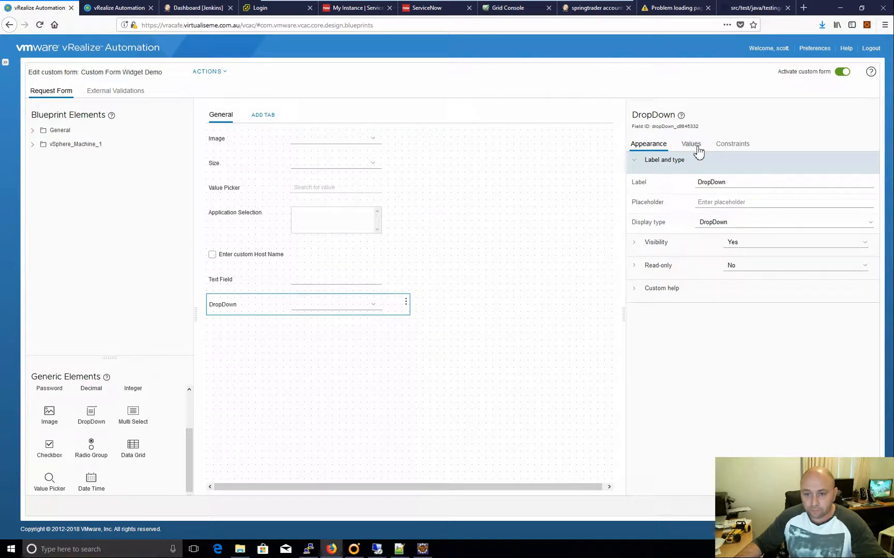
click(691, 143)
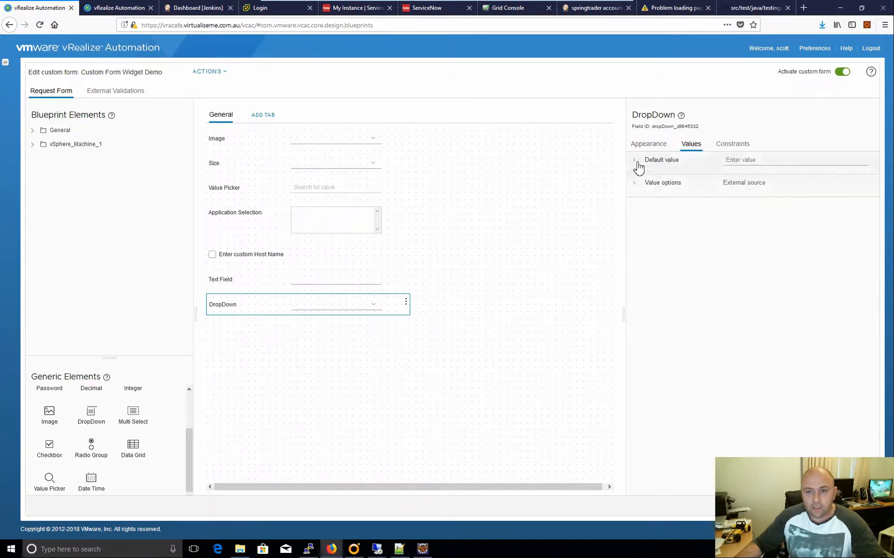
click(633, 182)
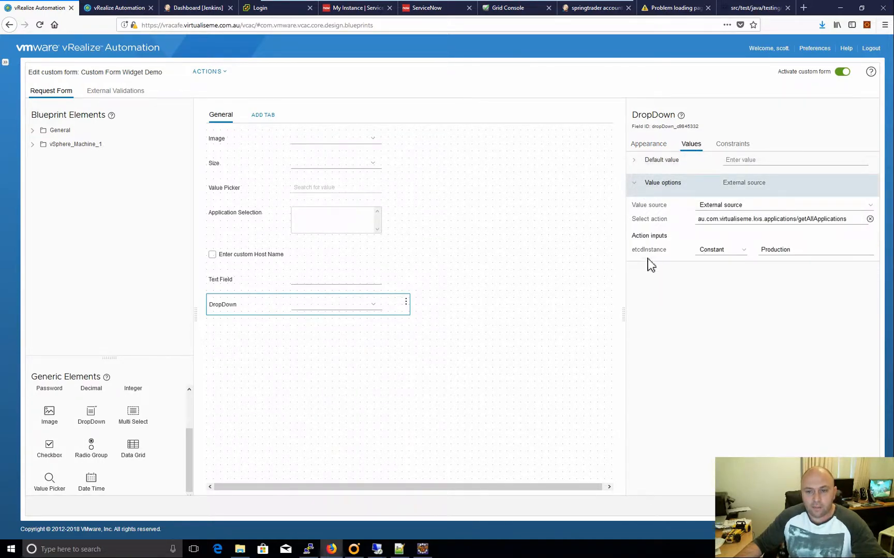
click(781, 205)
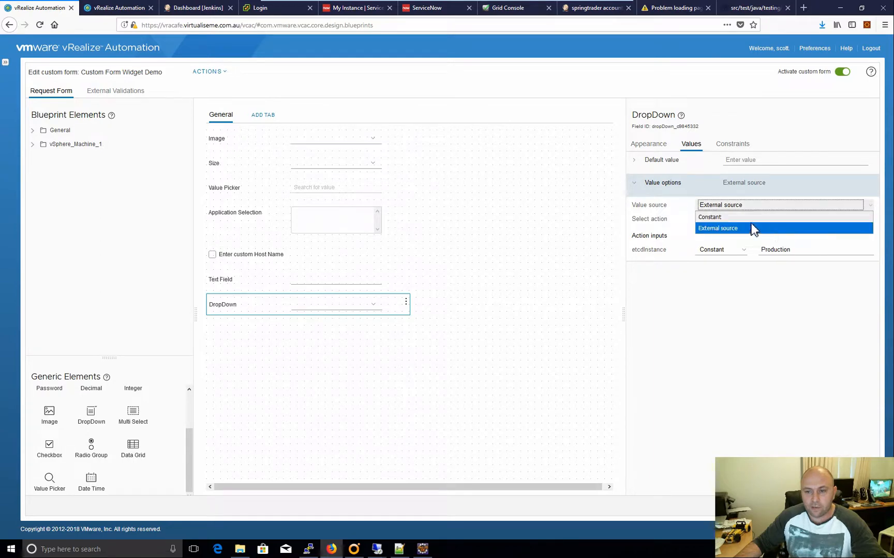
click(709, 217)
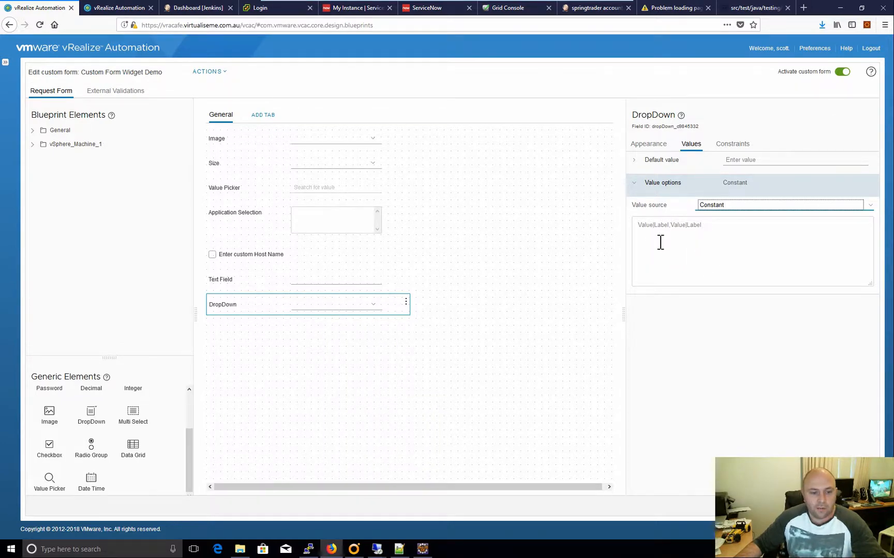
mouse_move(264, 220)
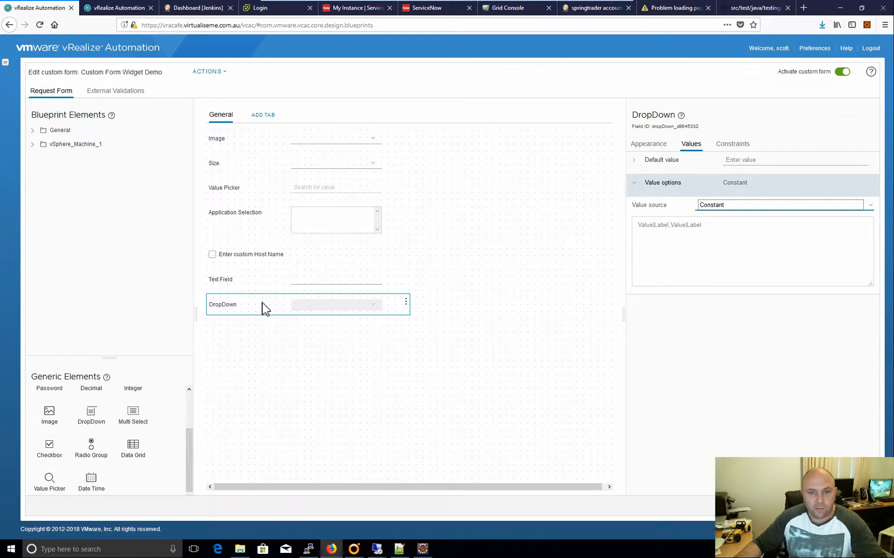
mouse_move(202, 456)
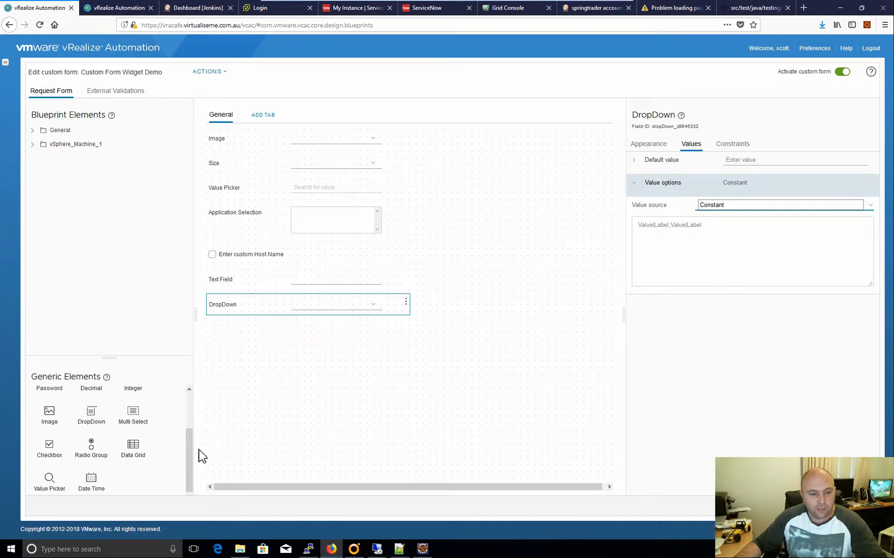
mouse_move(546, 334)
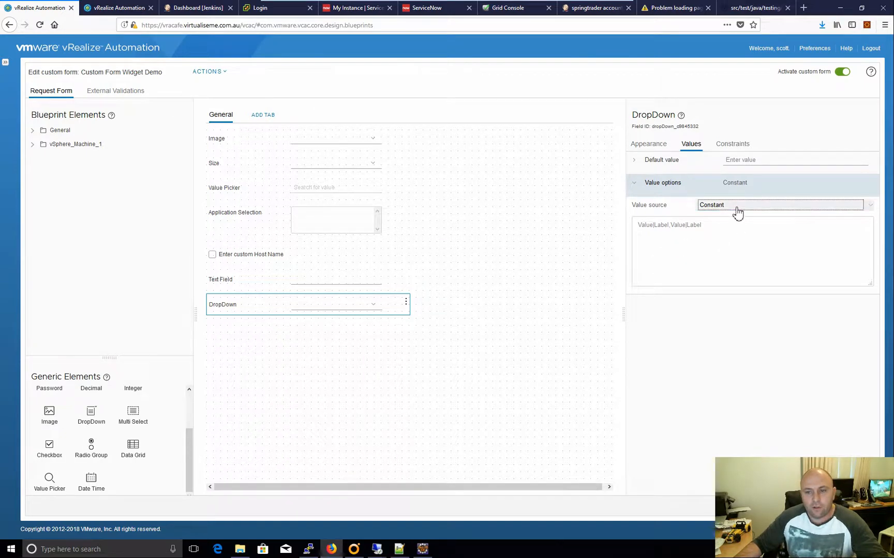
click(741, 251)
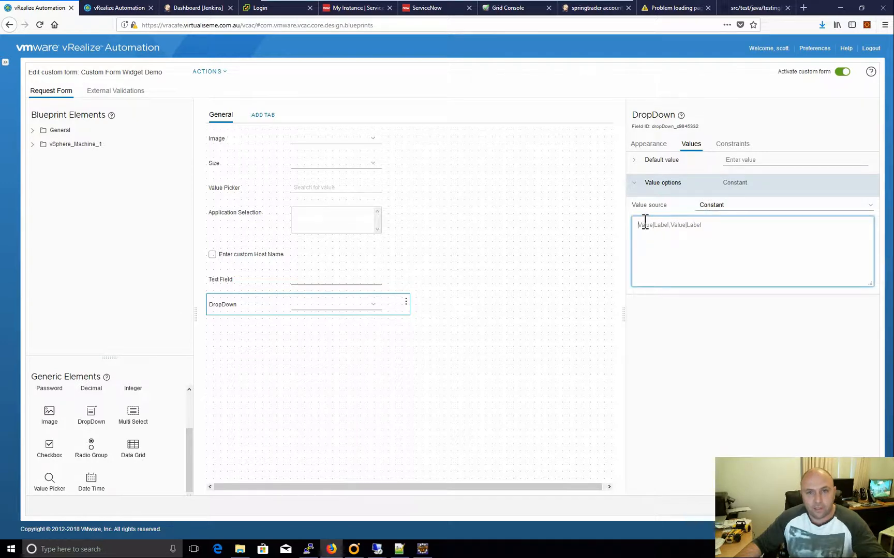
click(781, 204)
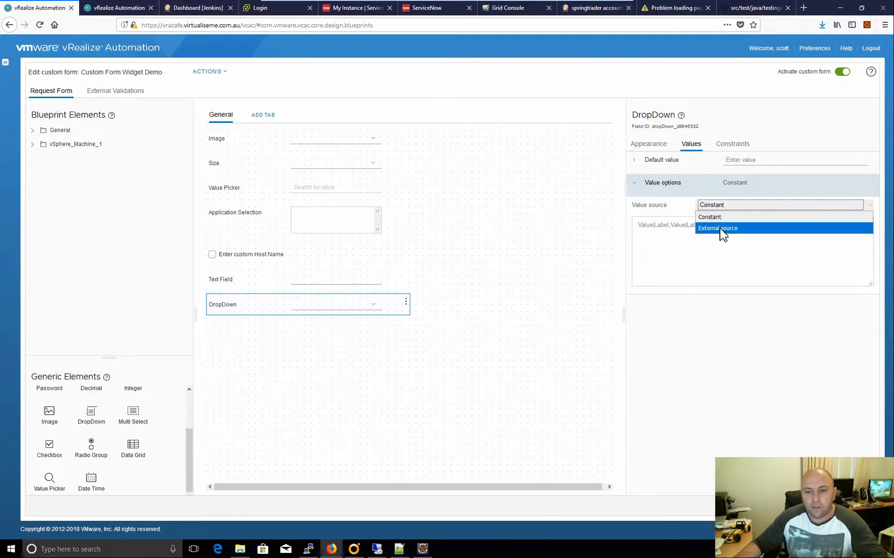
click(718, 228)
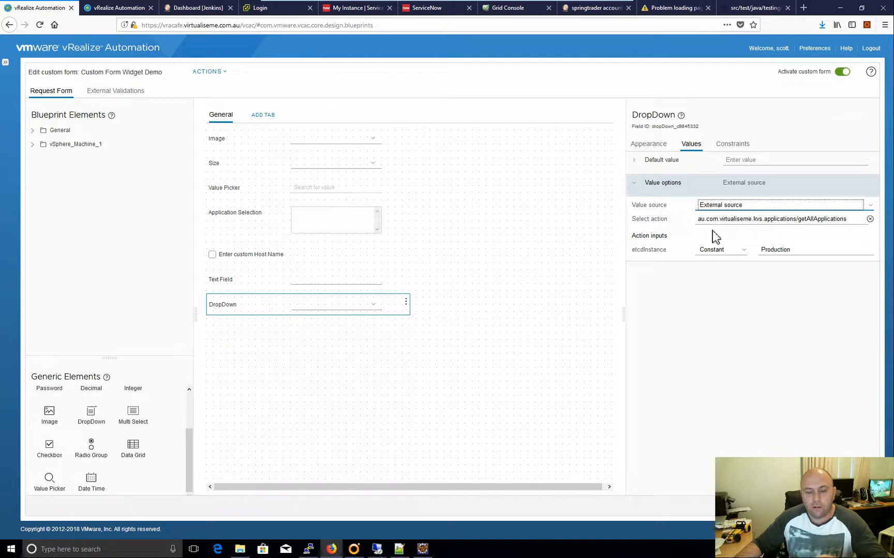
mouse_move(707, 239)
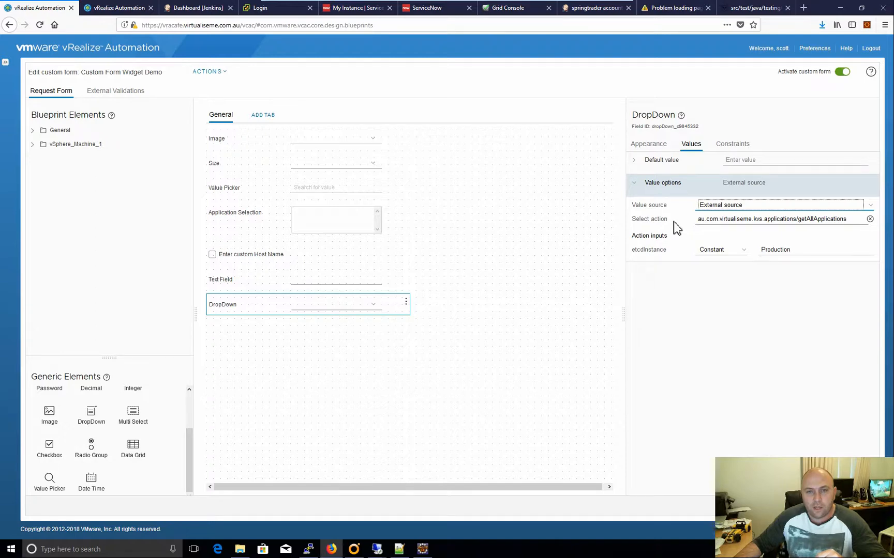
mouse_move(630, 257)
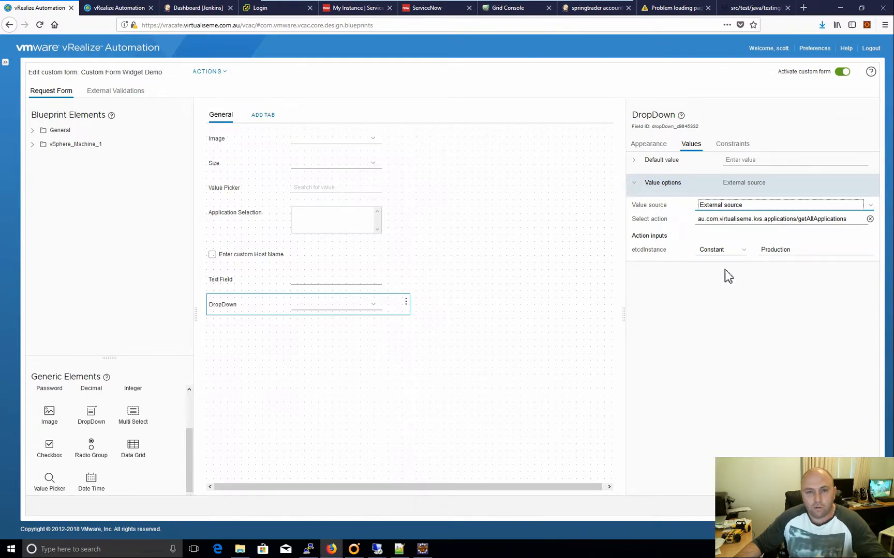
mouse_move(721, 273)
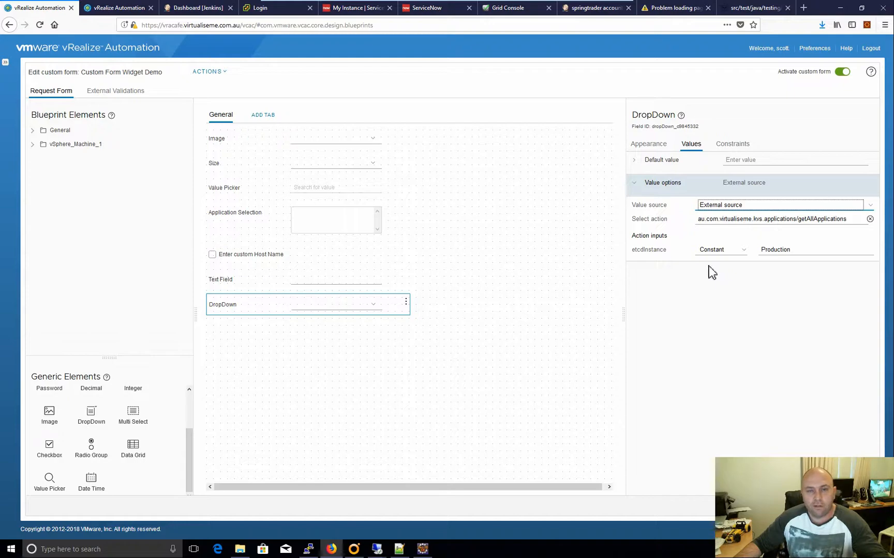
mouse_move(694, 269)
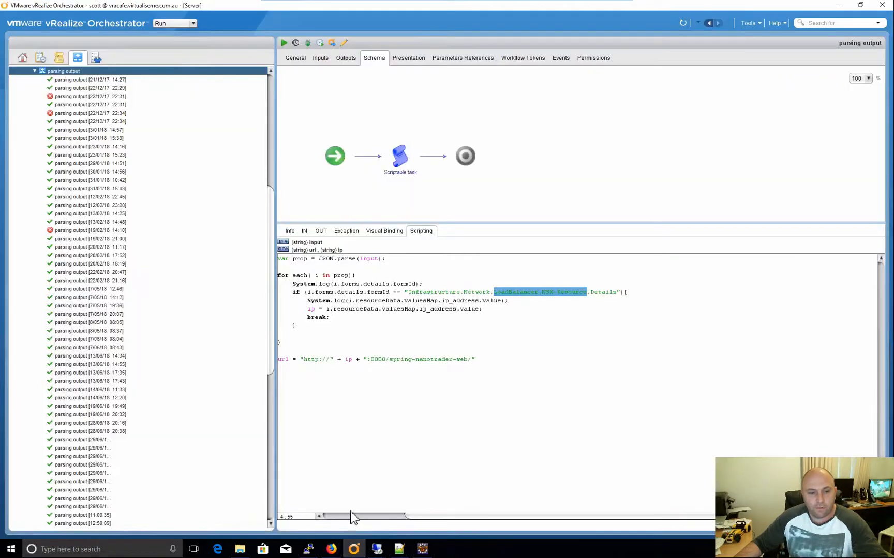
- Switch Orchestrator to Design mode and open the returnApplicationsForMultiSelectProperties action's script
click(193, 22)
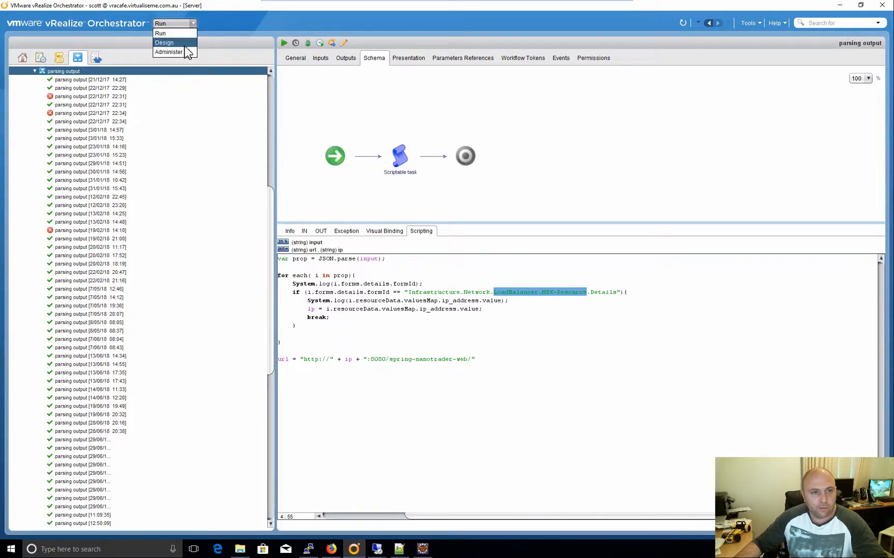
click(164, 42)
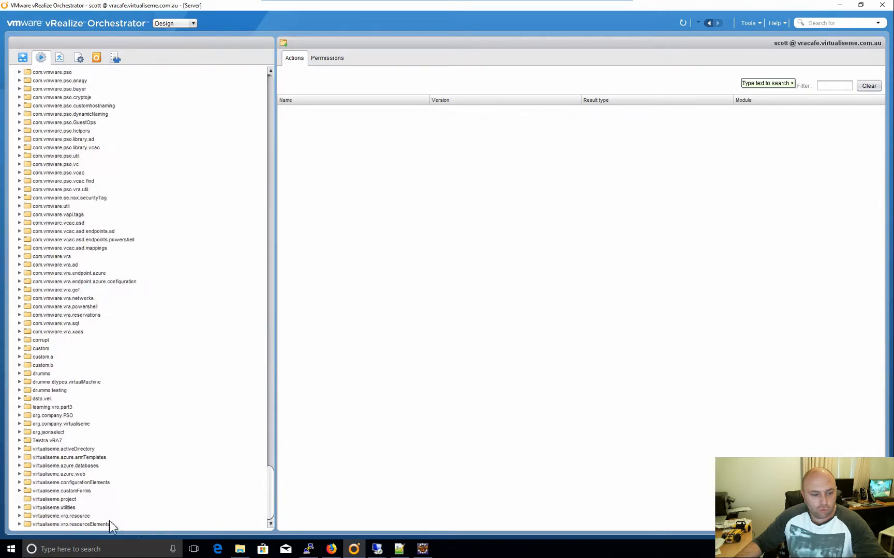
mouse_move(23, 502)
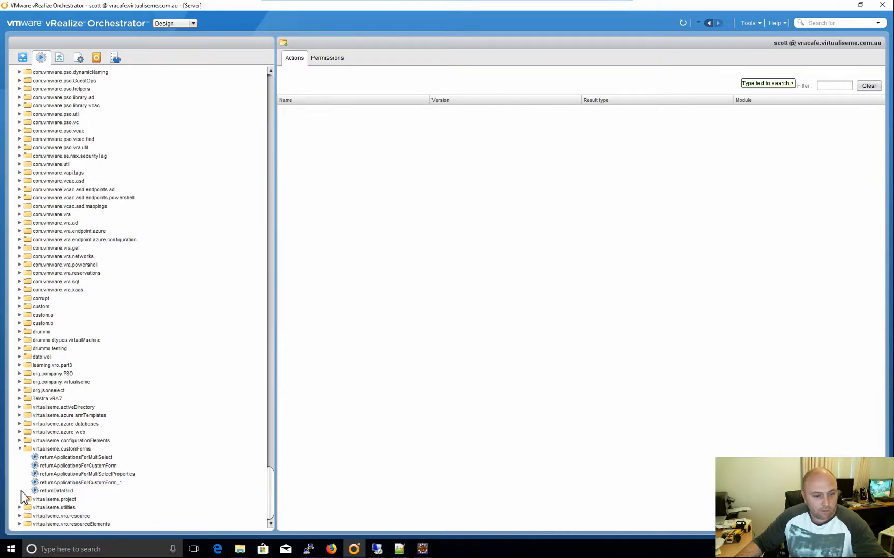
mouse_move(61, 446)
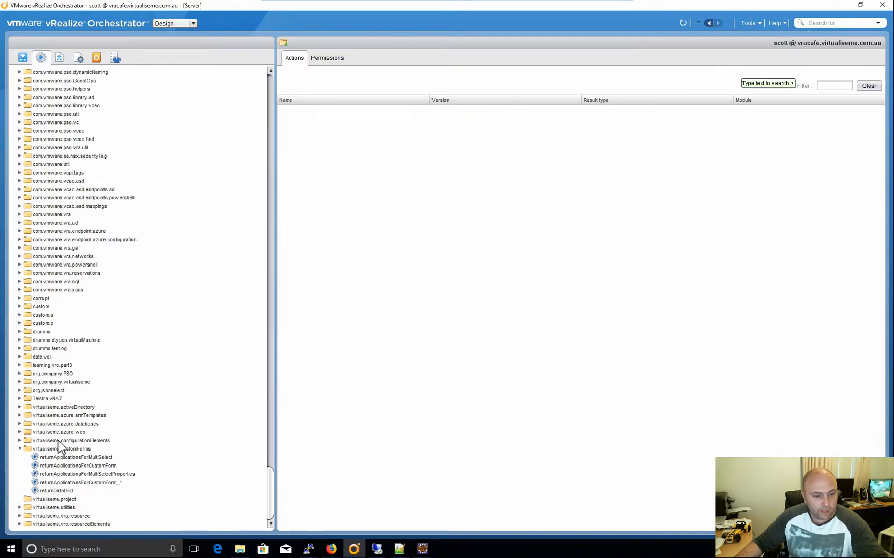
mouse_move(23, 412)
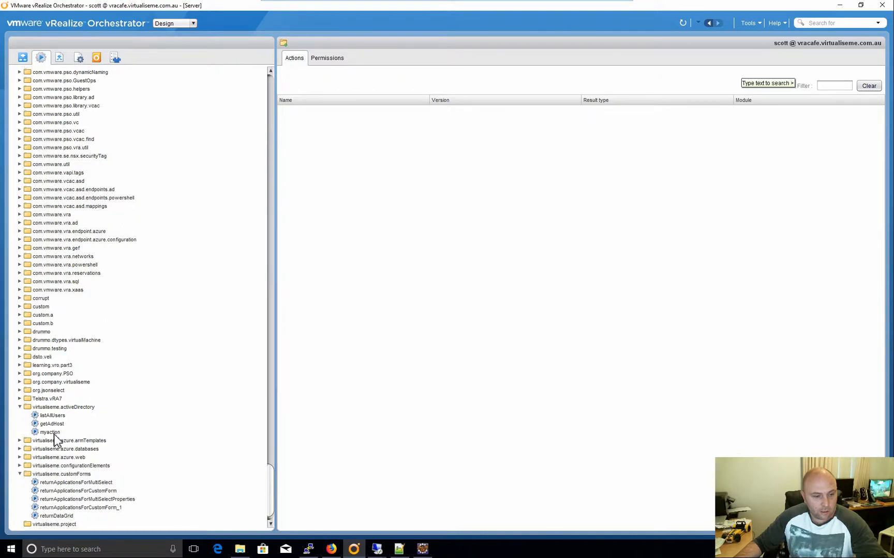
click(50, 432)
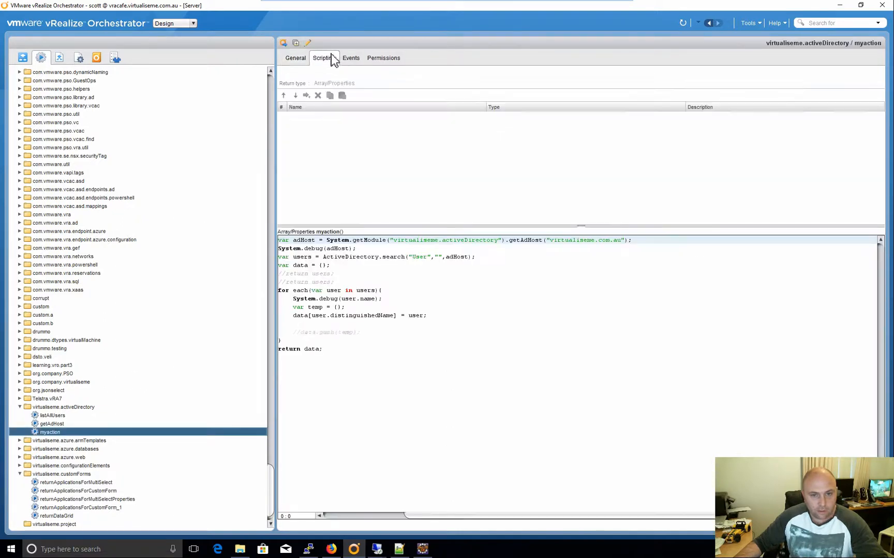
click(52, 424)
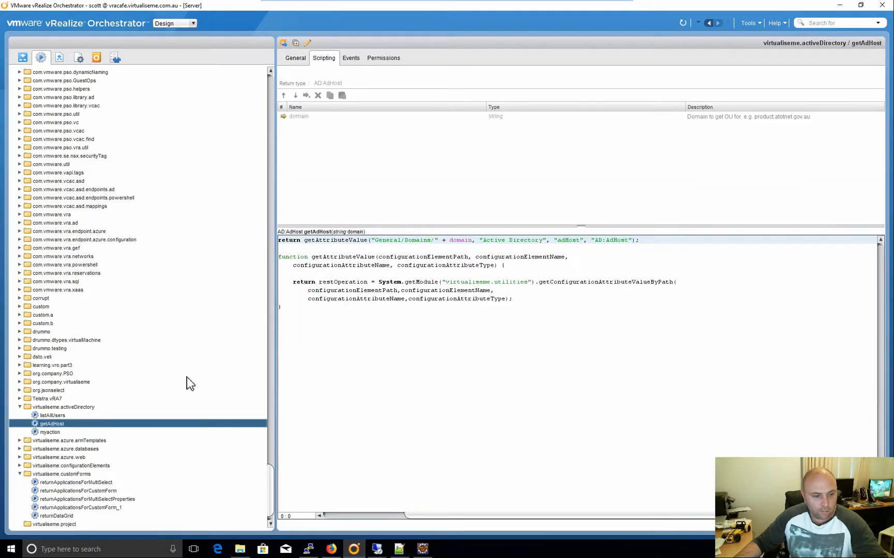
click(52, 415)
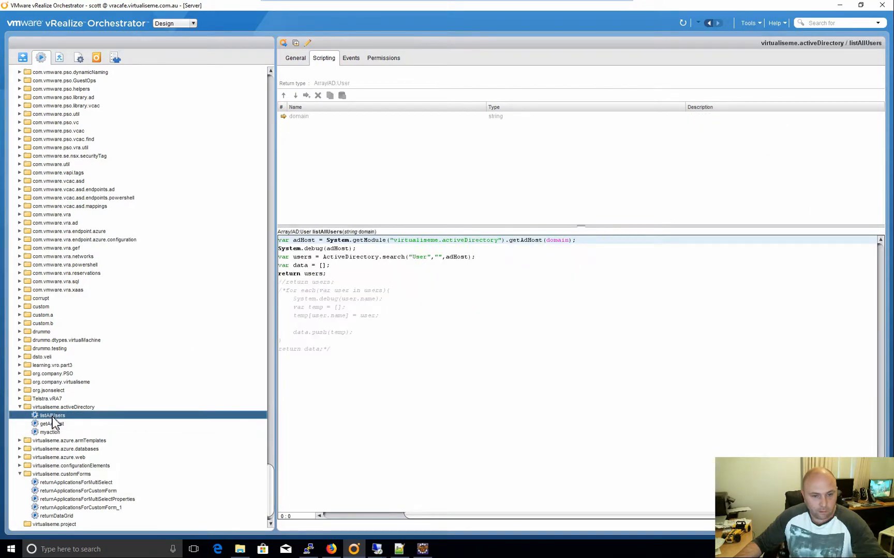
scroll(down, 3)
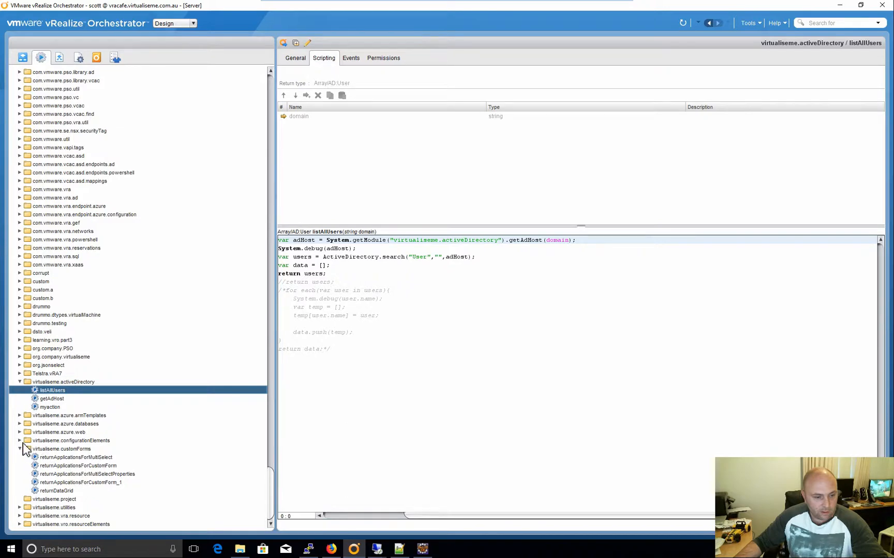
click(56, 491)
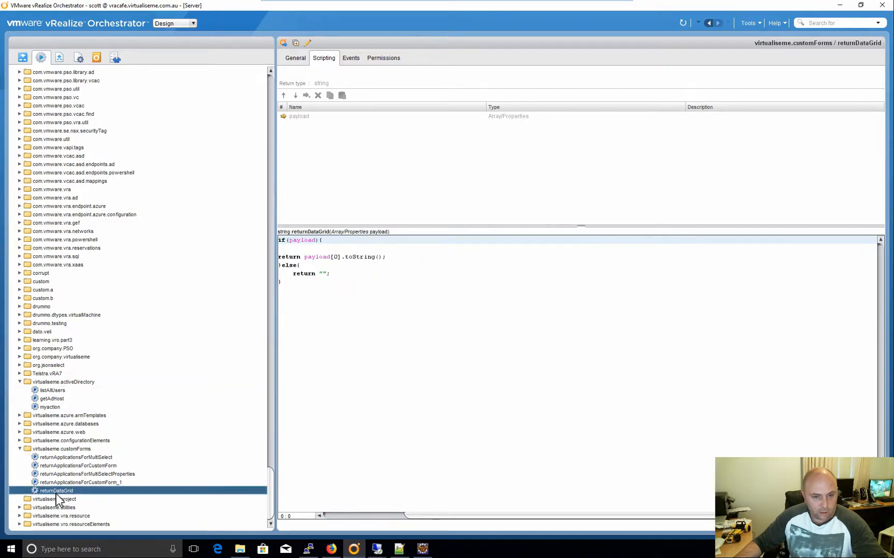
click(81, 482)
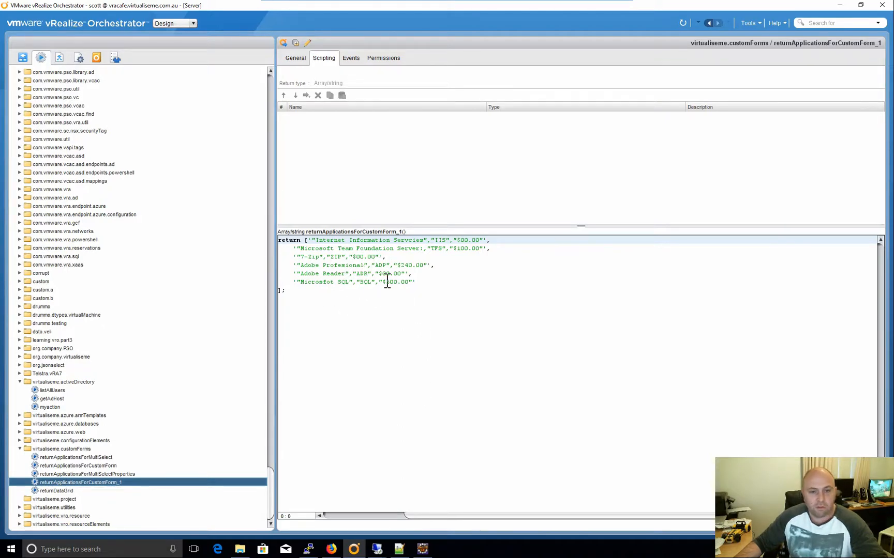
click(87, 473)
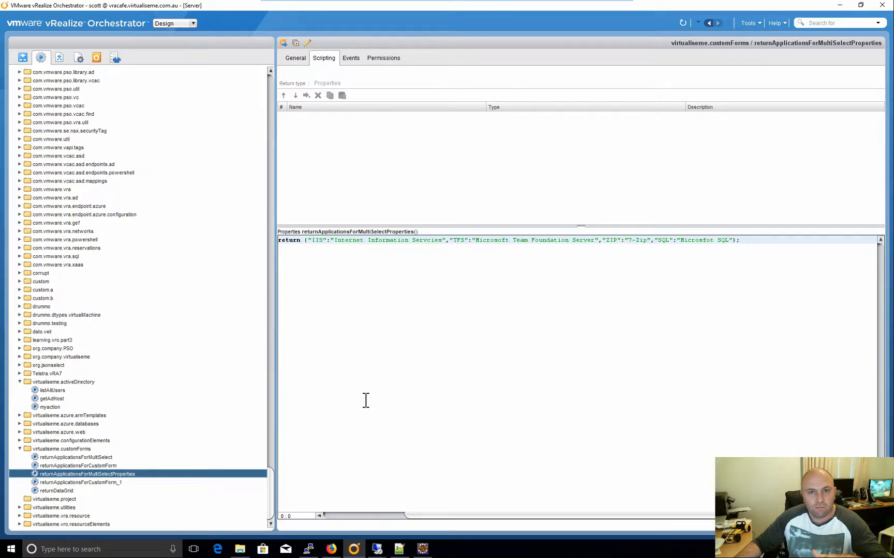
mouse_move(326, 540)
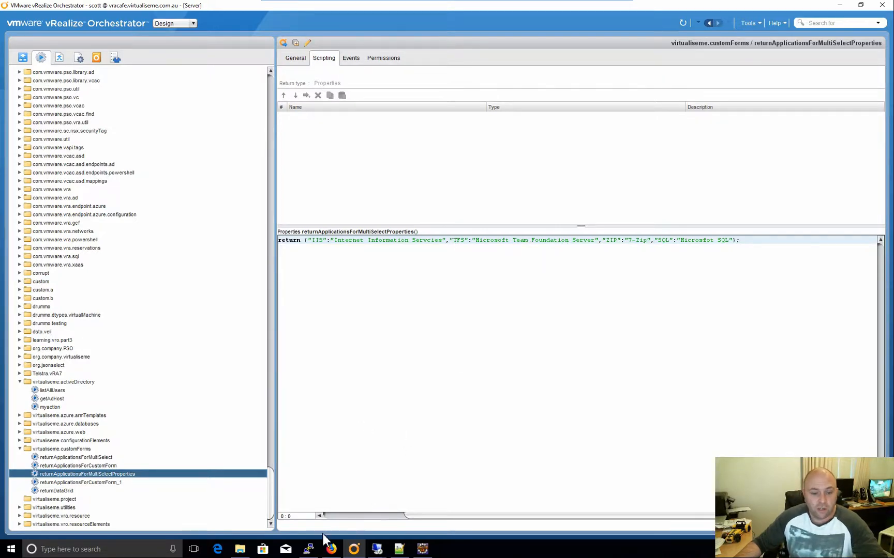
mouse_move(330, 549)
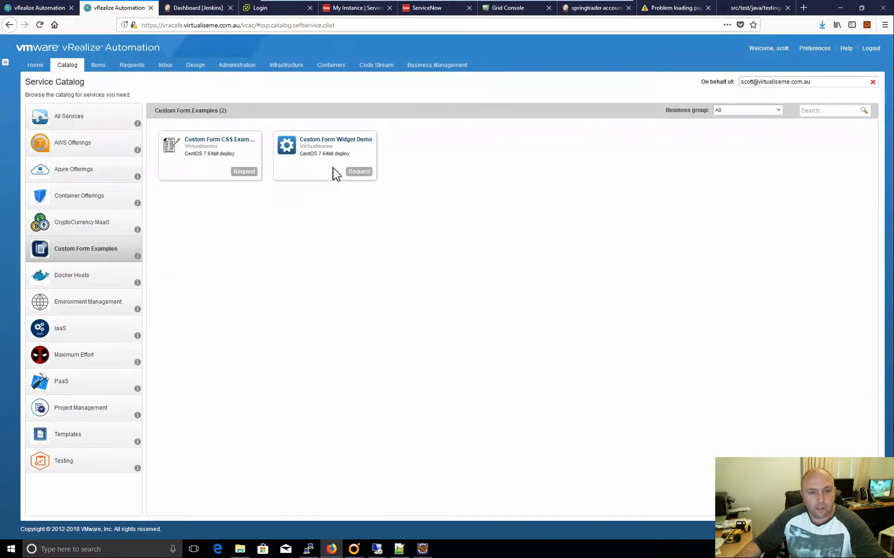
- Request Custom Form Widget Demo and check the DropDown field's available choices
click(358, 171)
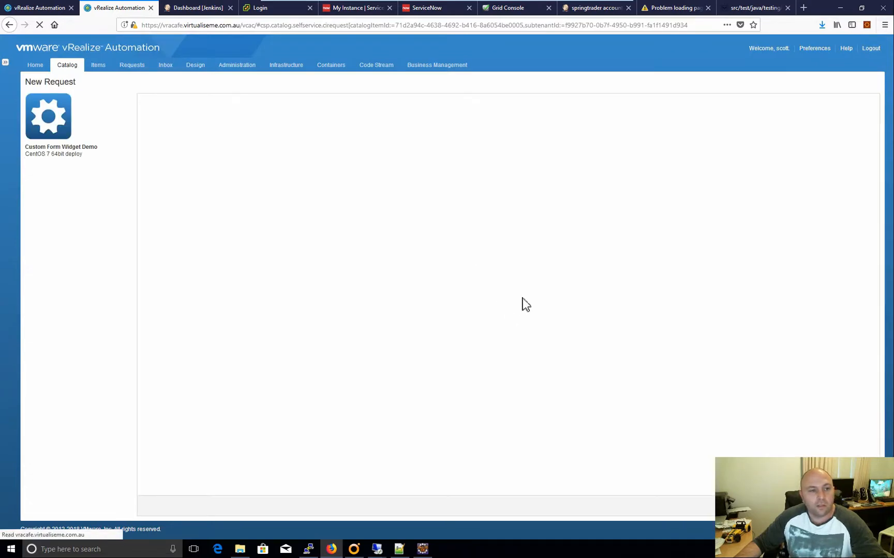
mouse_move(431, 314)
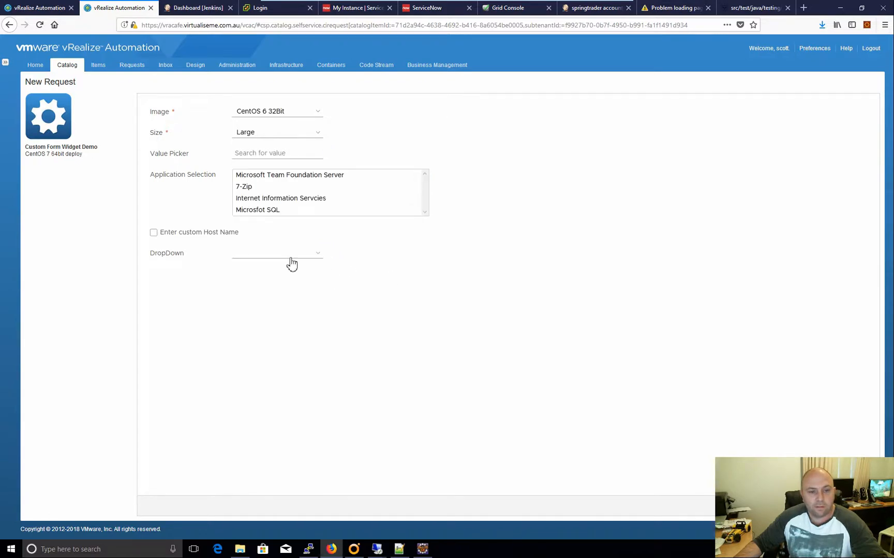
click(276, 253)
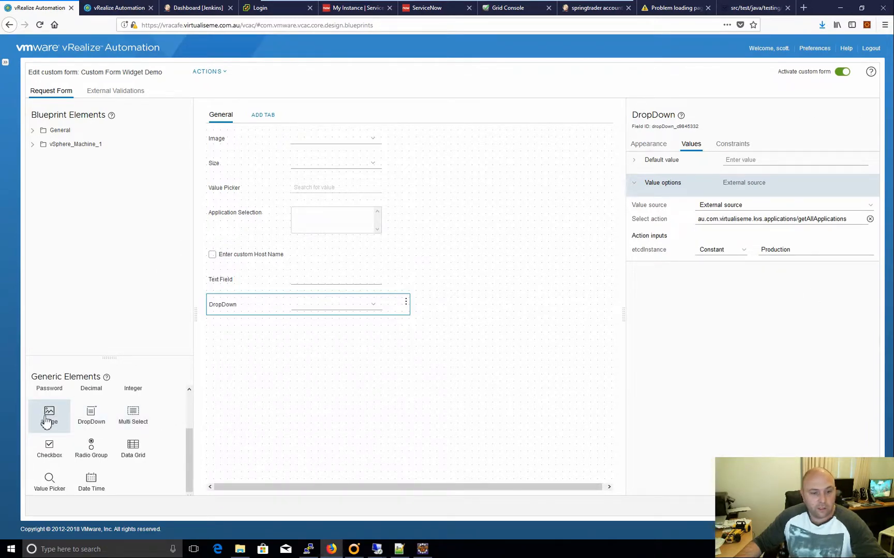
- Add an Image field and a DropDown with constant values windows and linux
drag(50, 413, 219, 335)
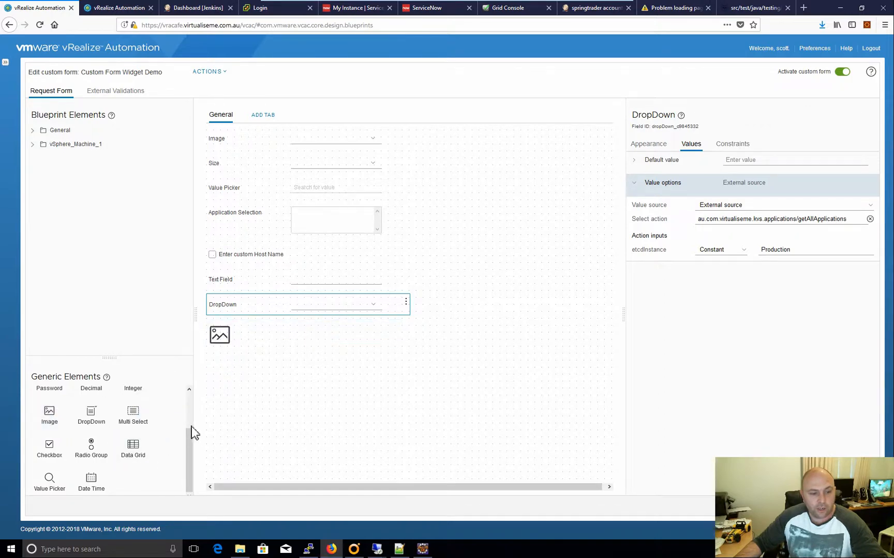
mouse_move(90, 414)
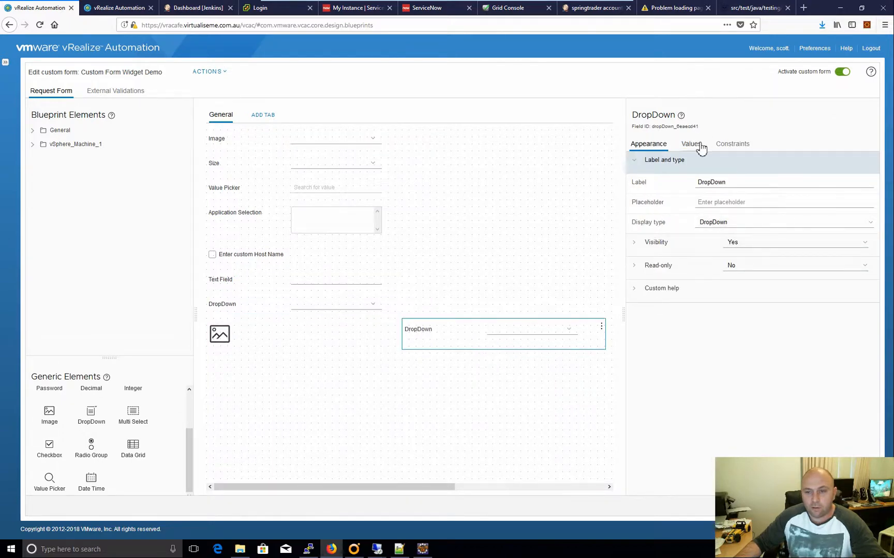
click(690, 144)
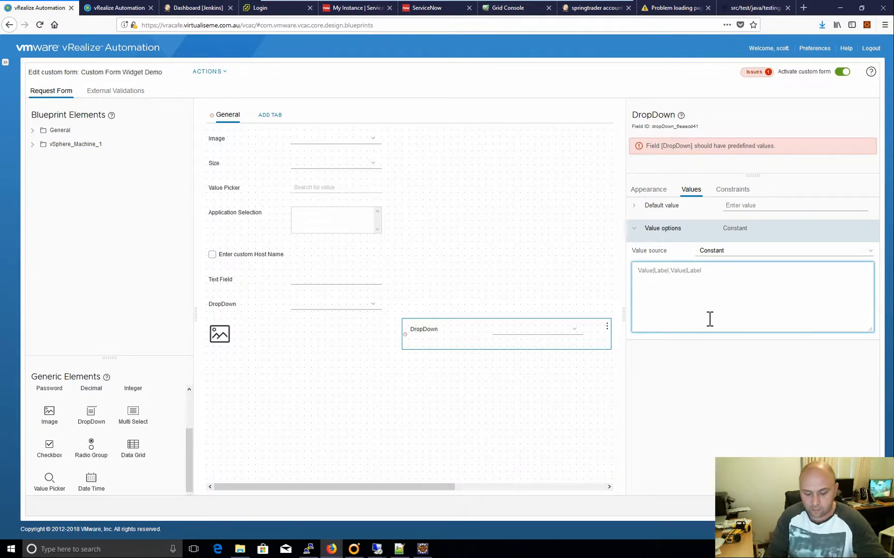
text(windo)
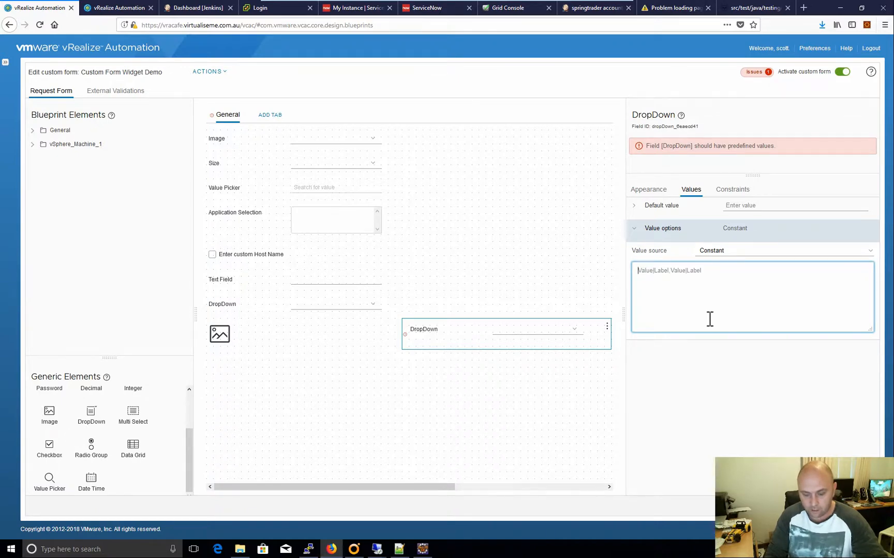
text(windows|windows,linux)
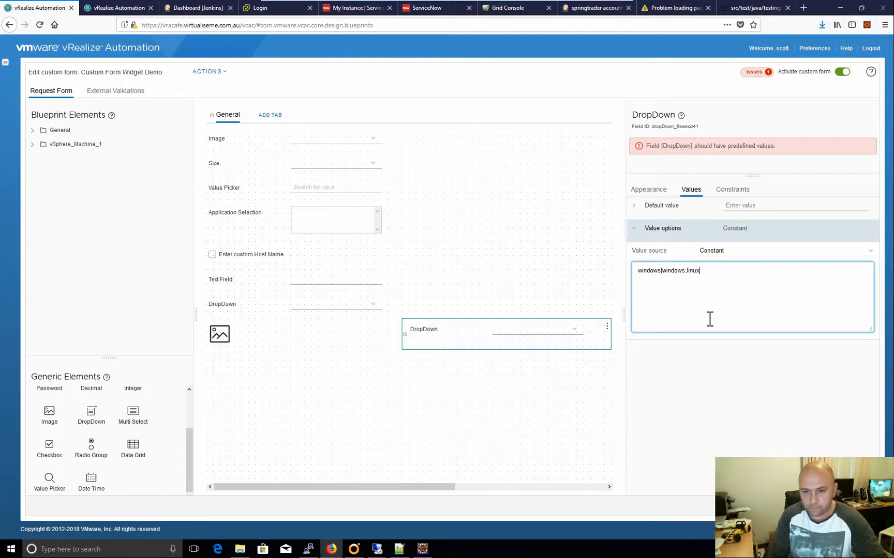
text(|)
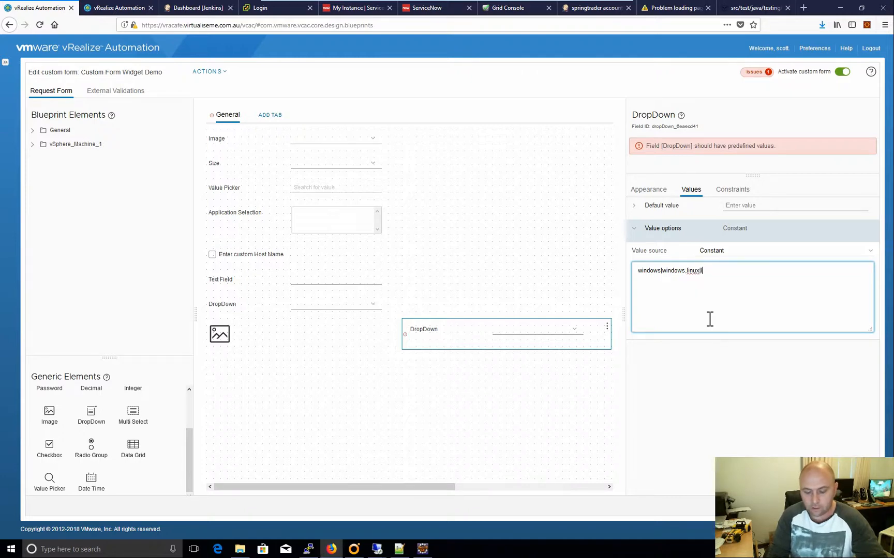
text(linux)
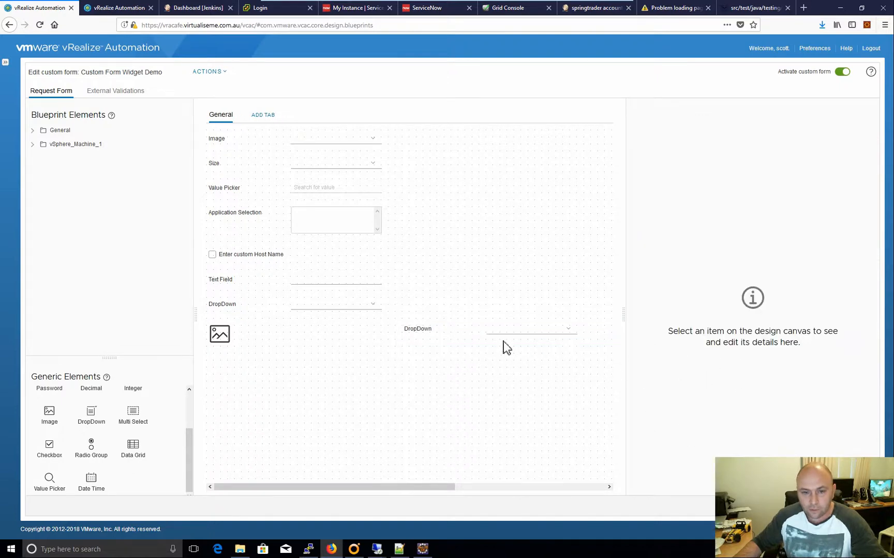
click(219, 334)
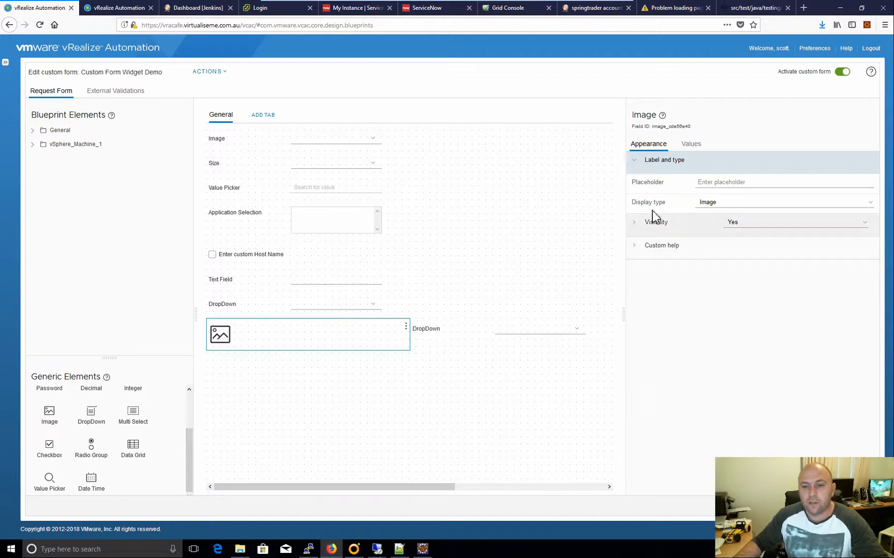
click(690, 143)
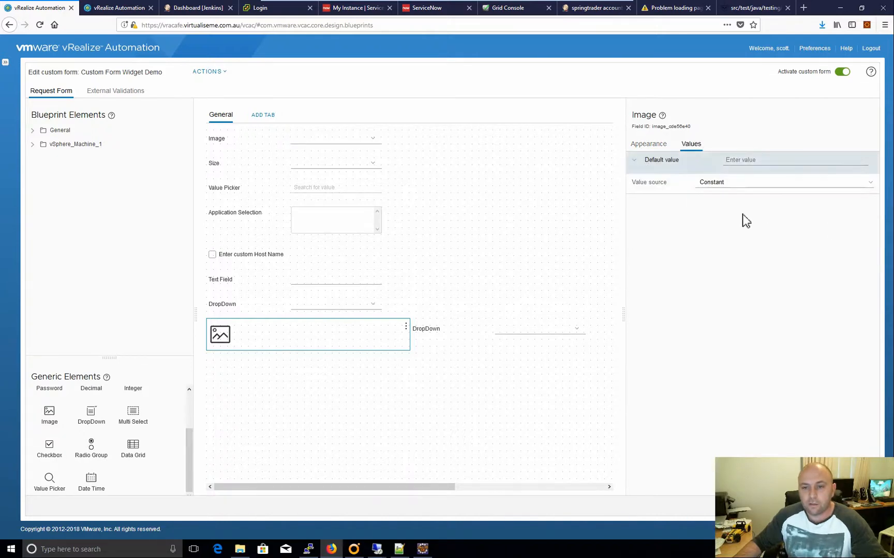
click(783, 182)
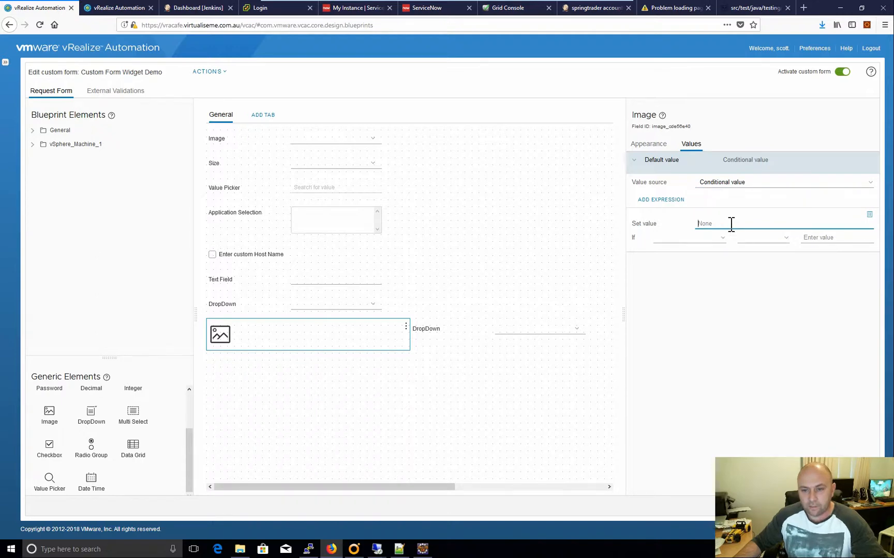
mouse_move(752, 230)
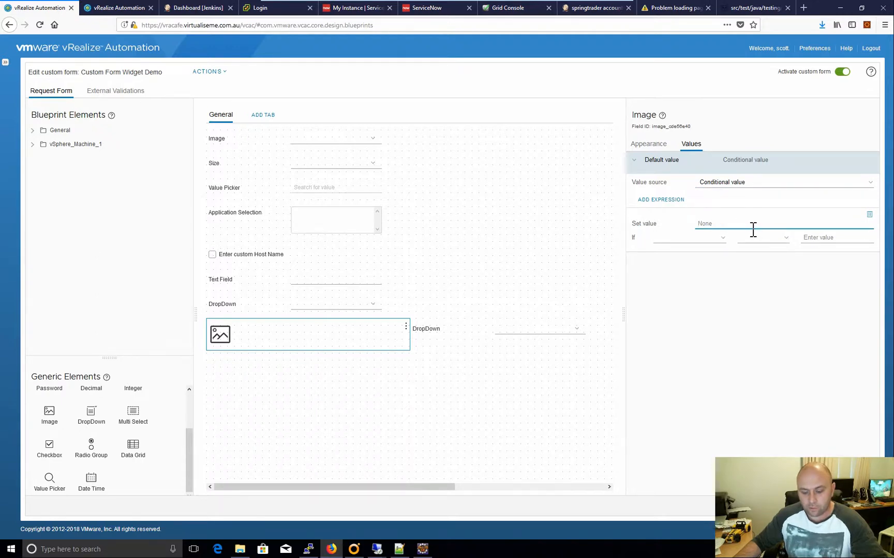
text(h)
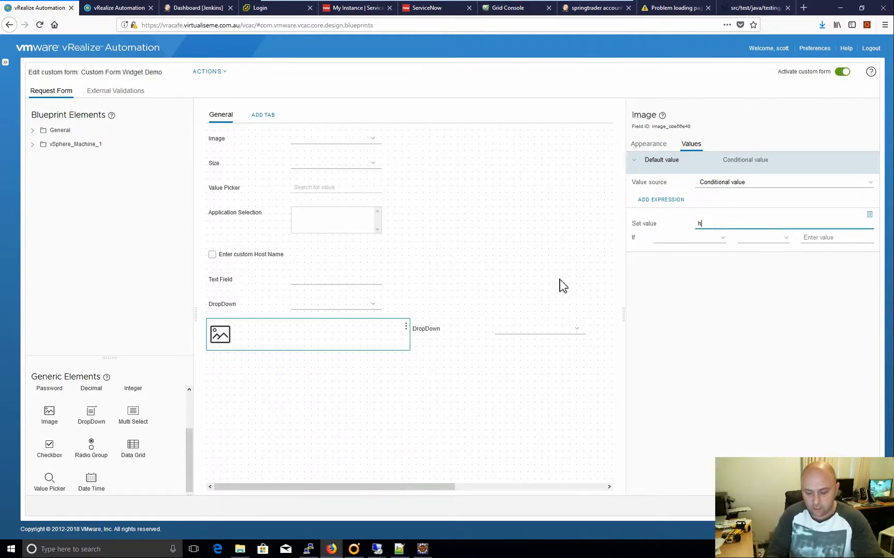
text(ttp://)
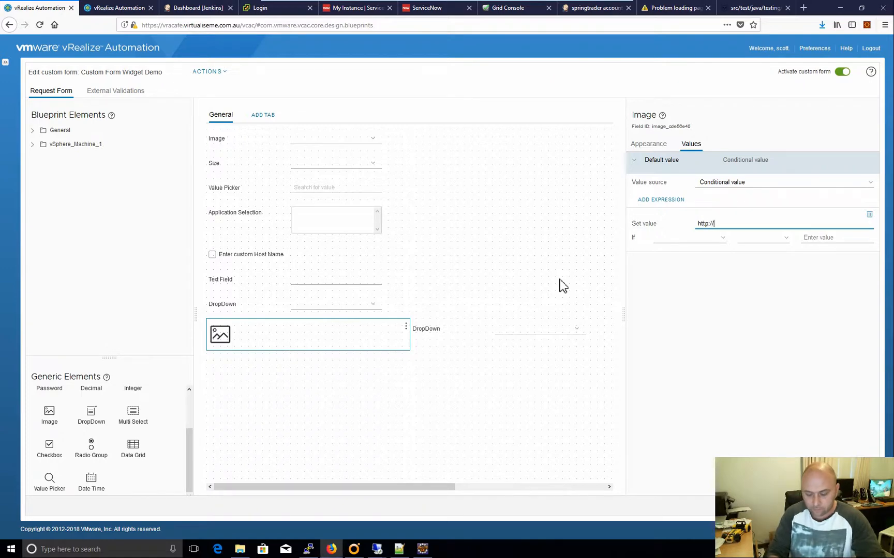
text(192.168.0.0.)
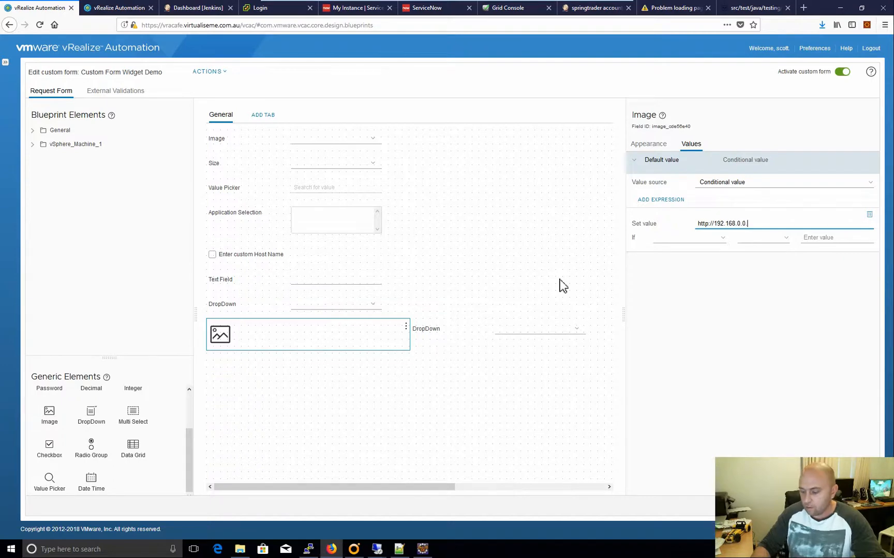
text(240/)
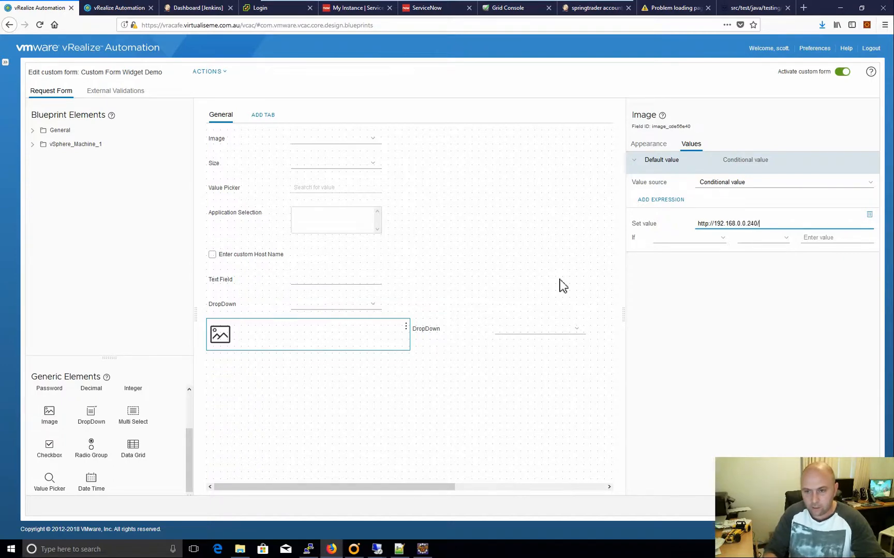
text(windows_ico)
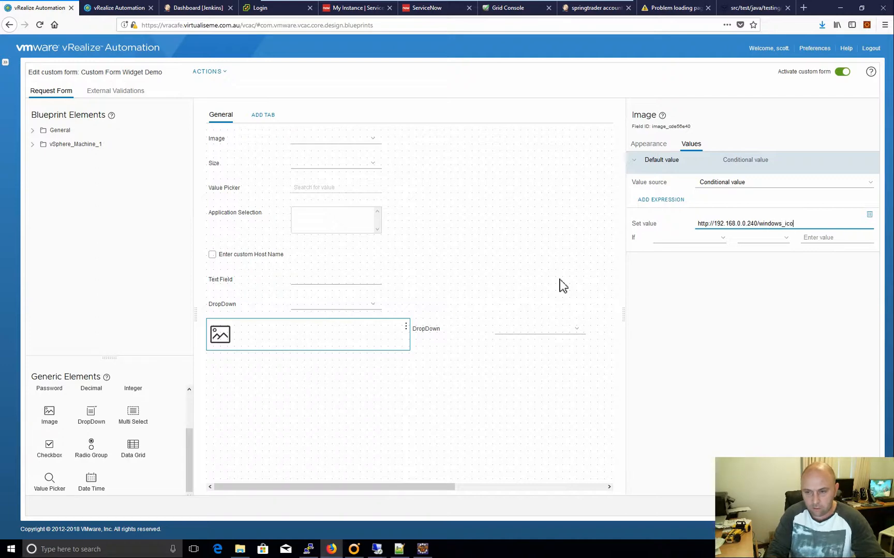
text(n.png)
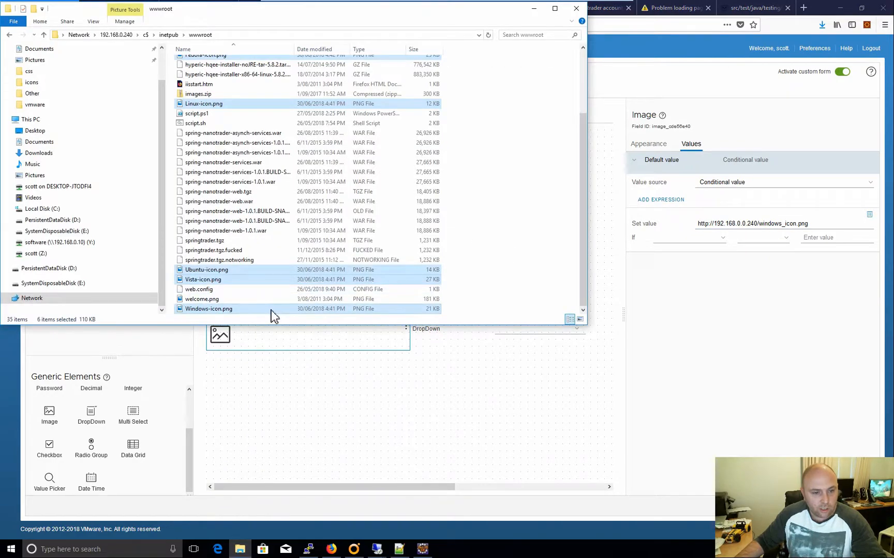
mouse_move(354, 407)
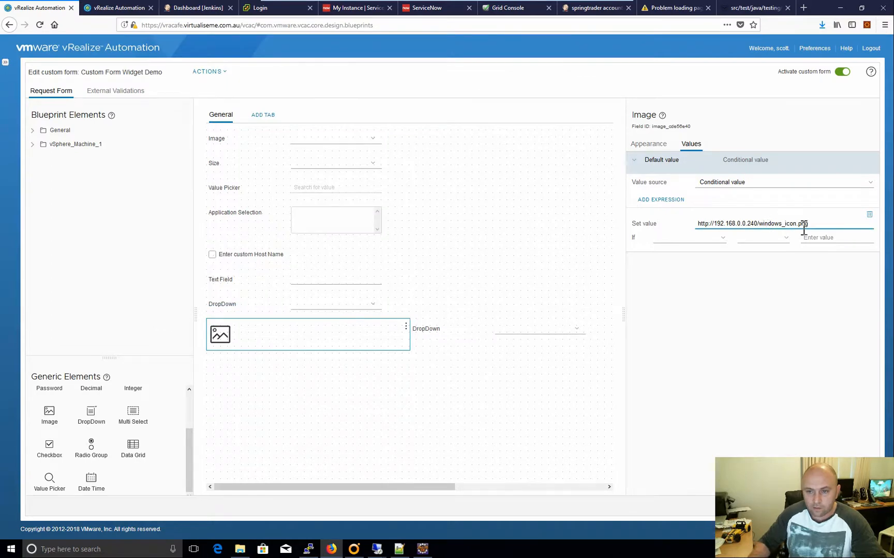
- Finish the Windows_icon.png value and base its condition on the new DropDown
text(Windows_icon.png)
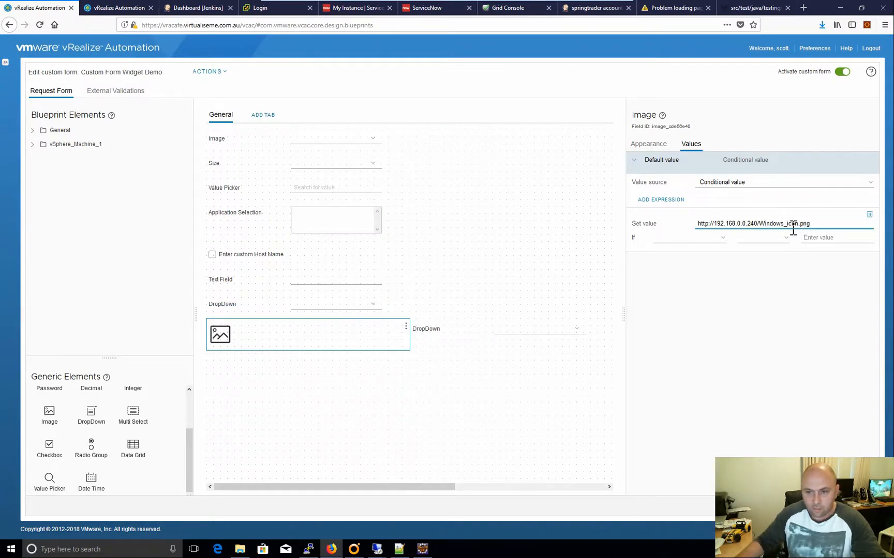
click(688, 236)
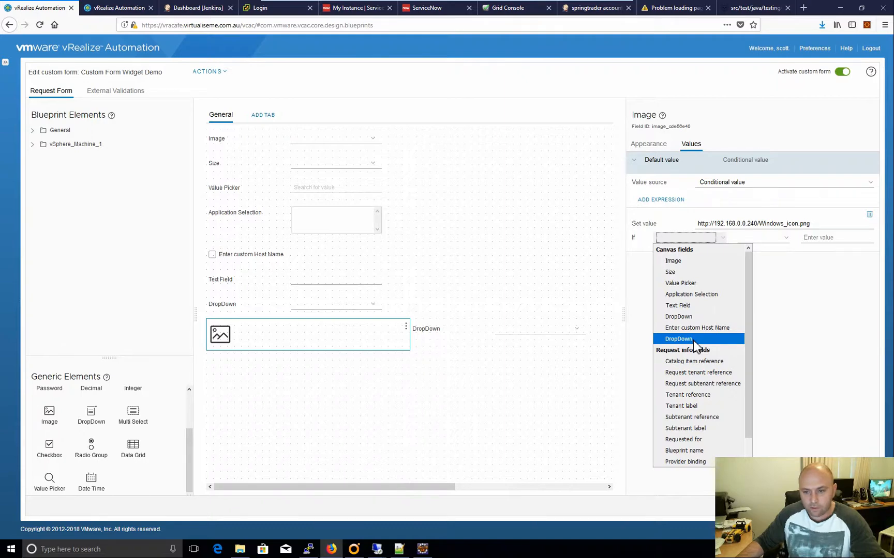
click(677, 338)
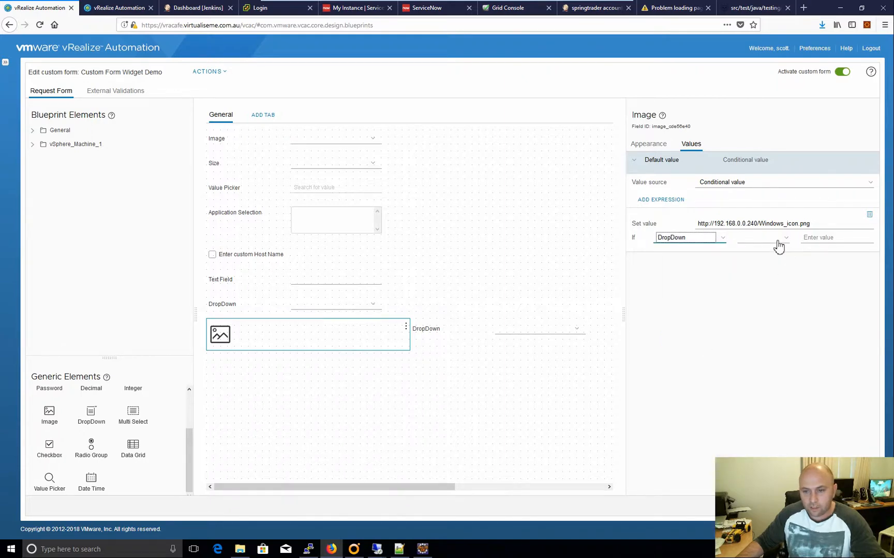
click(761, 237)
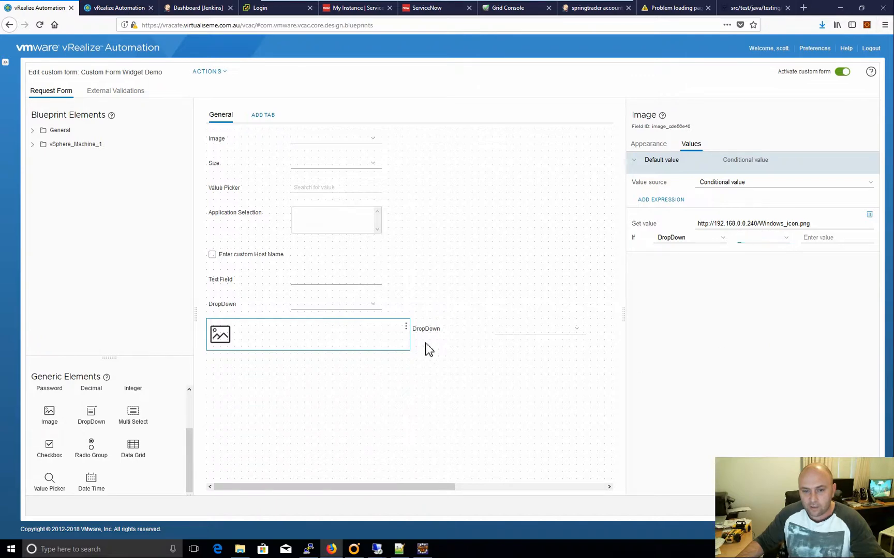
- Label the new dropdown OS, then reopen the Image field's value settings
click(501, 335)
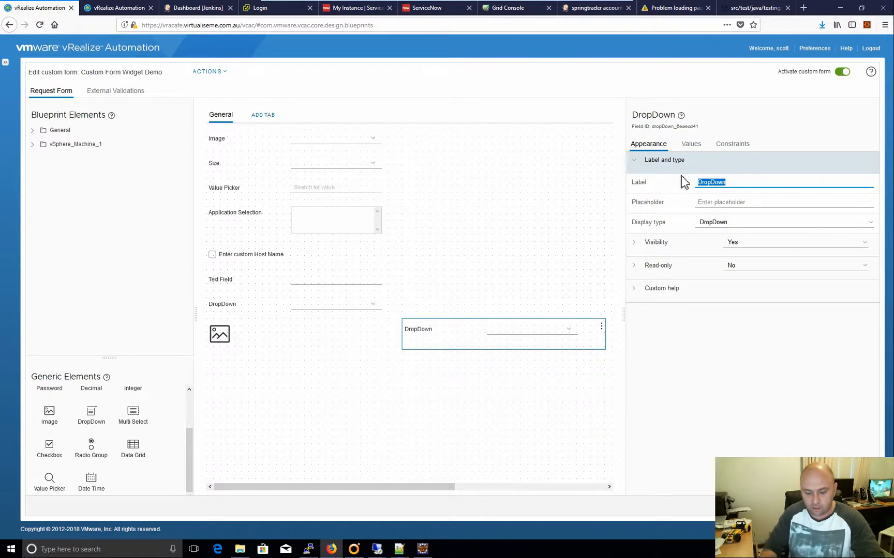
text(OS)
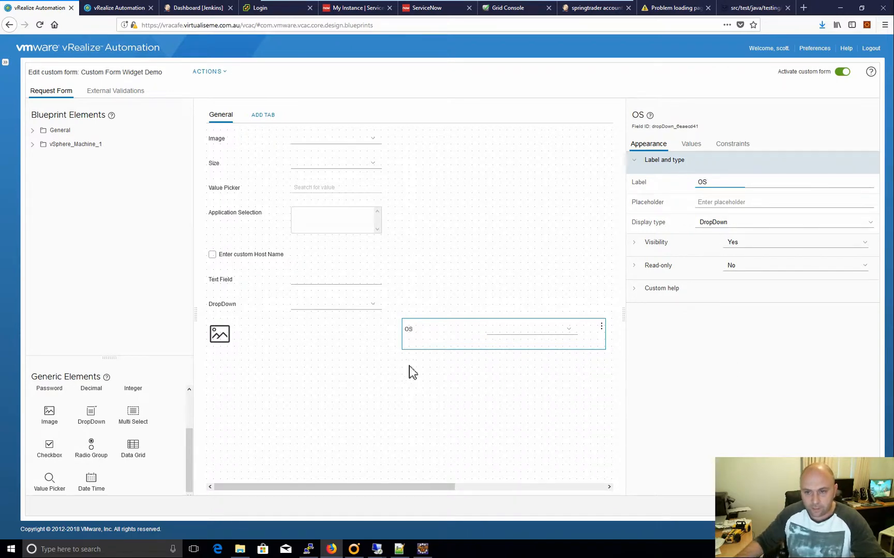
click(219, 335)
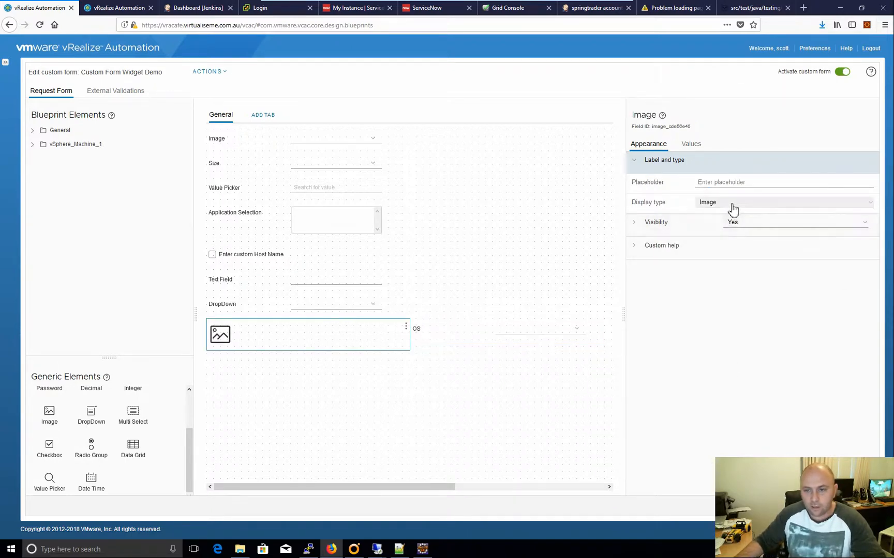
click(690, 144)
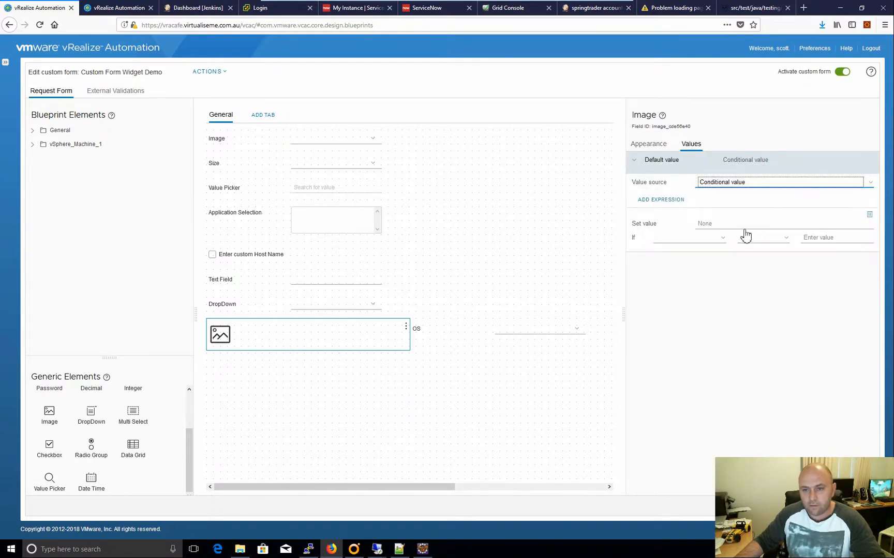
- Set the Image to show the Windows .png icon when OS equals windows
text(http://192.168.0.240/)
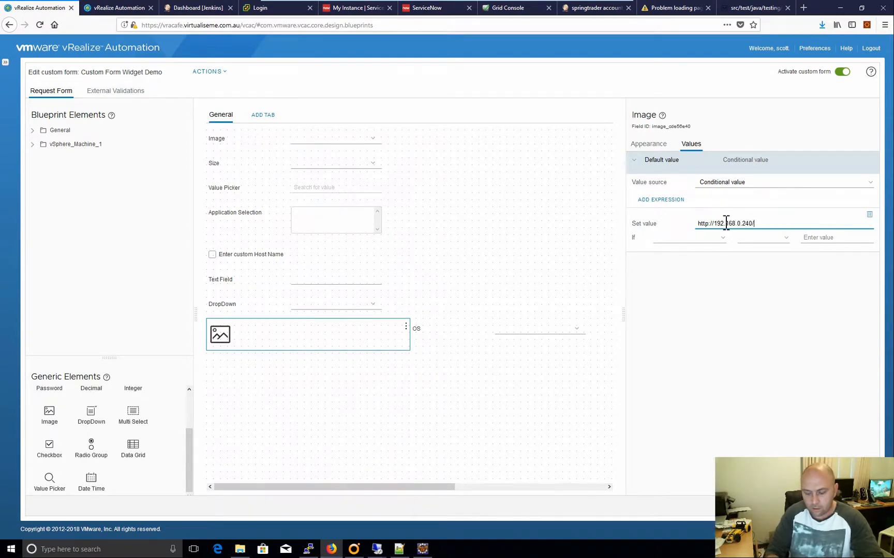
text(Windows-icon)
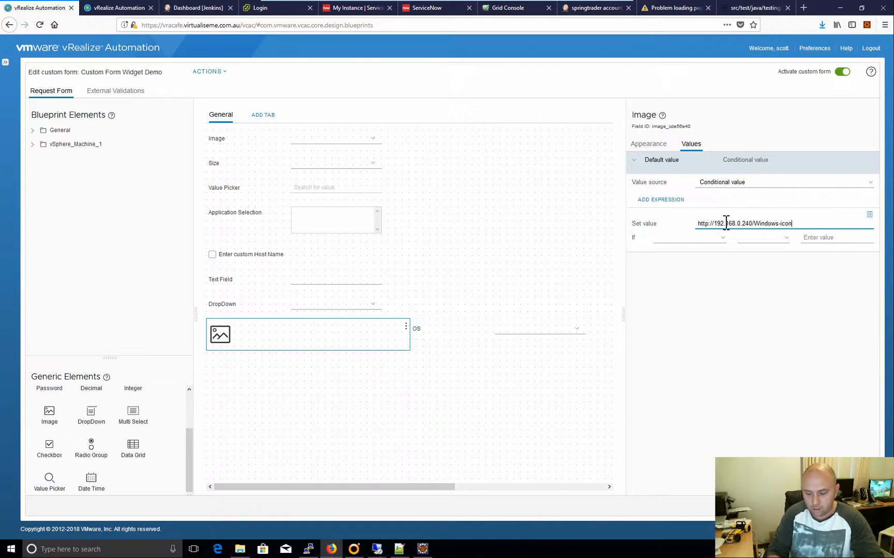
text(.png)
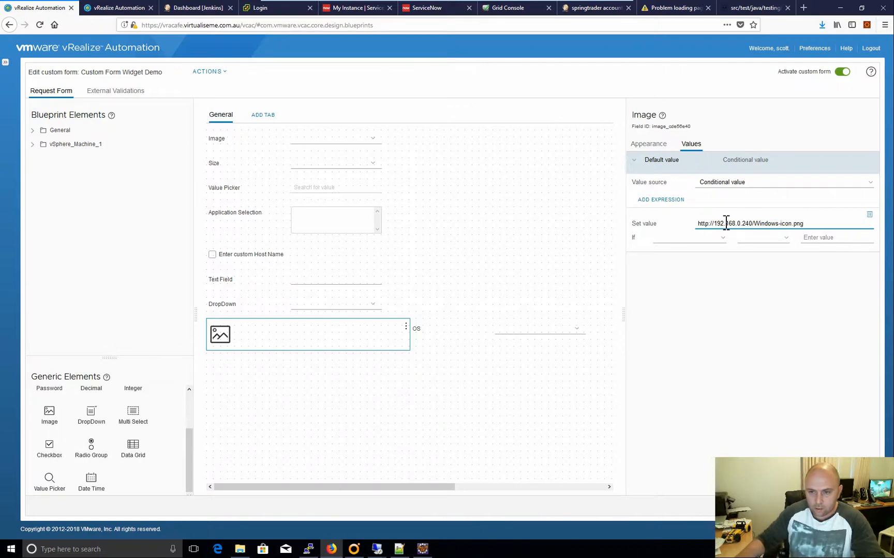
triple_click(749, 223)
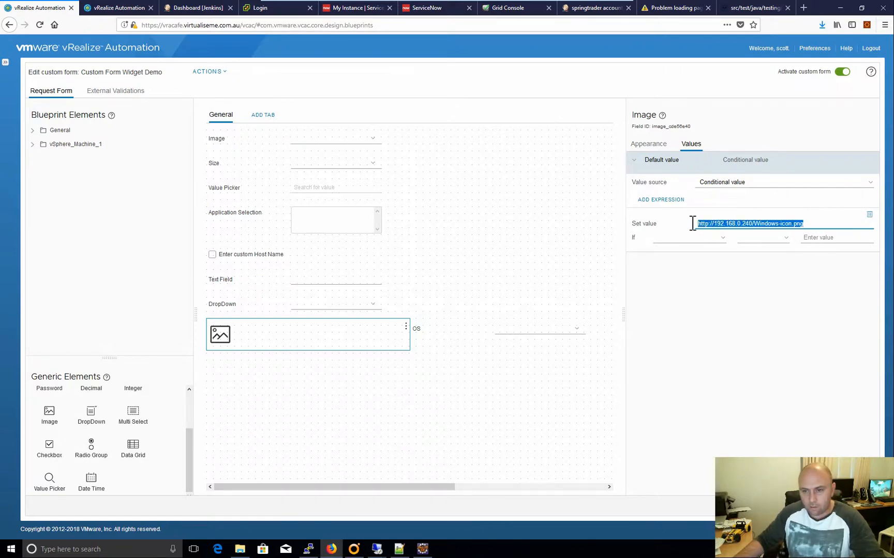
click(686, 238)
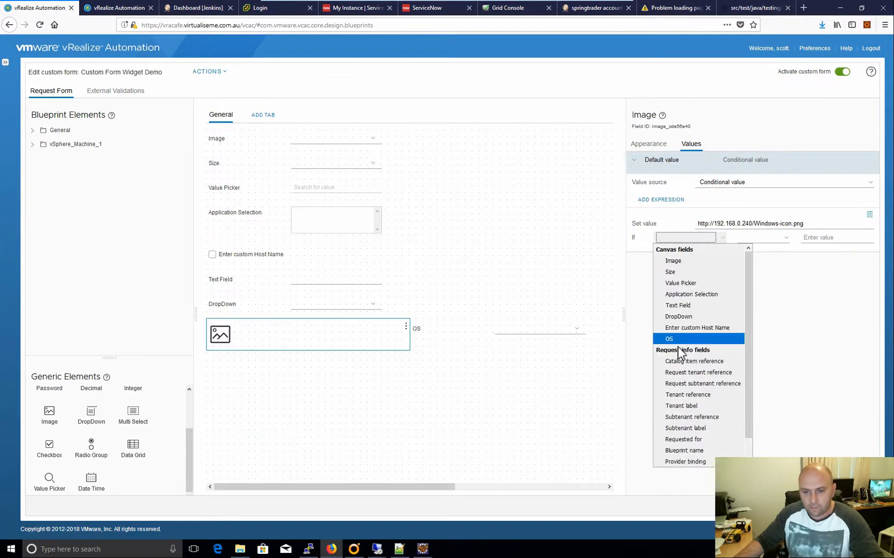
click(669, 339)
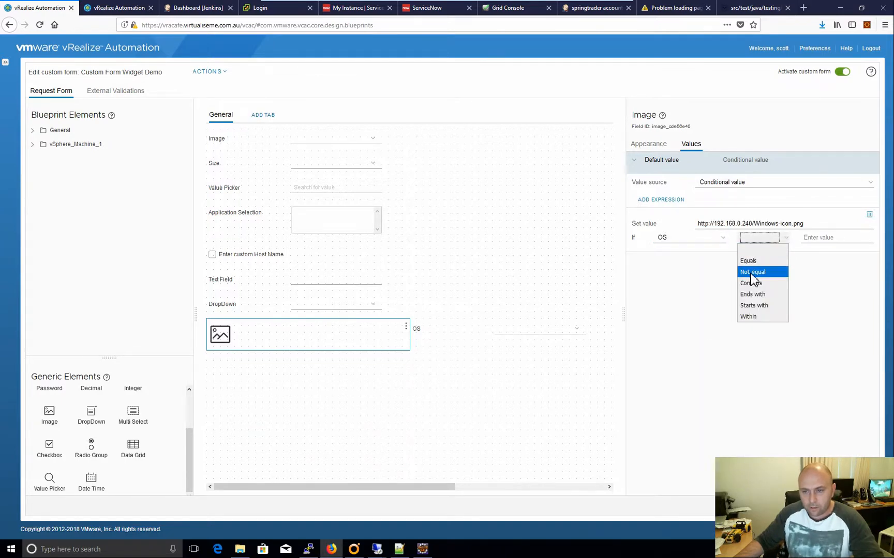
click(747, 261)
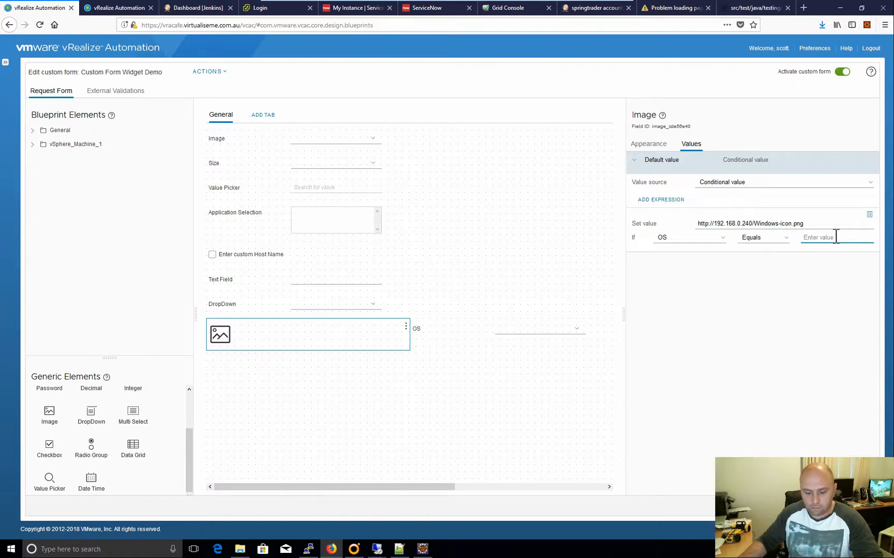
text(windows)
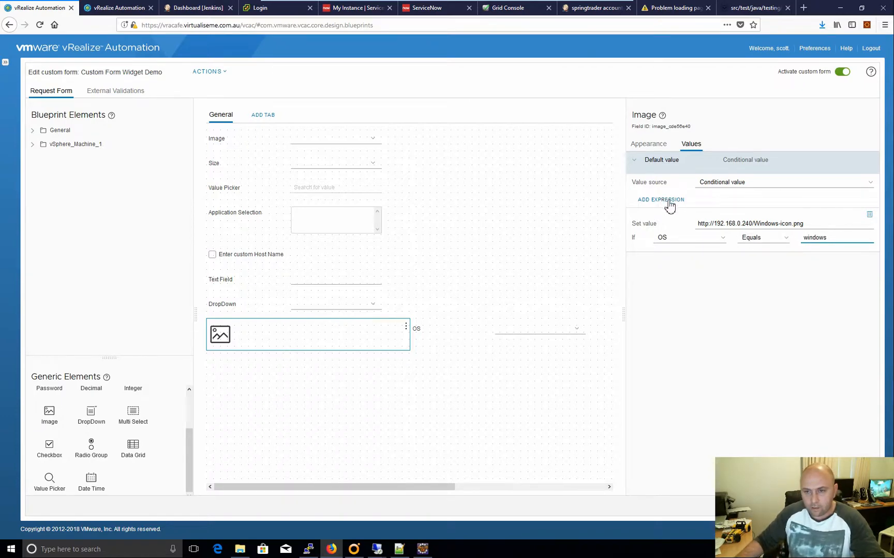
- Add a linux icon condition for OS equals linux and test both choices
click(660, 200)
text(http://192.168.0.240/linux-icon.png)
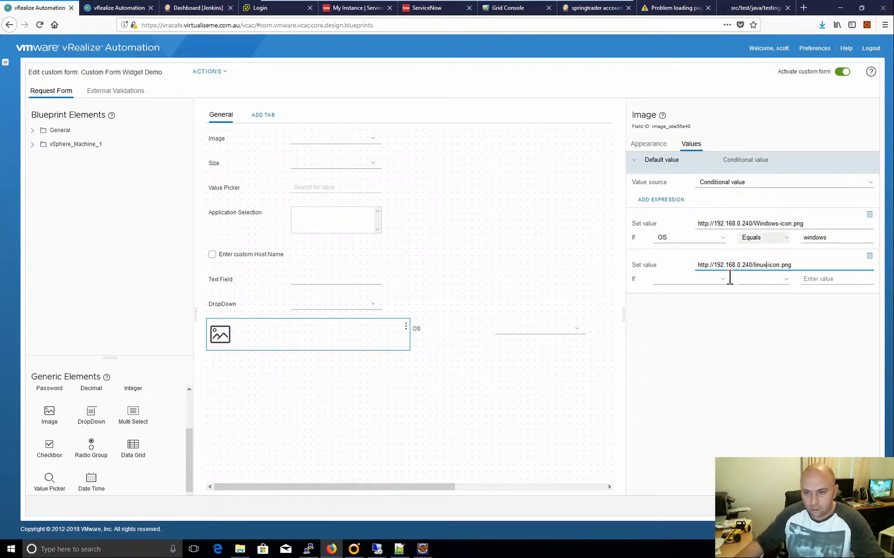
click(690, 279)
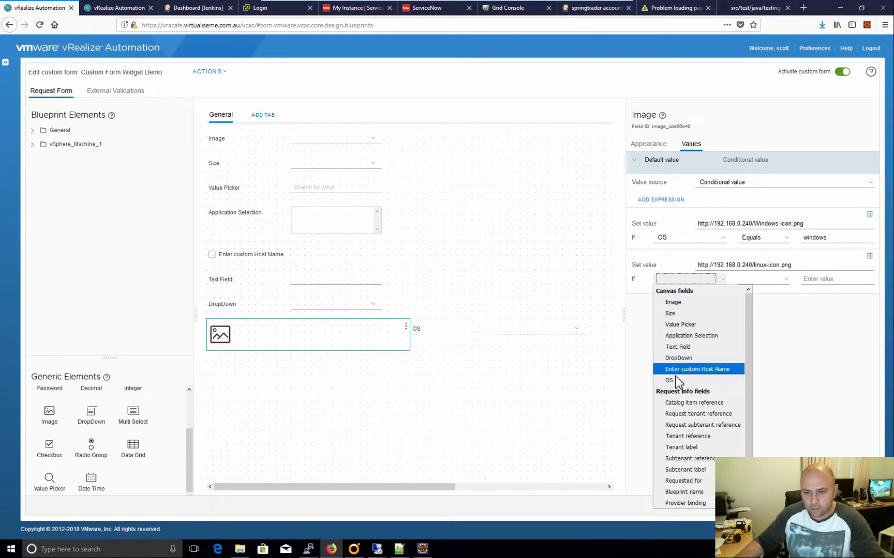
click(668, 380)
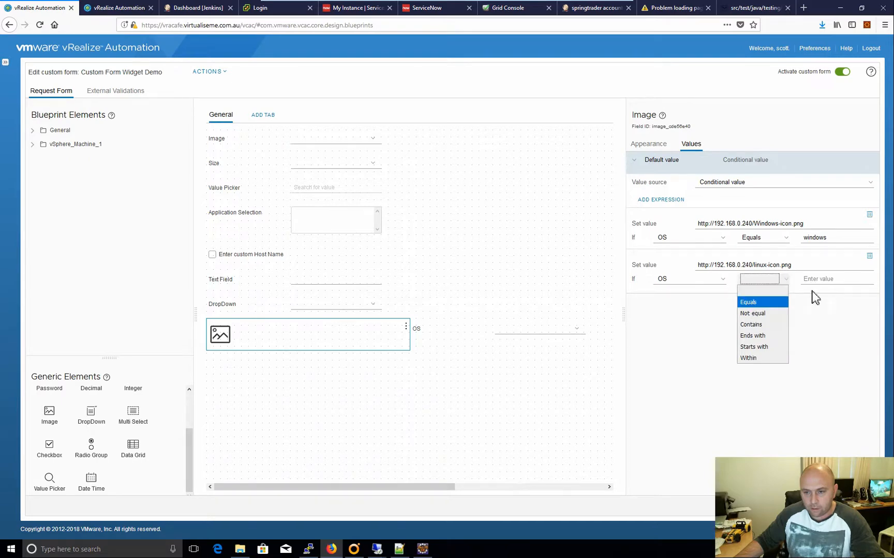
click(748, 302)
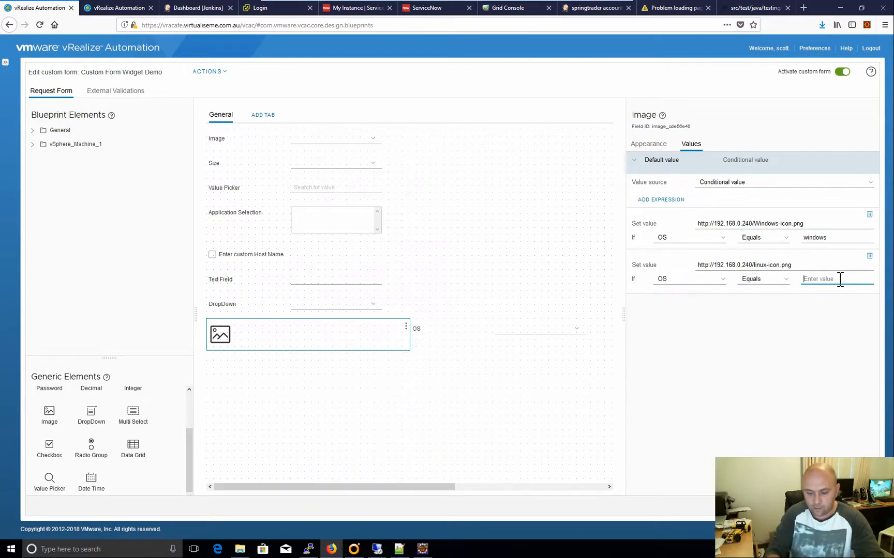
text(linux)
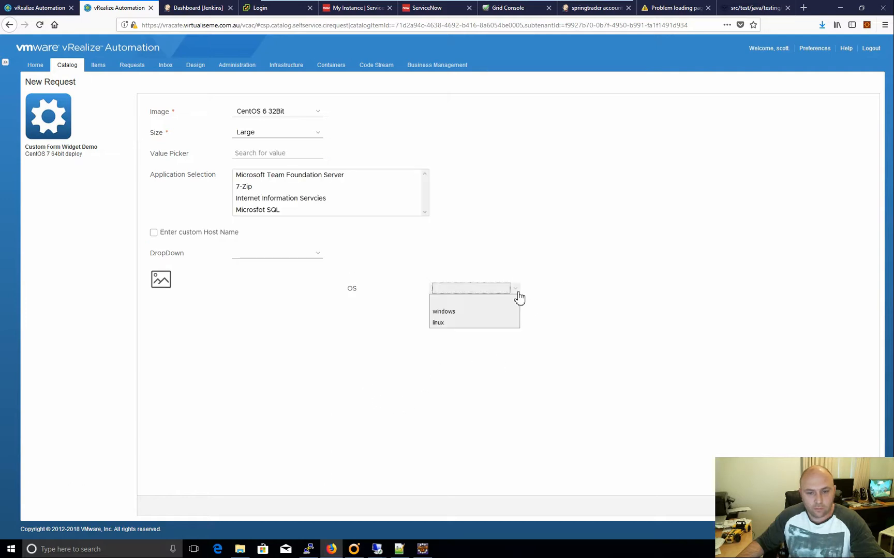
click(443, 312)
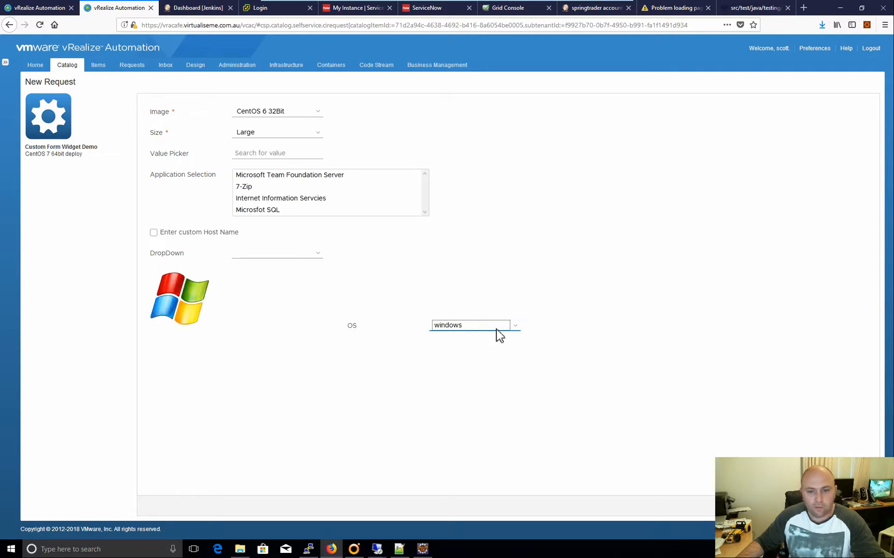
text(linux)
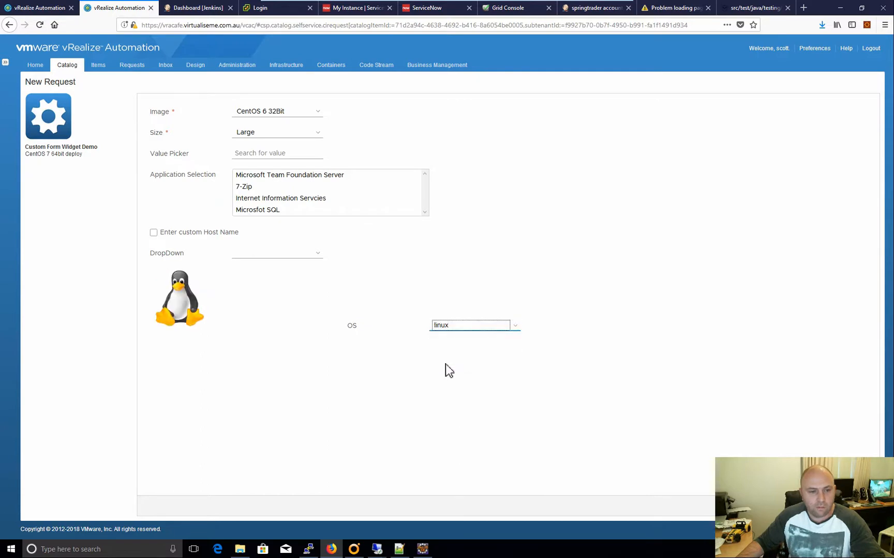
mouse_move(383, 404)
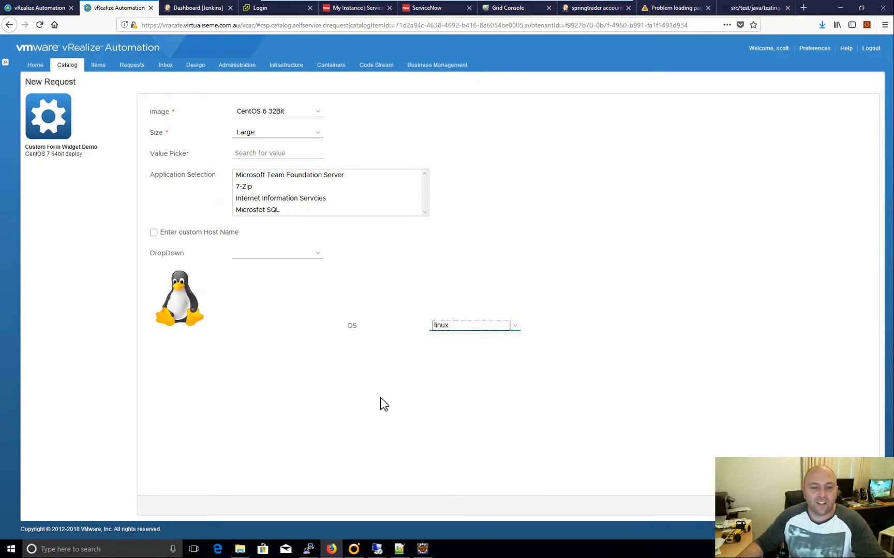
mouse_move(372, 379)
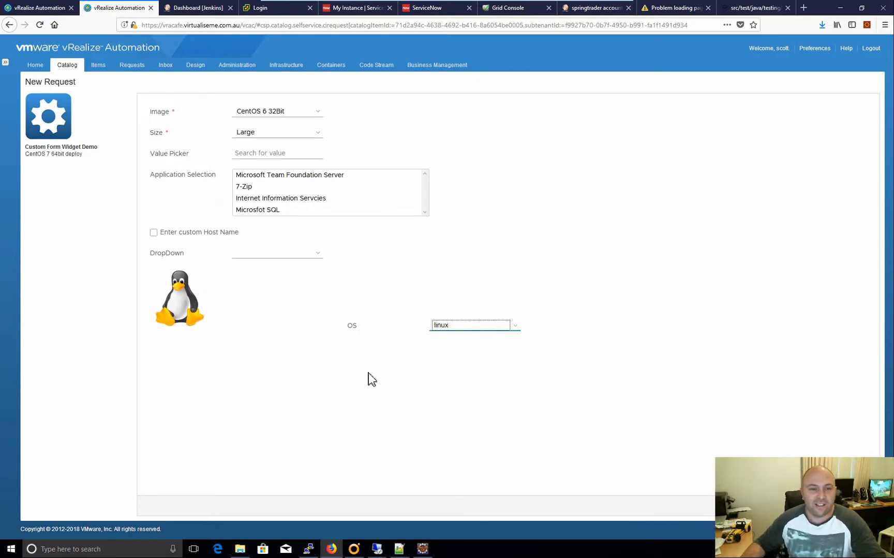
mouse_move(364, 378)
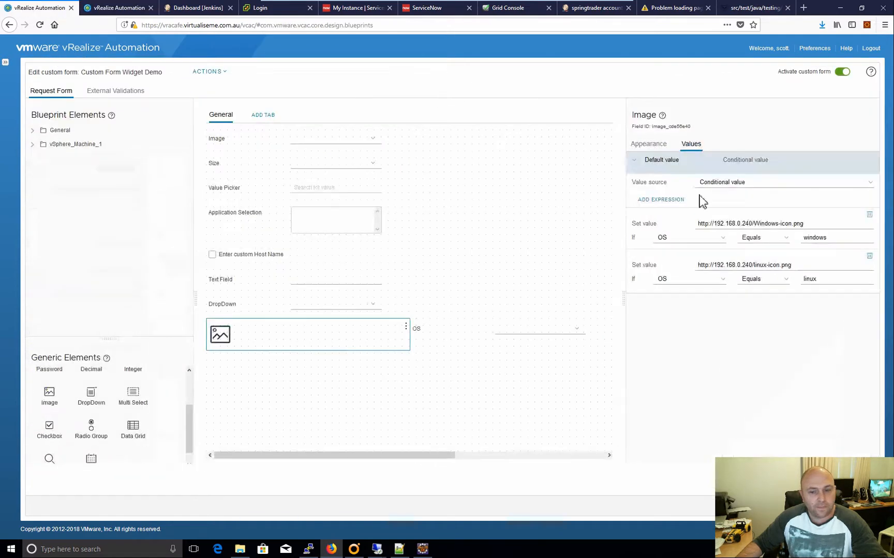
- Add a new tab that is visible when OS equals Windows
scroll(down, 3)
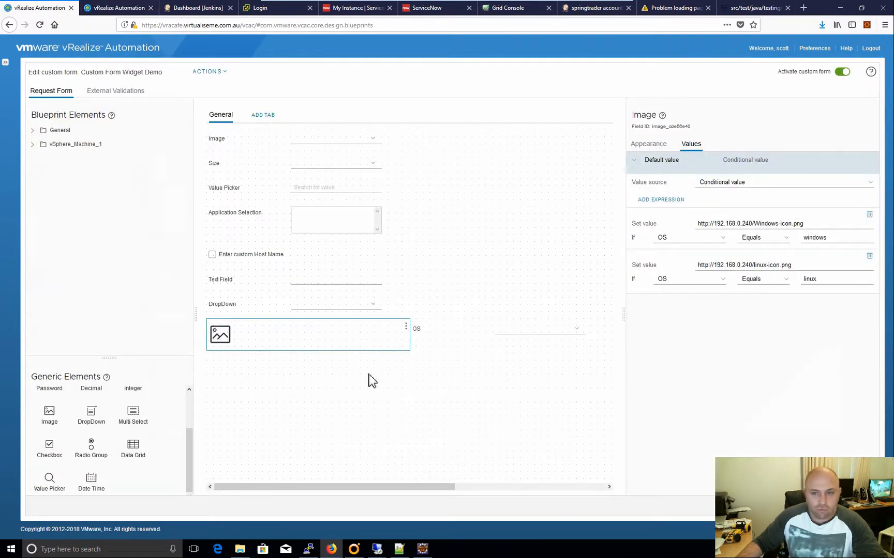
mouse_move(385, 380)
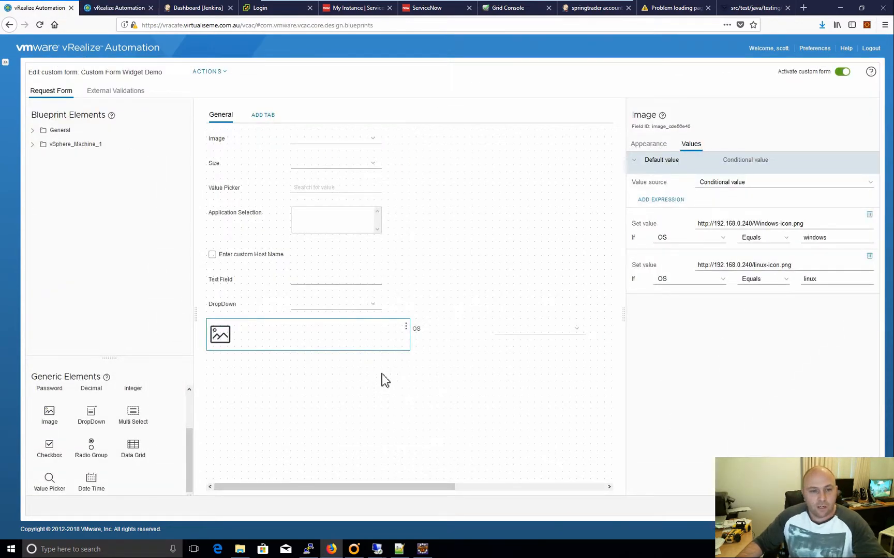
click(262, 115)
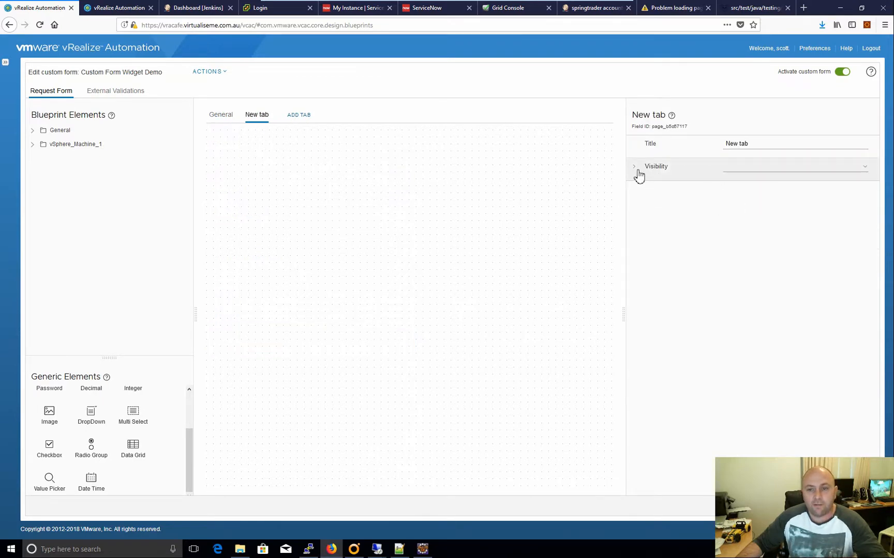
click(633, 167)
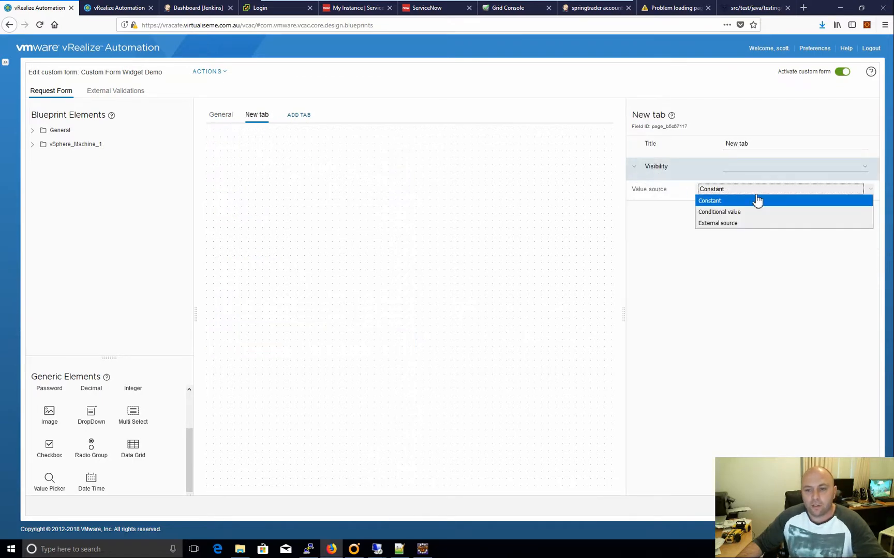
click(719, 211)
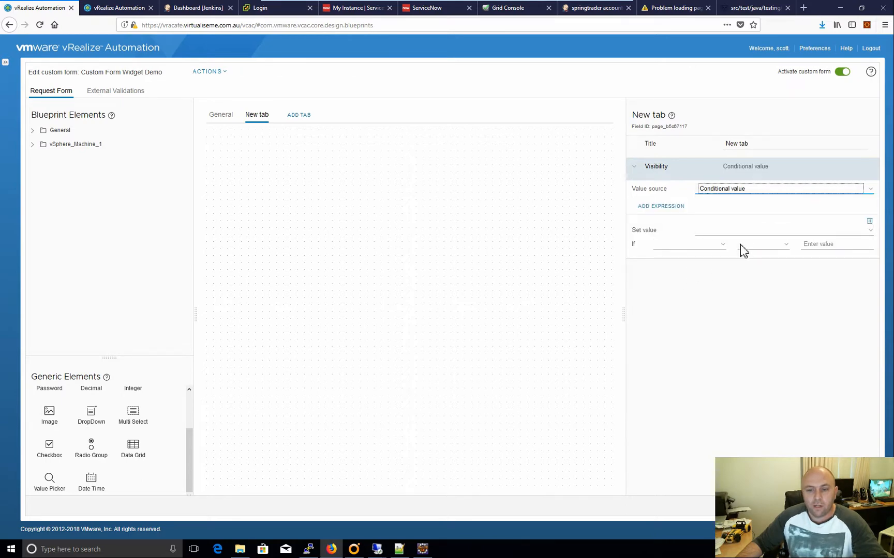
click(780, 230)
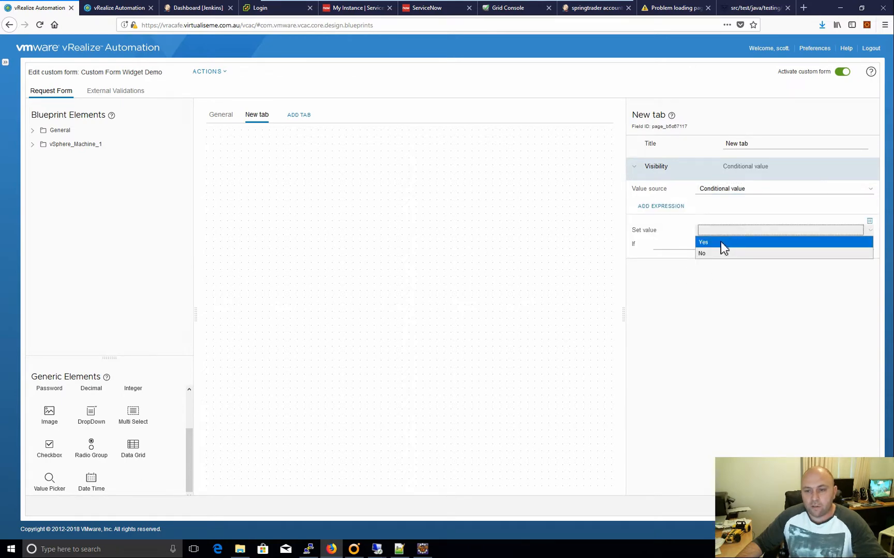
click(703, 242)
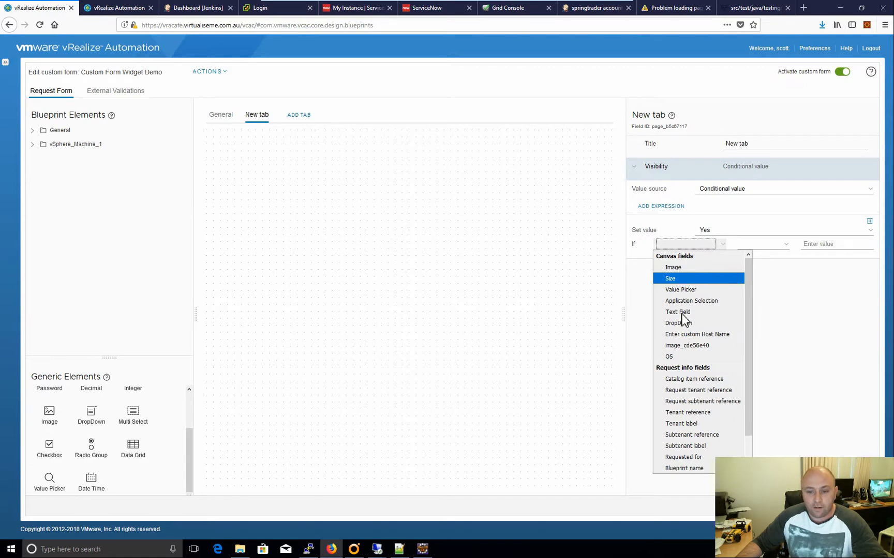
mouse_move(696, 334)
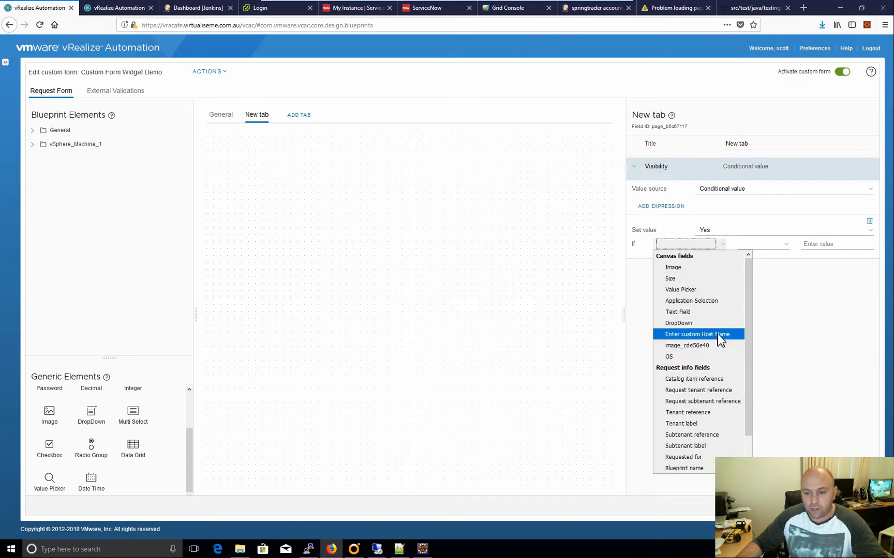
click(668, 356)
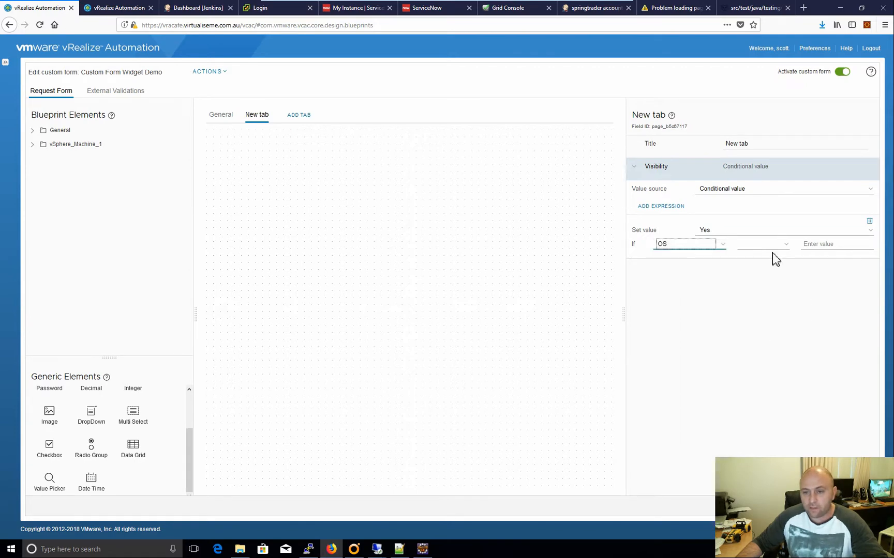
click(761, 244)
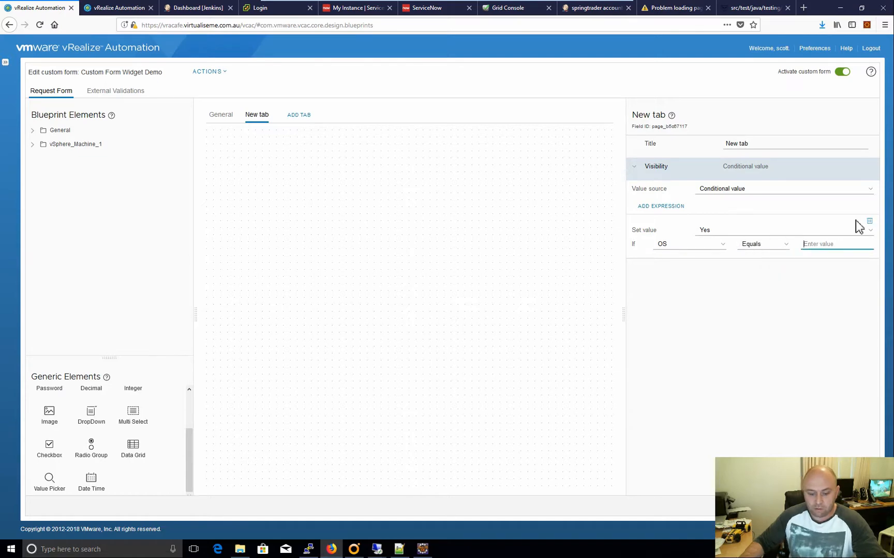
text(Windows)
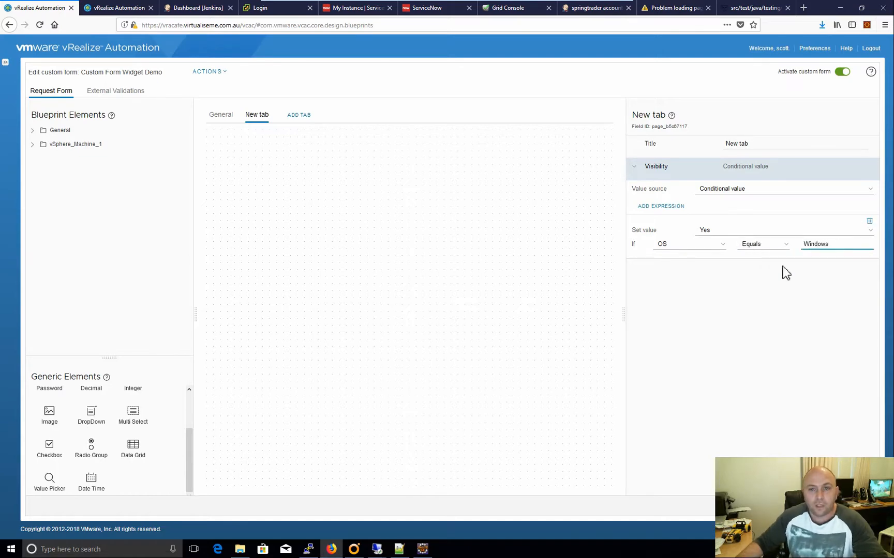
mouse_move(732, 306)
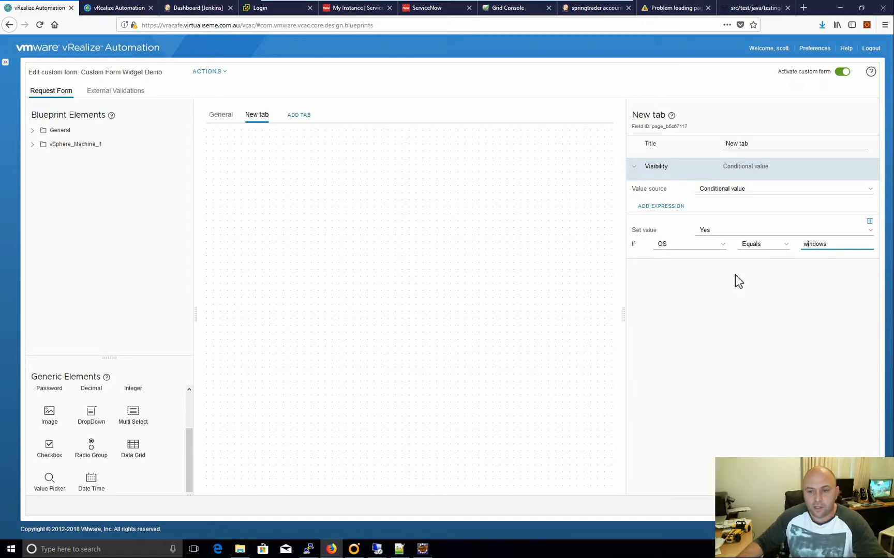
- Add a second visibility condition based on OS with an Equals comparison
click(660, 206)
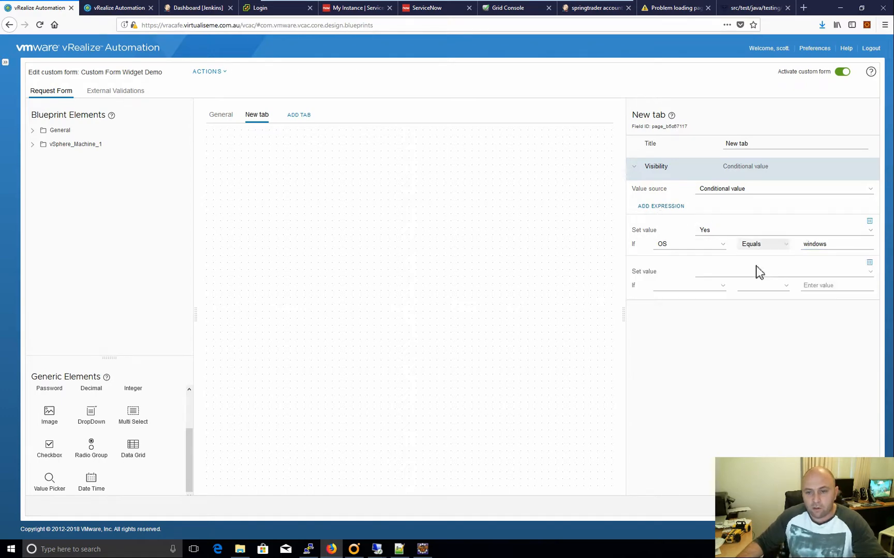
click(686, 285)
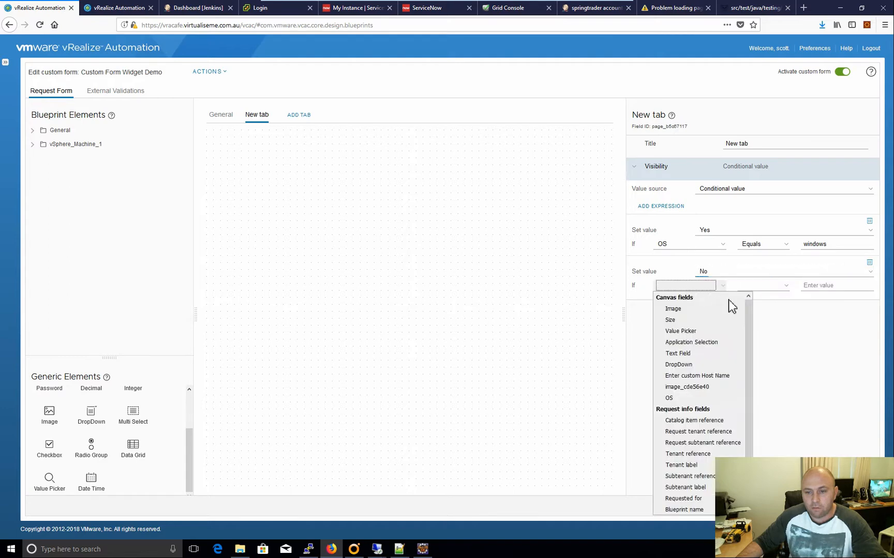
mouse_move(678, 364)
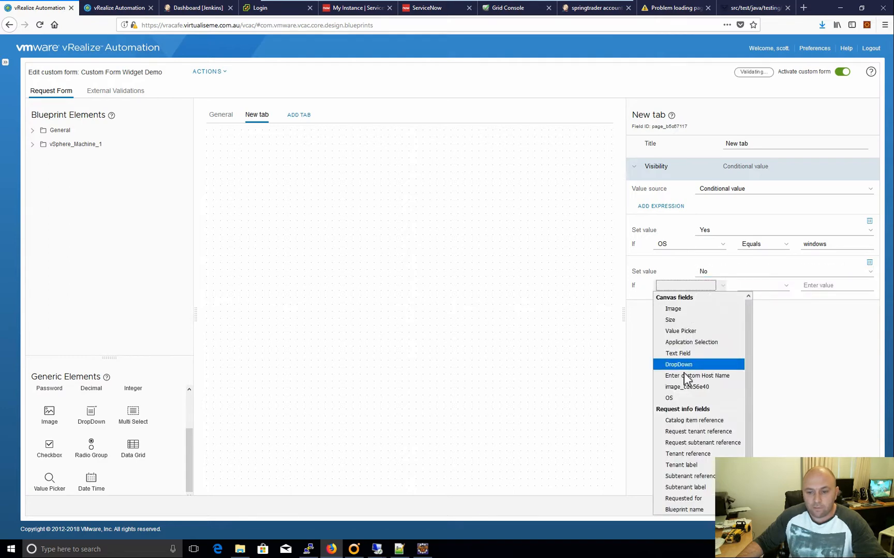
click(668, 397)
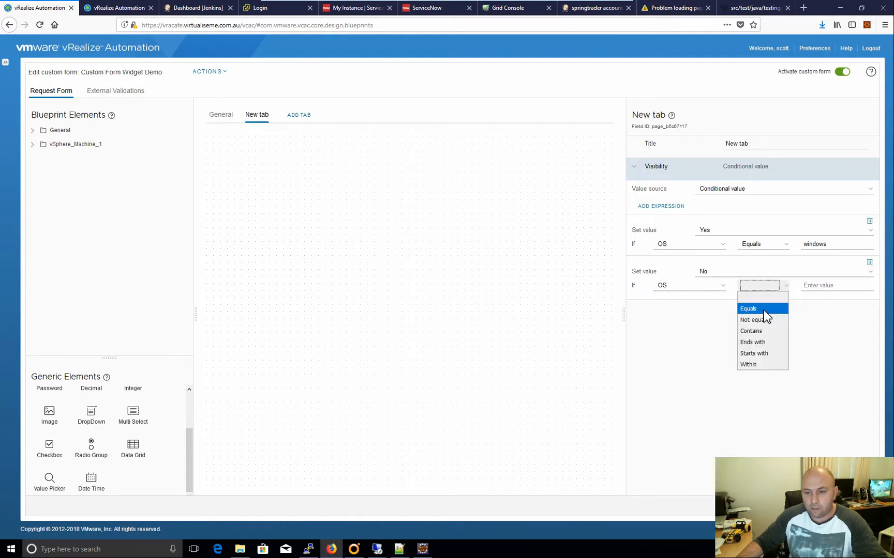
click(749, 308)
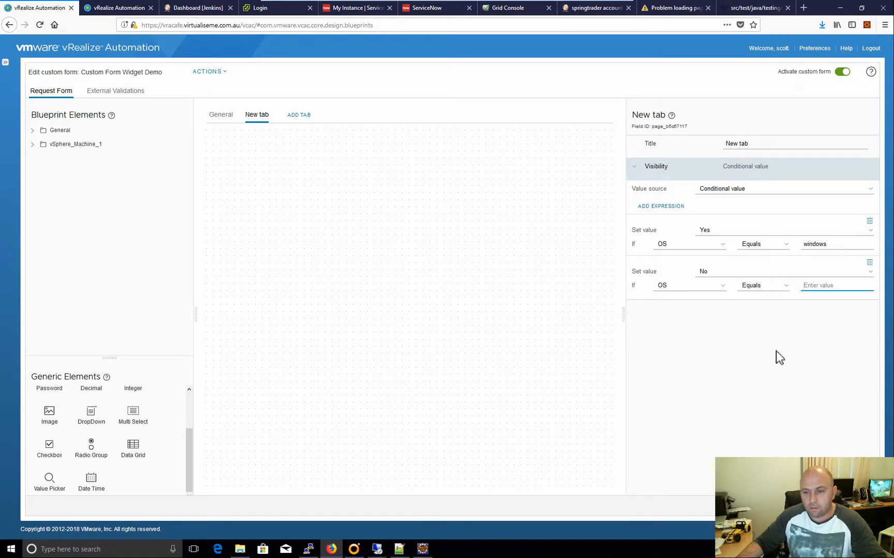
click(835, 285)
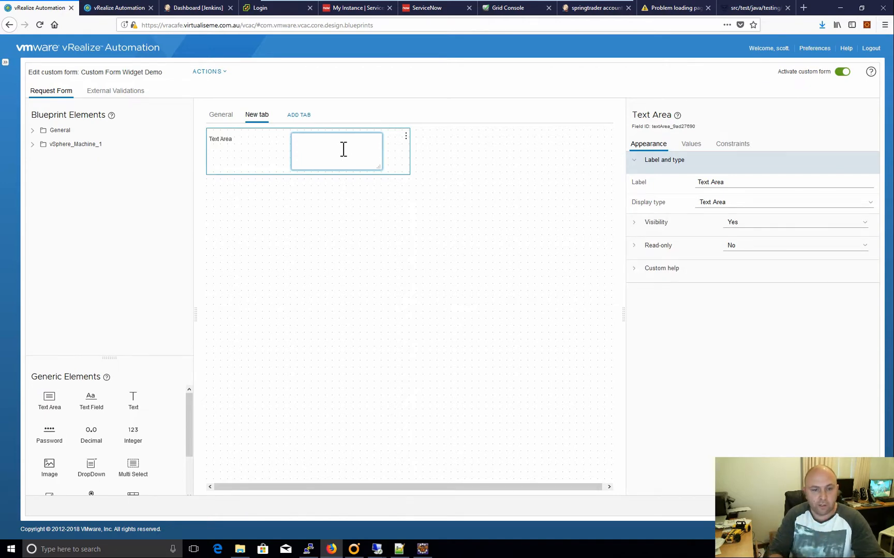
- Type the 'This is a new tab that I made appear' text and make the text area read-only
text(This is a new ta)
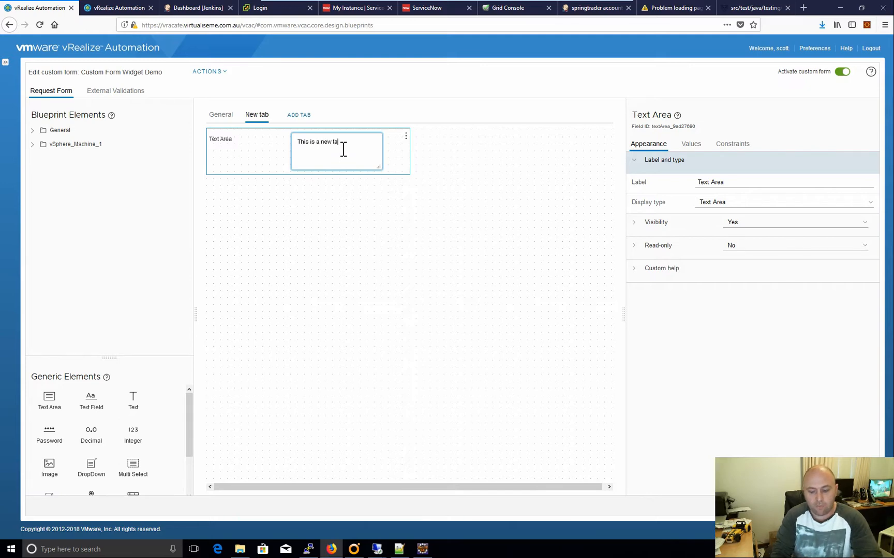
text(that I m)
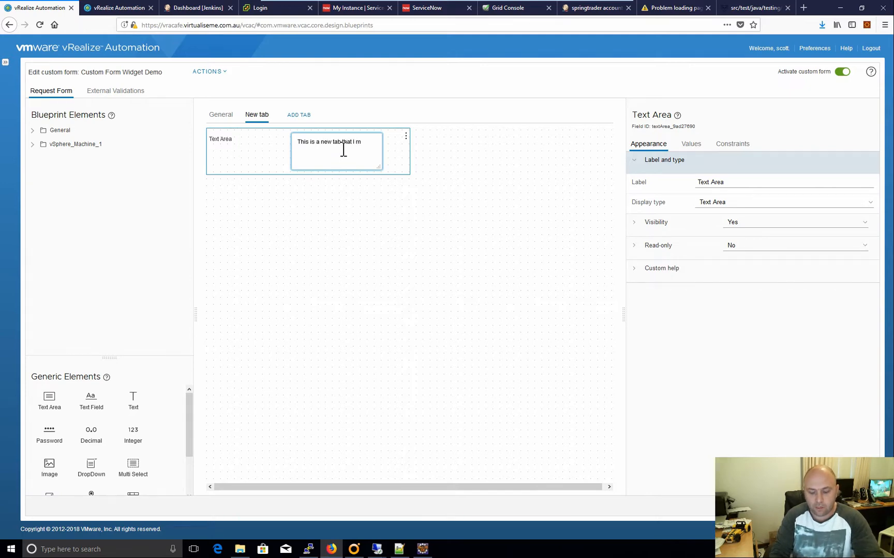
text(made appear by magic)
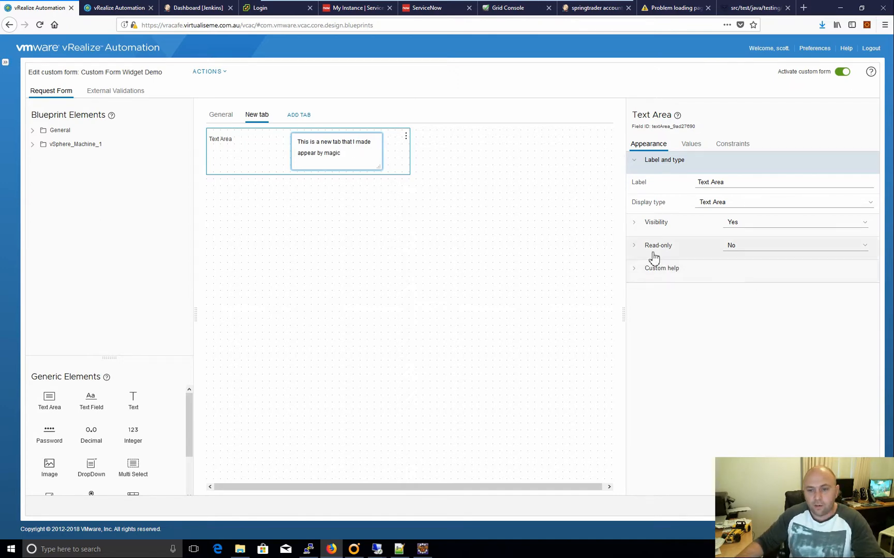
click(792, 245)
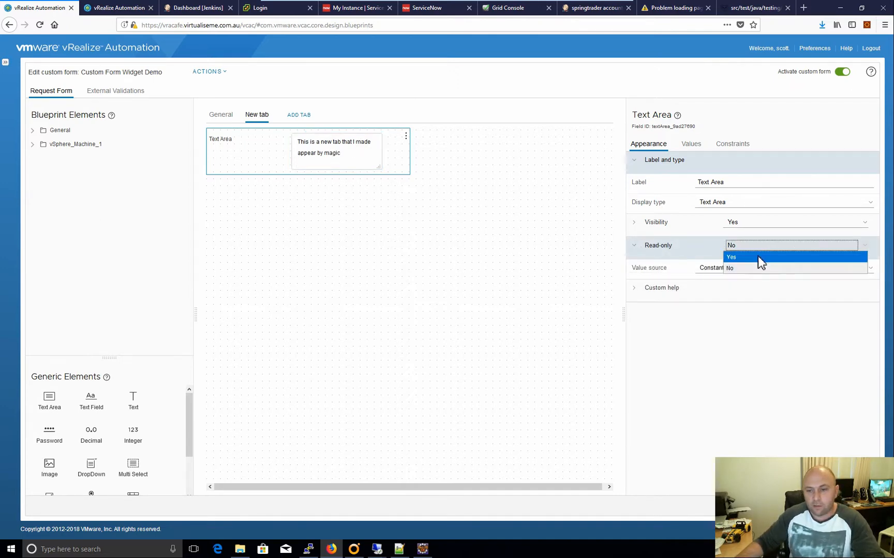
click(731, 257)
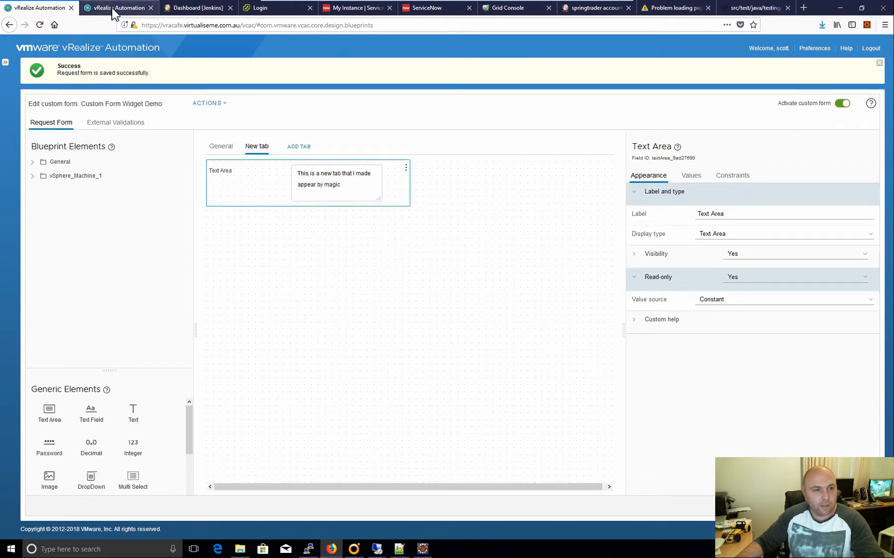
click(118, 7)
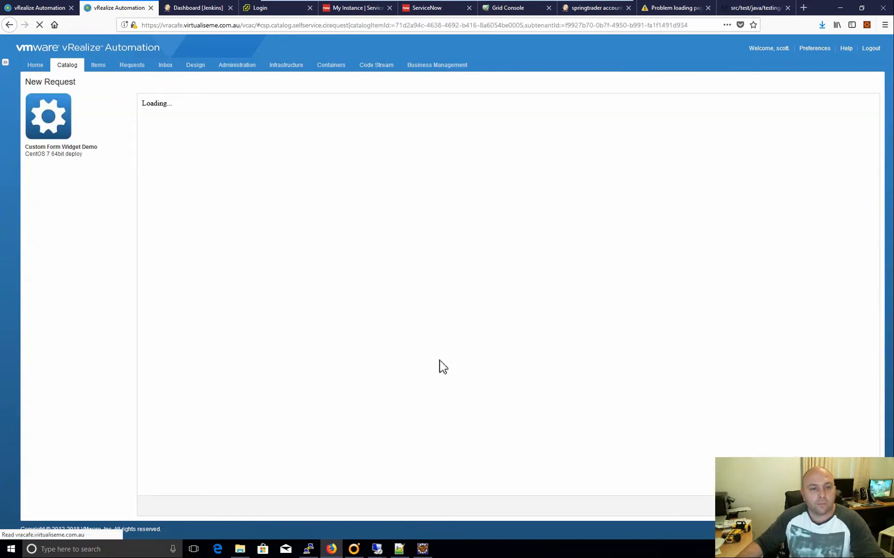
mouse_move(439, 358)
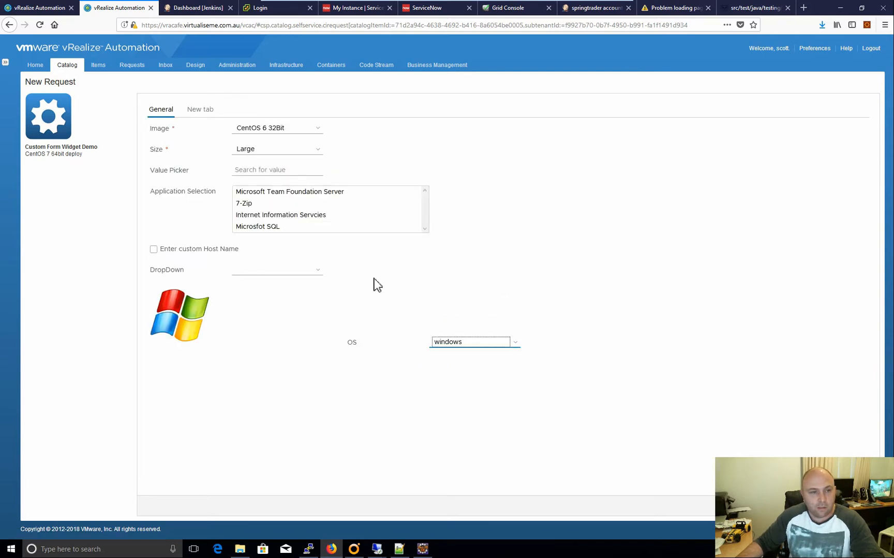
- View the request's New tab, finding the text area empty, and reopen the form editor
click(200, 108)
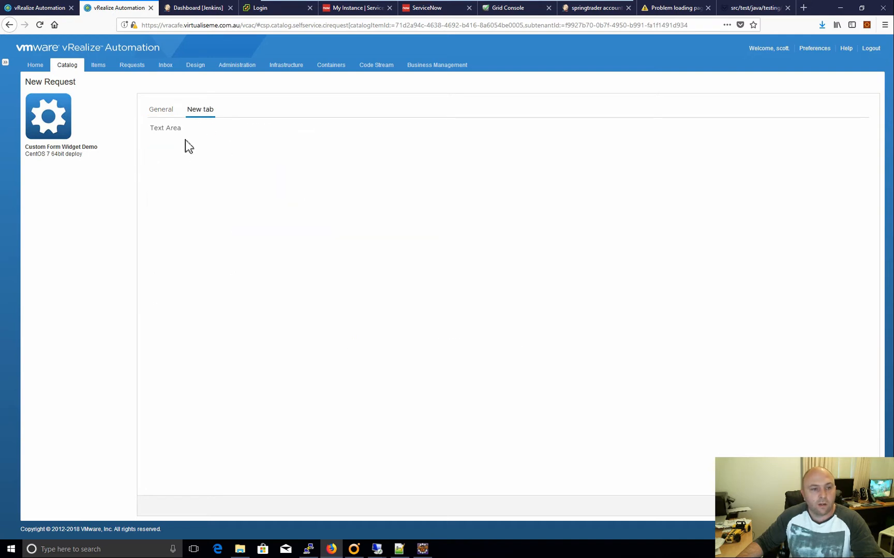
mouse_move(285, 195)
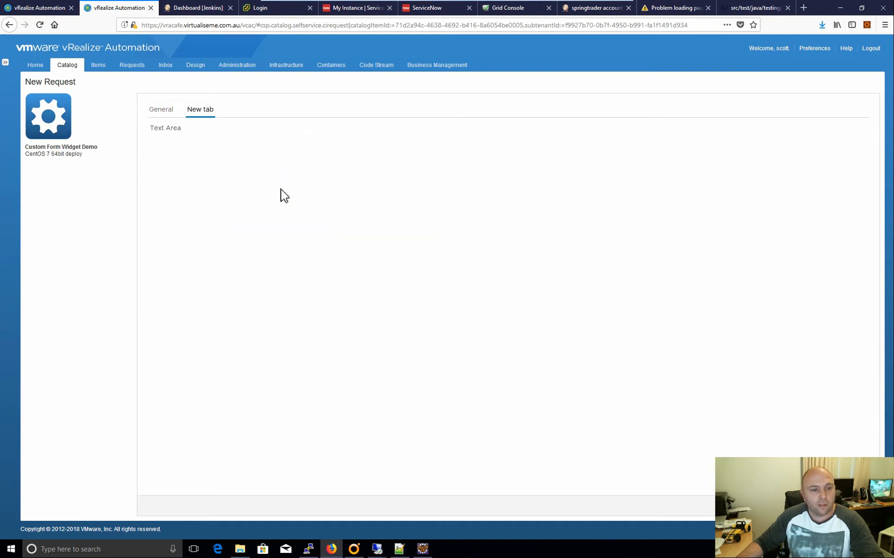
double_click(174, 128)
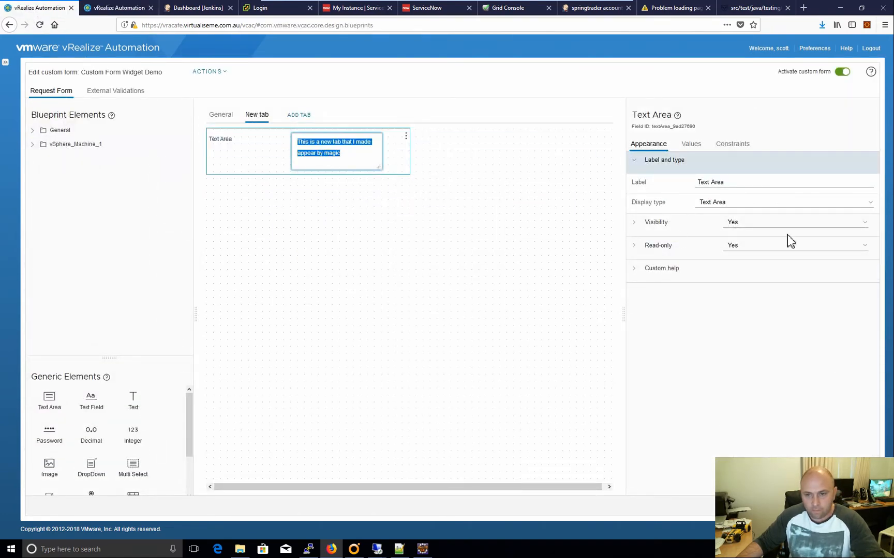
- Set the text area default value to 'This is a new tab that I made appear by magic'
click(691, 144)
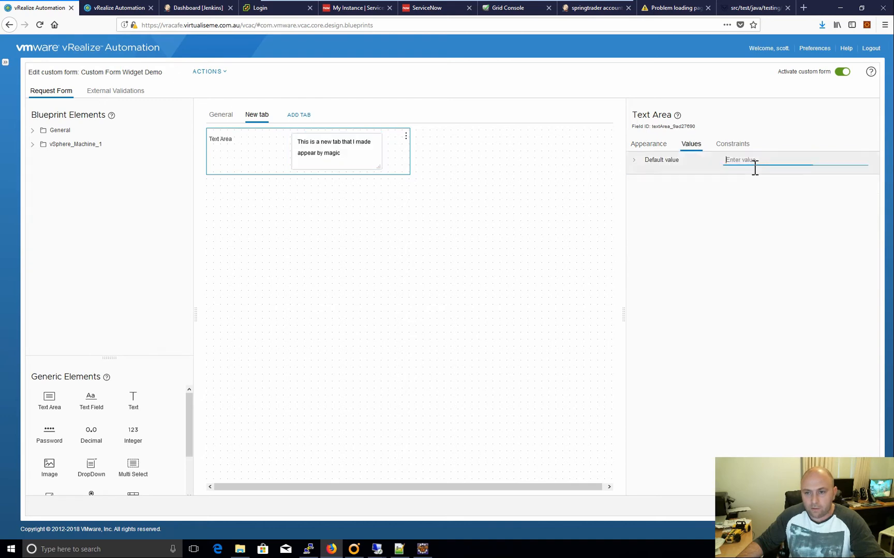
text(This is a new tab that I made appear by magic)
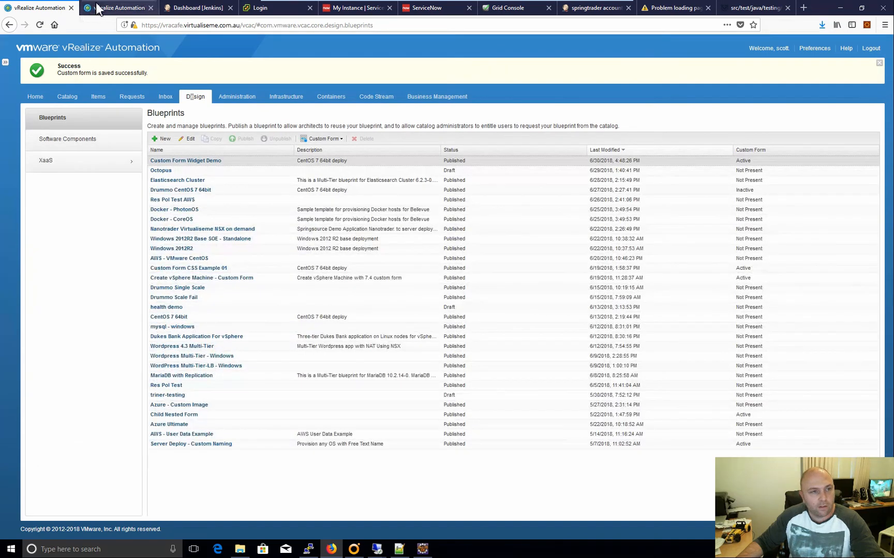
- Request Custom Form Widget Demo from the catalog and check the New tab's magic-tab sentence
click(118, 7)
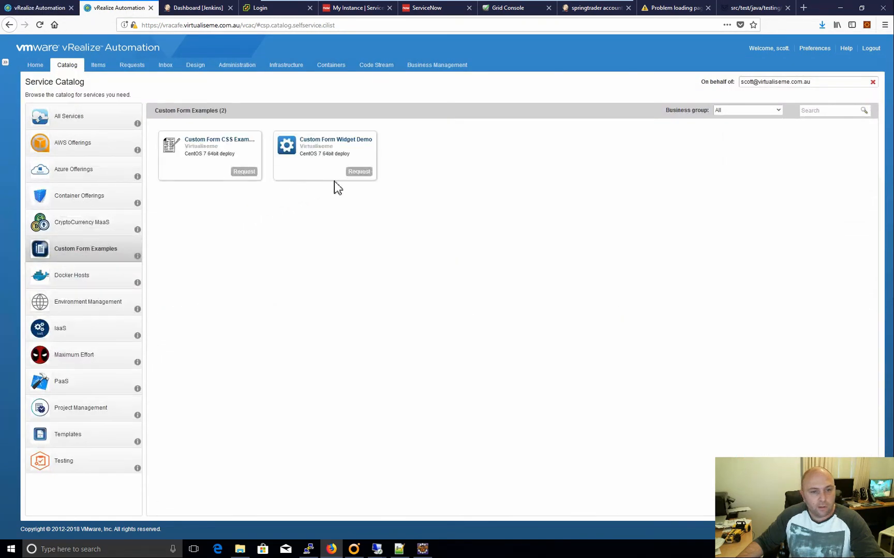
click(359, 172)
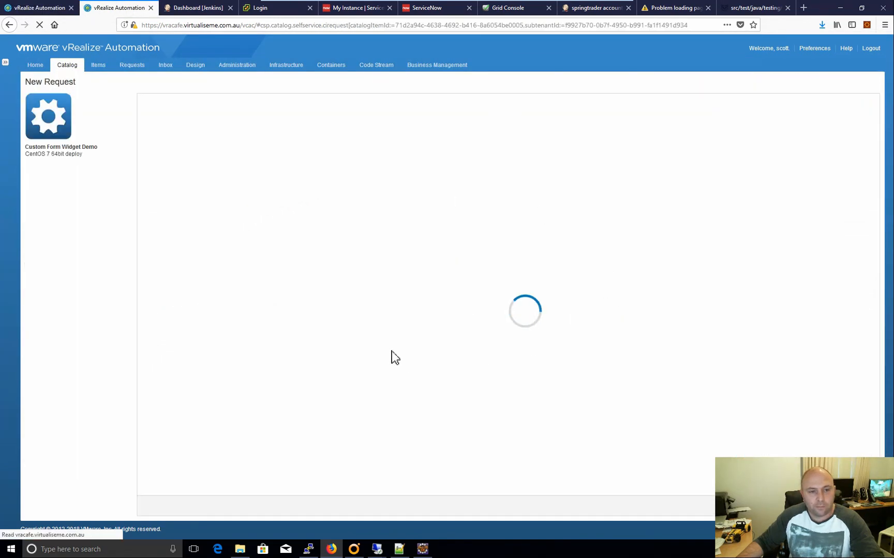
mouse_move(396, 362)
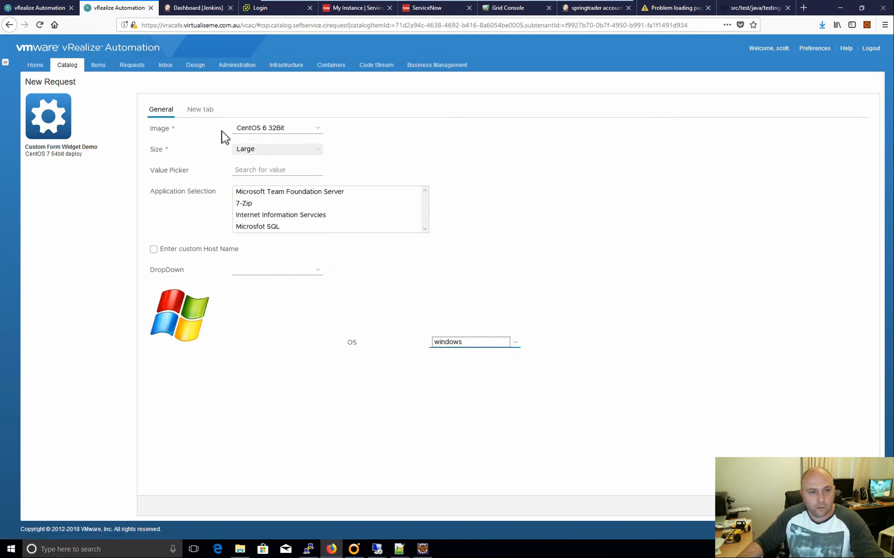
click(200, 109)
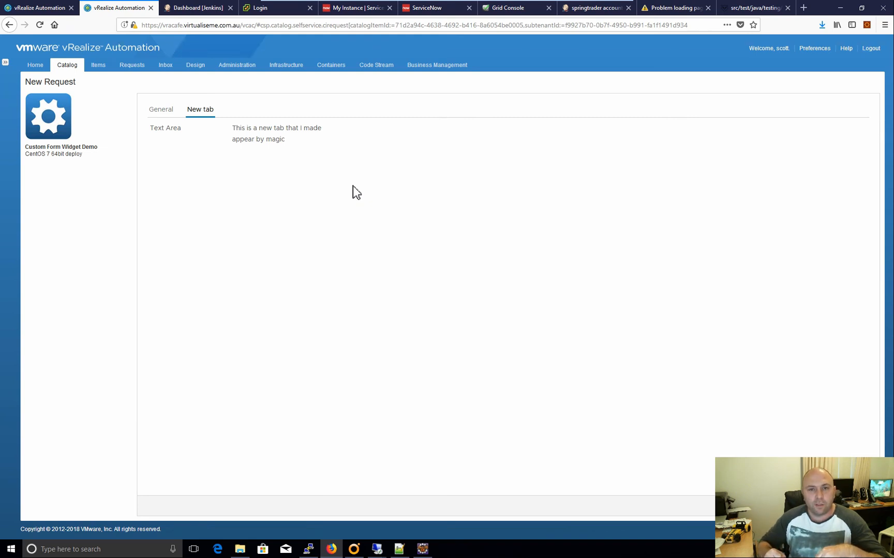
mouse_move(118, 7)
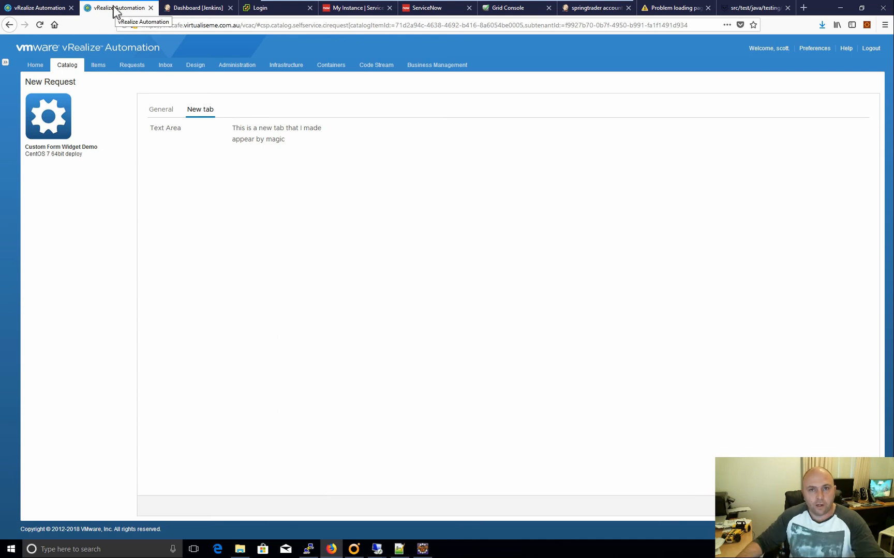
mouse_move(201, 206)
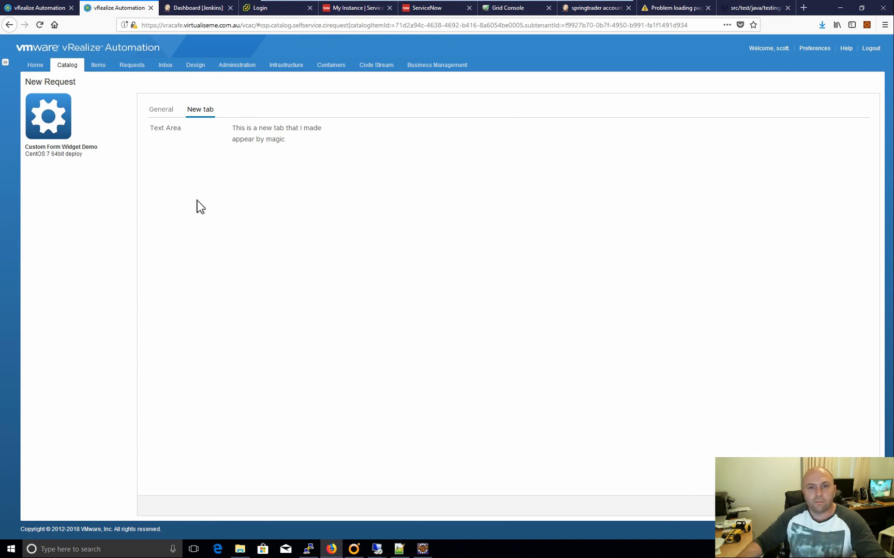